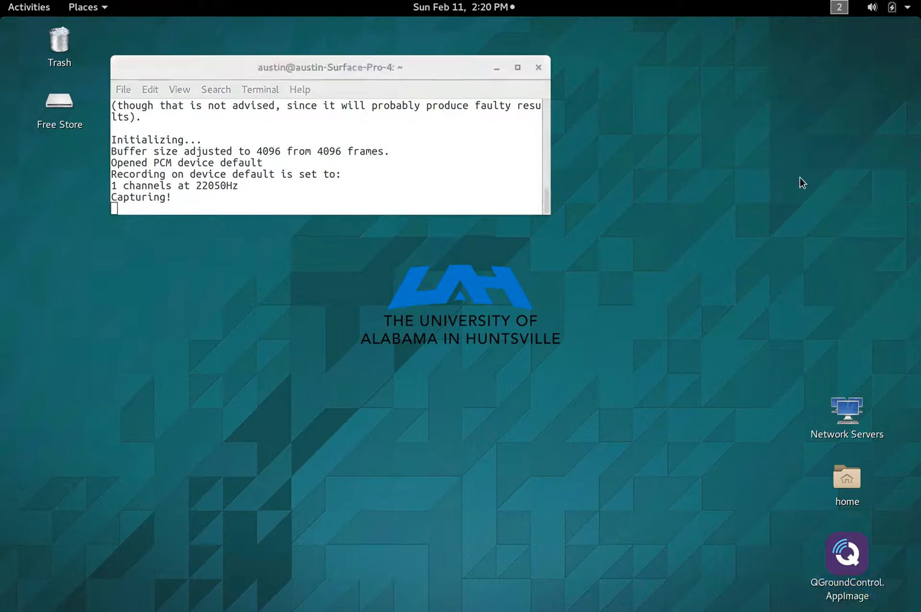
Minimize the terminal and switch to the Files window on sketchy_ROS_dossier via the overview.
{"action": "left_click", "coordinate": [537, 66]}
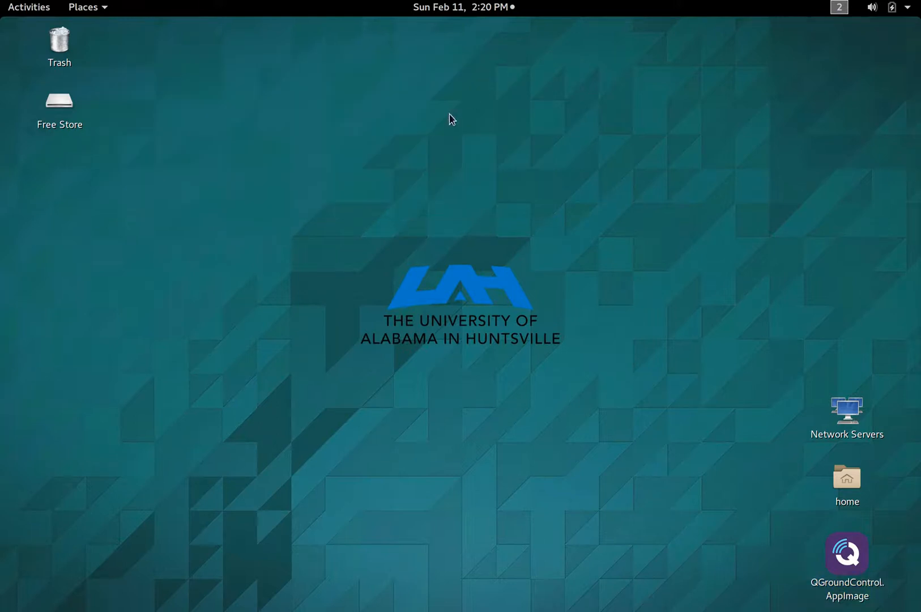
{"action": "left_click", "coordinate": [28, 7]}
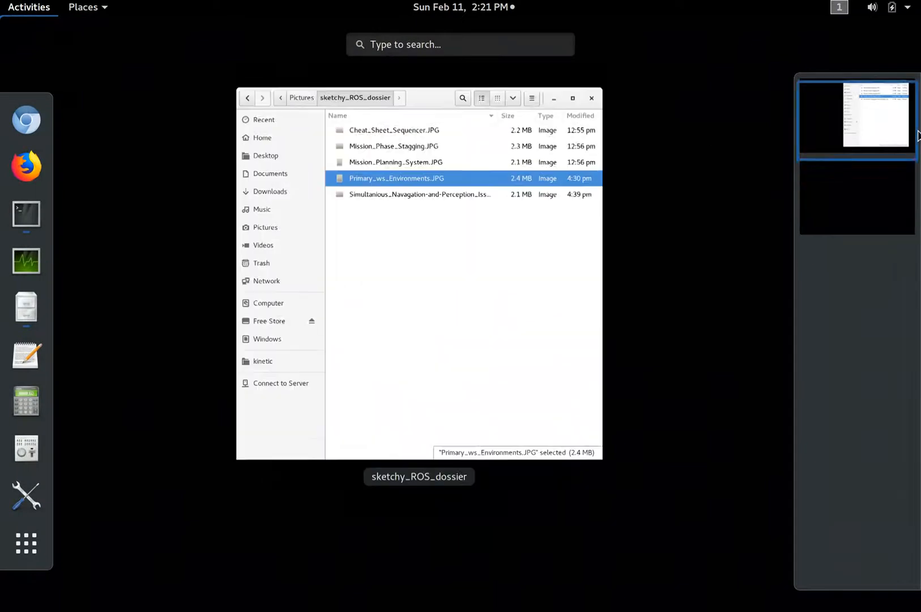
{"action": "left_click", "coordinate": [854, 114]}
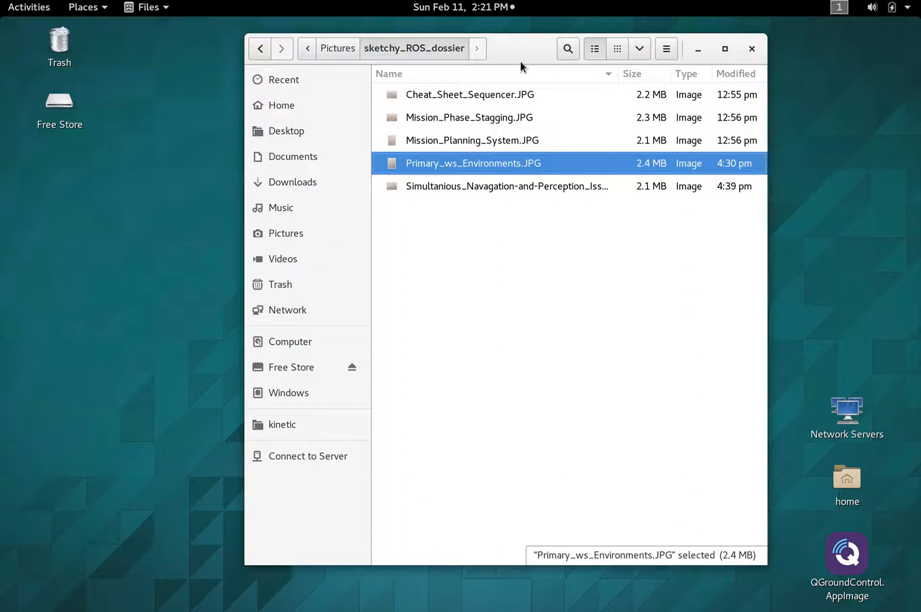
{"action": "mouse_move", "coordinate": [521, 115]}
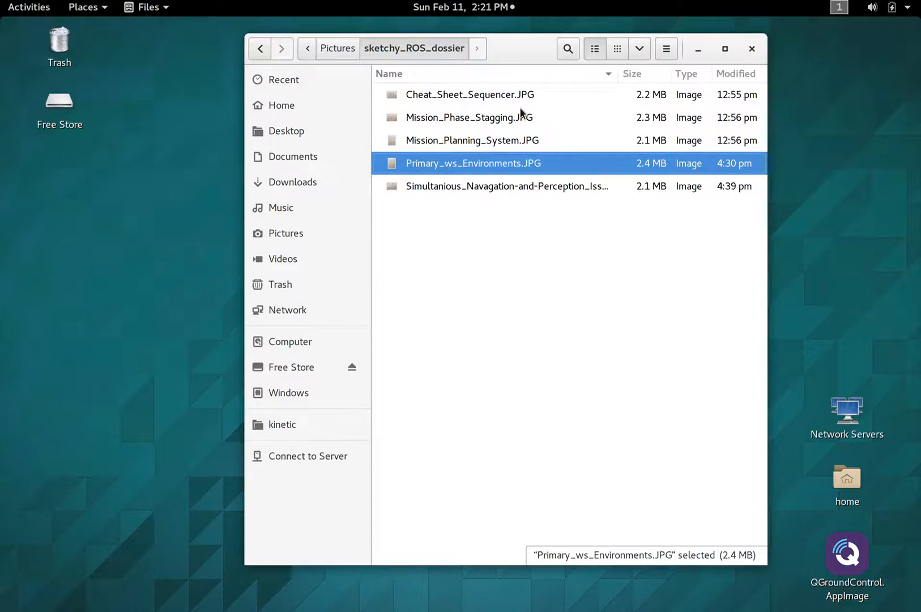
View the Primary_ws_Environments.JPG sketch full screen in Image Viewer.
{"action": "double_click", "coordinate": [472, 163]}
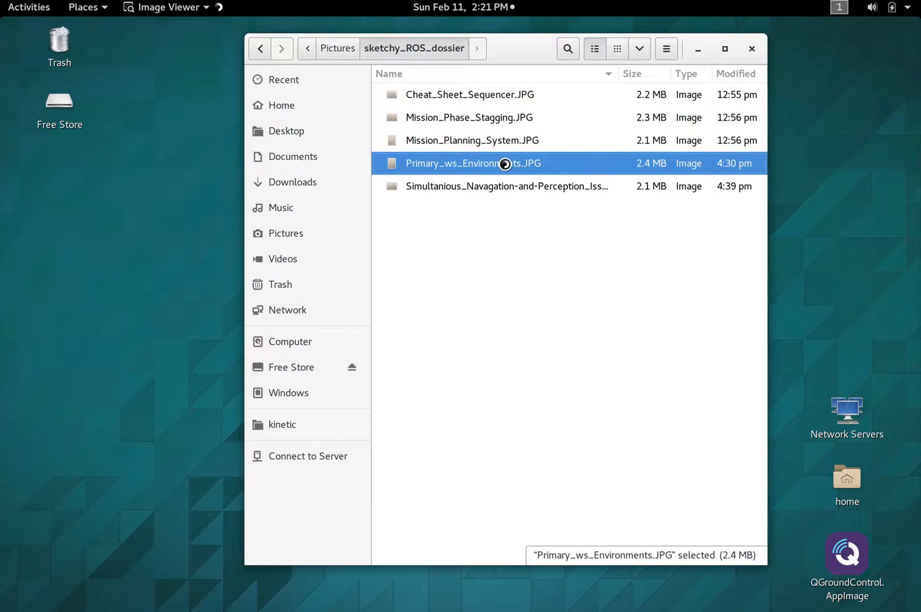
{"action": "double_click", "coordinate": [471, 163]}
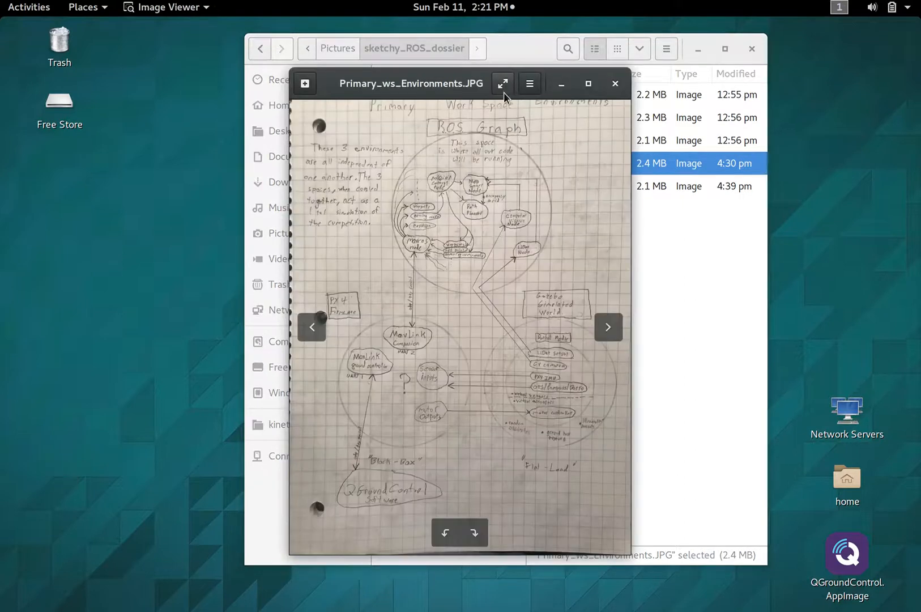
{"action": "left_click", "coordinate": [502, 82]}
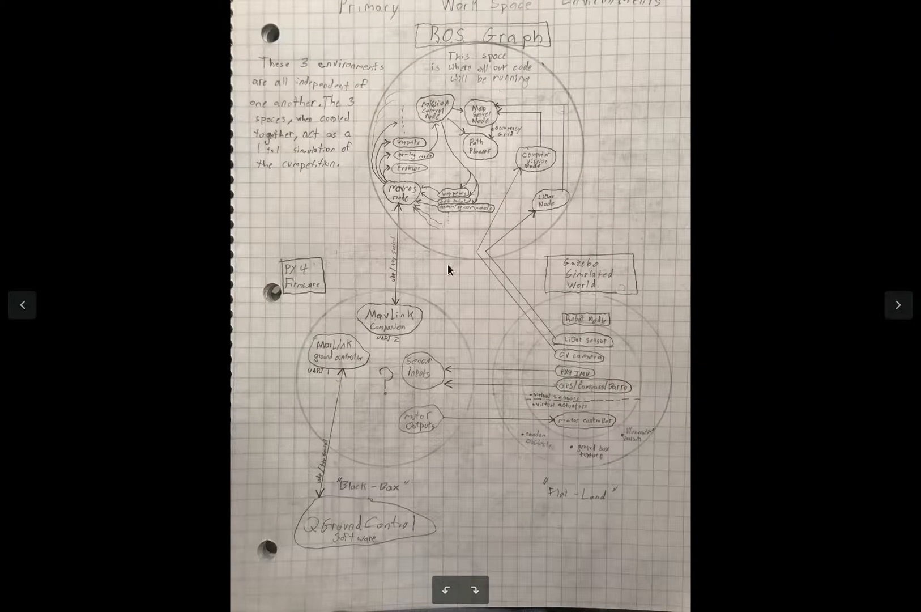
{"action": "mouse_move", "coordinate": [406, 288]}
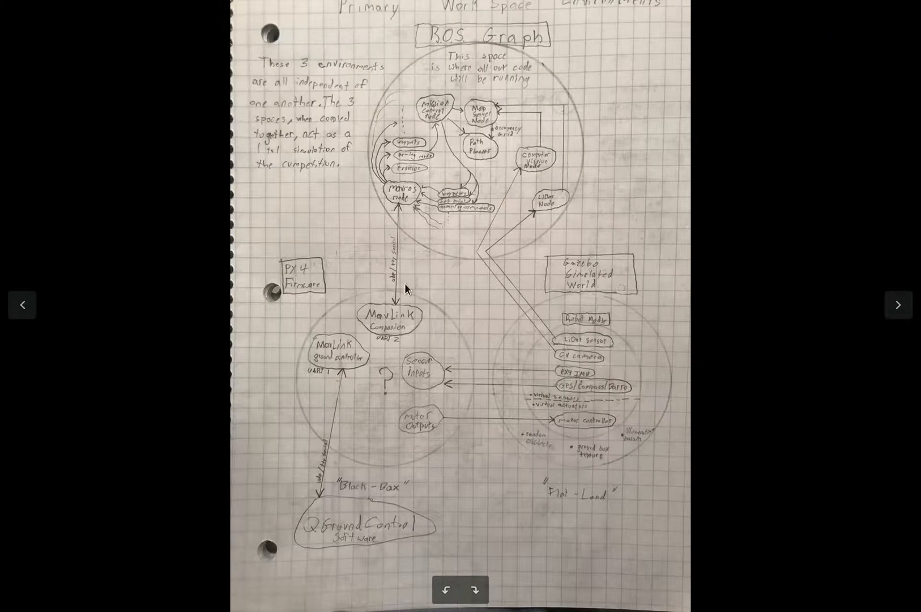
{"action": "mouse_move", "coordinate": [502, 228]}
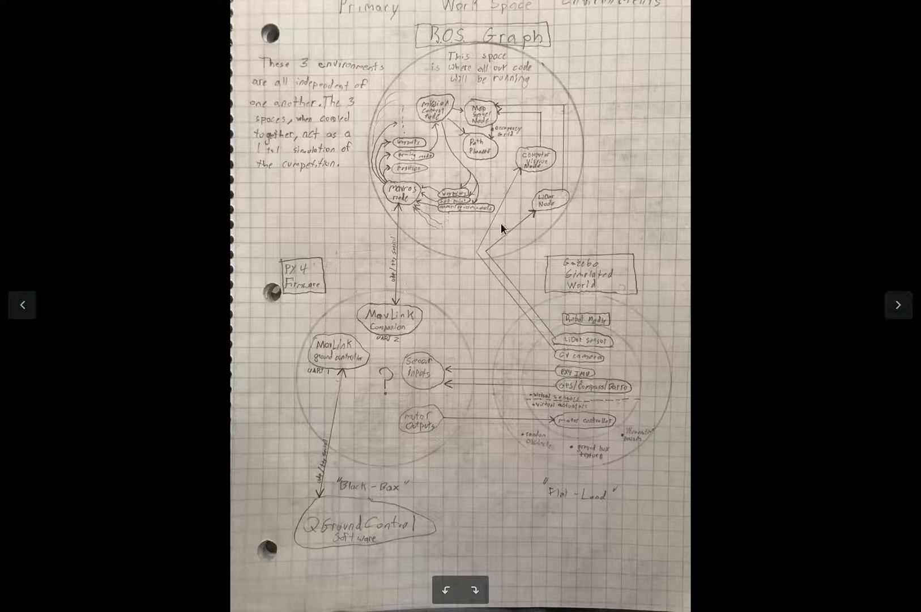
{"action": "mouse_move", "coordinate": [544, 170]}
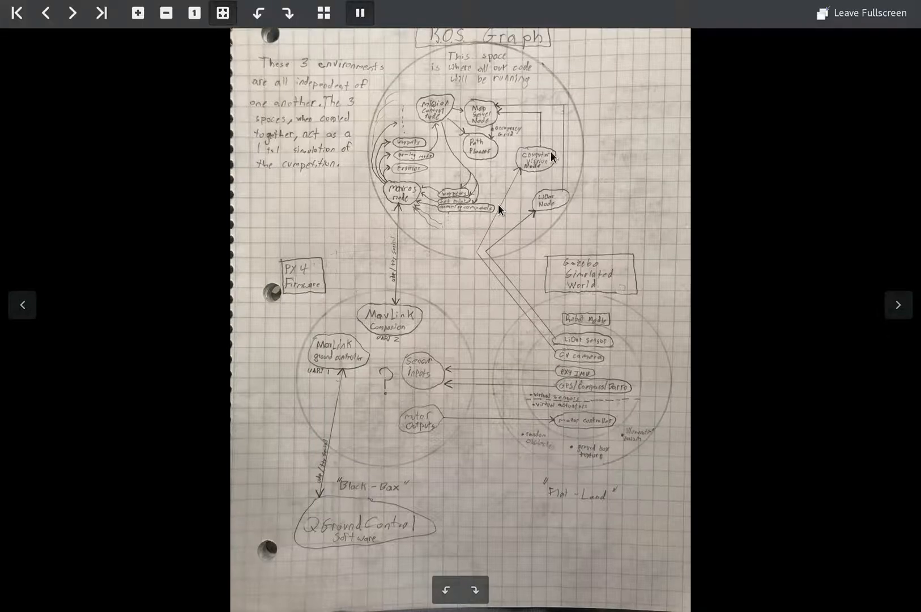
{"action": "mouse_move", "coordinate": [544, 479]}
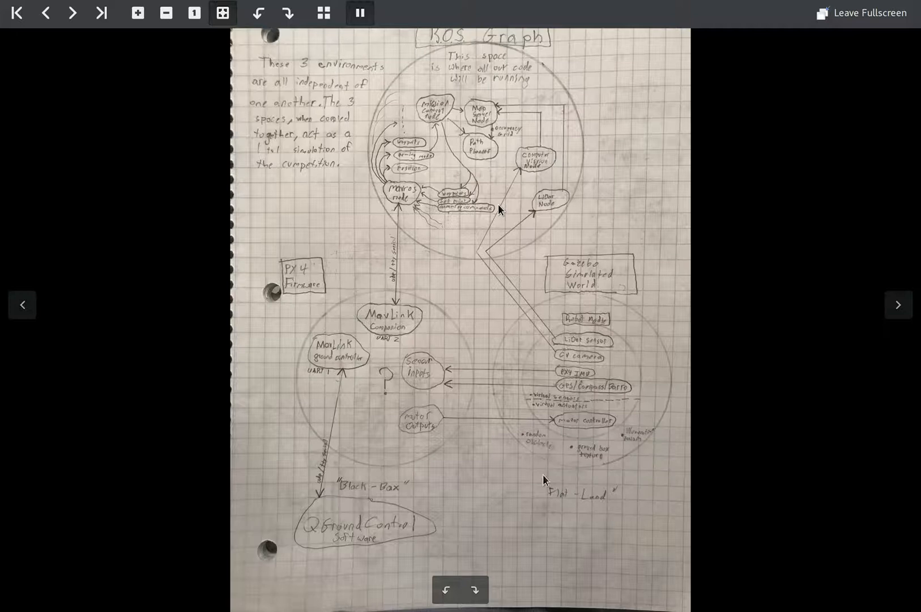
{"action": "mouse_move", "coordinate": [630, 355]}
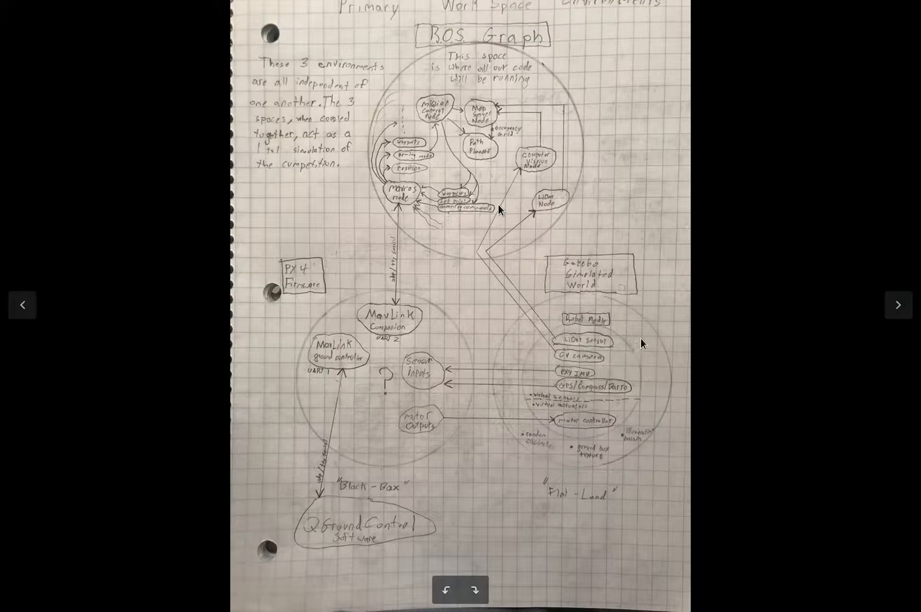
{"action": "mouse_move", "coordinate": [623, 346]}
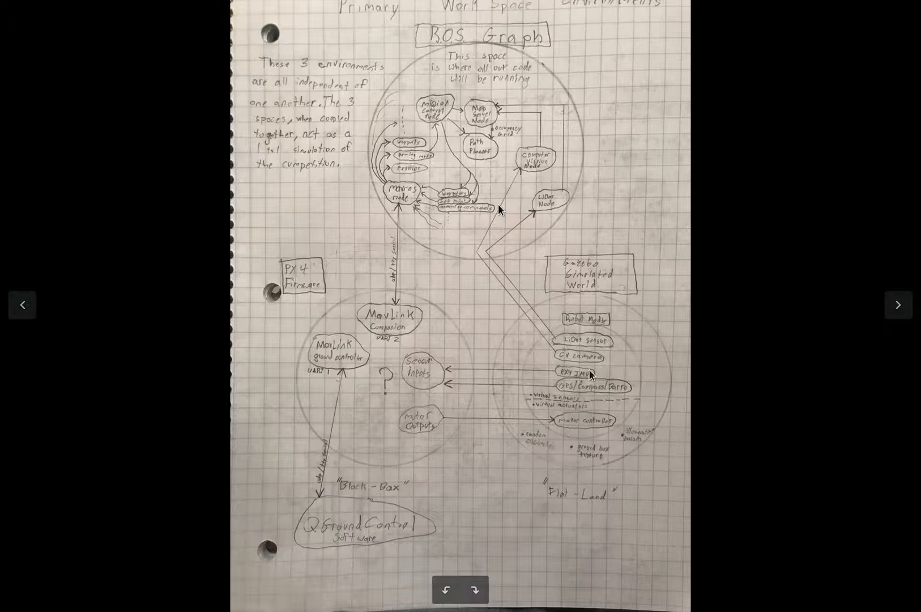
{"action": "mouse_move", "coordinate": [614, 346]}
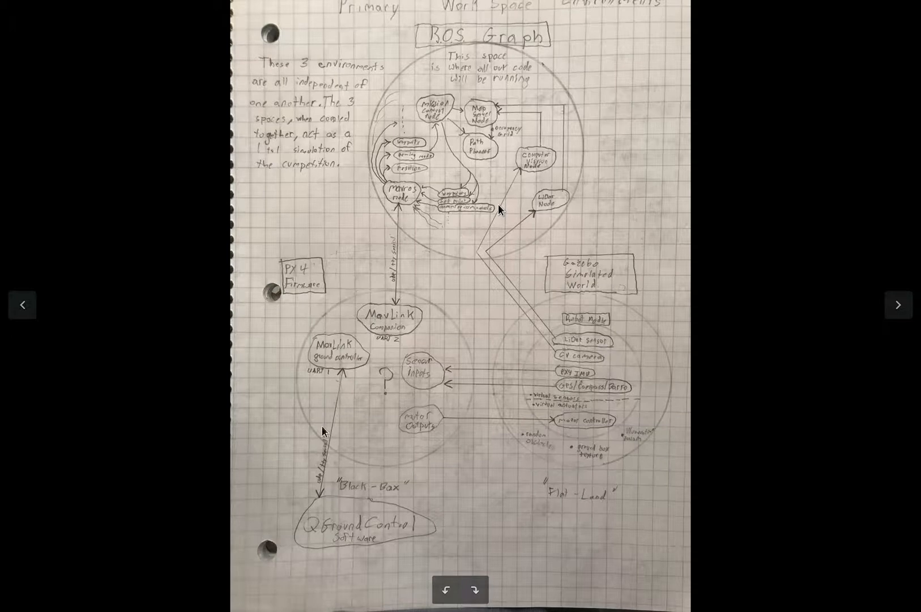
{"action": "mouse_move", "coordinate": [402, 341]}
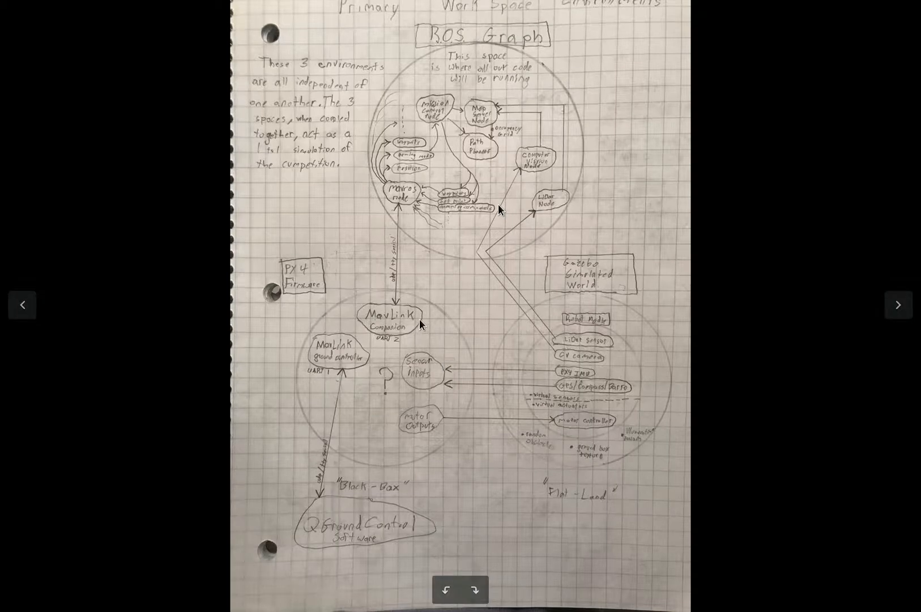
{"action": "mouse_move", "coordinate": [410, 366]}
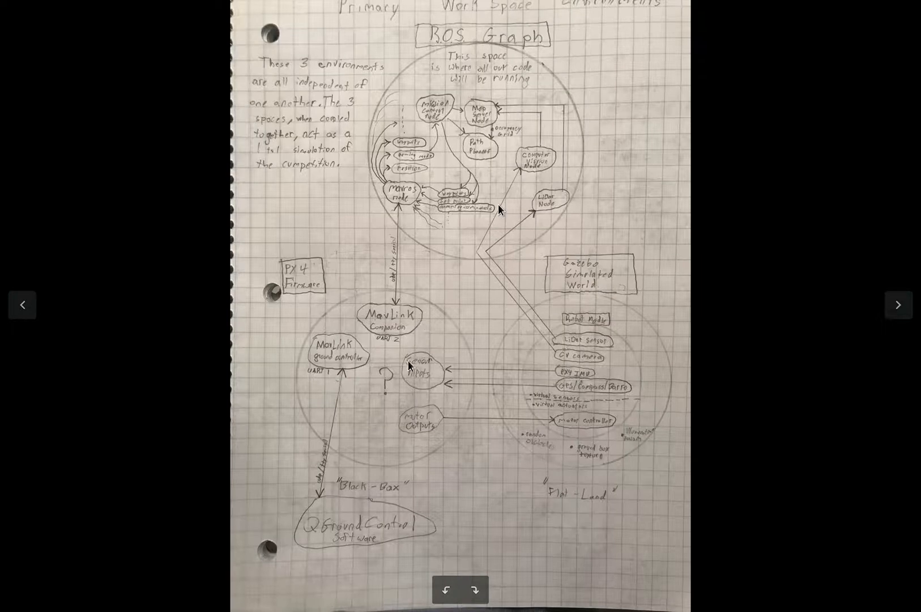
{"action": "mouse_move", "coordinate": [382, 381]}
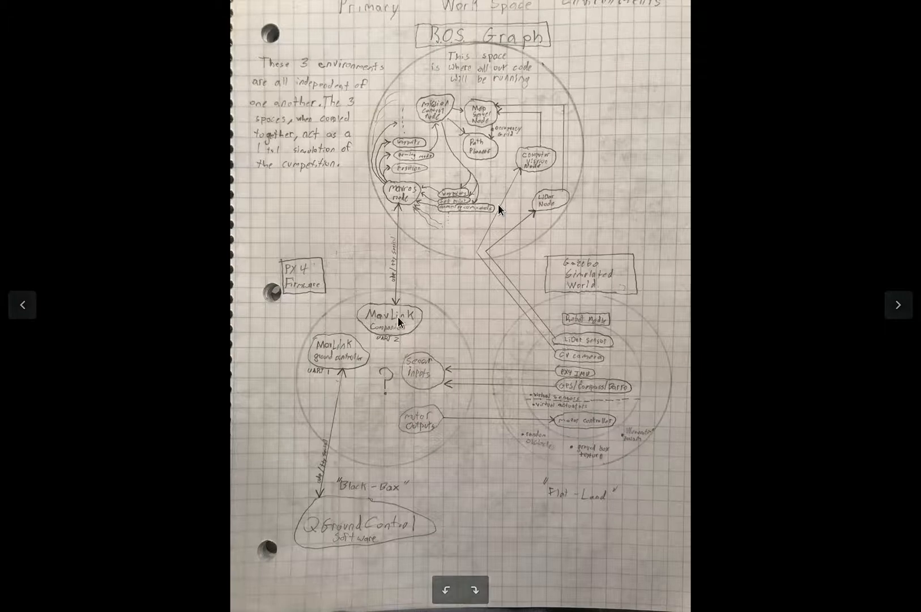
{"action": "mouse_move", "coordinate": [399, 241]}
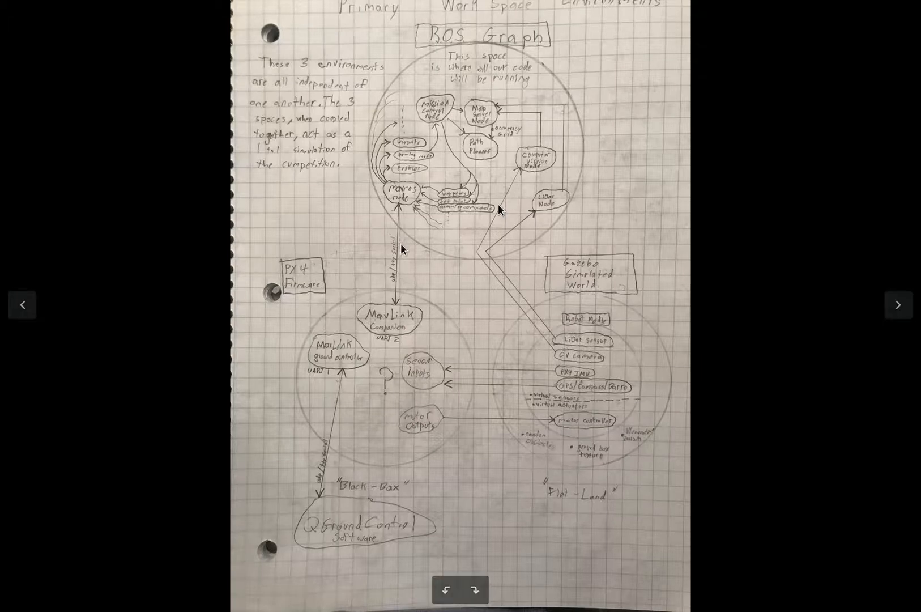
{"action": "mouse_move", "coordinate": [388, 191]}
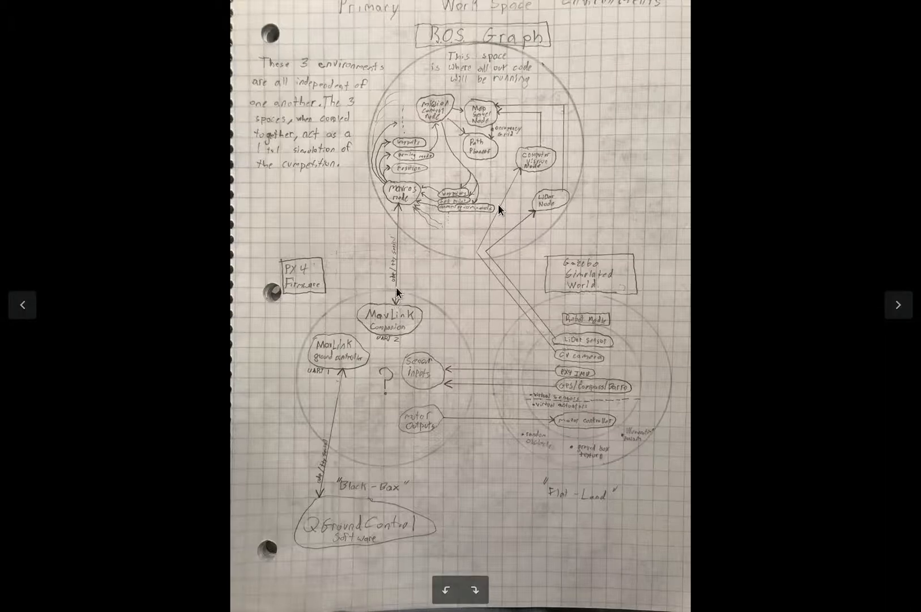
{"action": "mouse_move", "coordinate": [346, 321]}
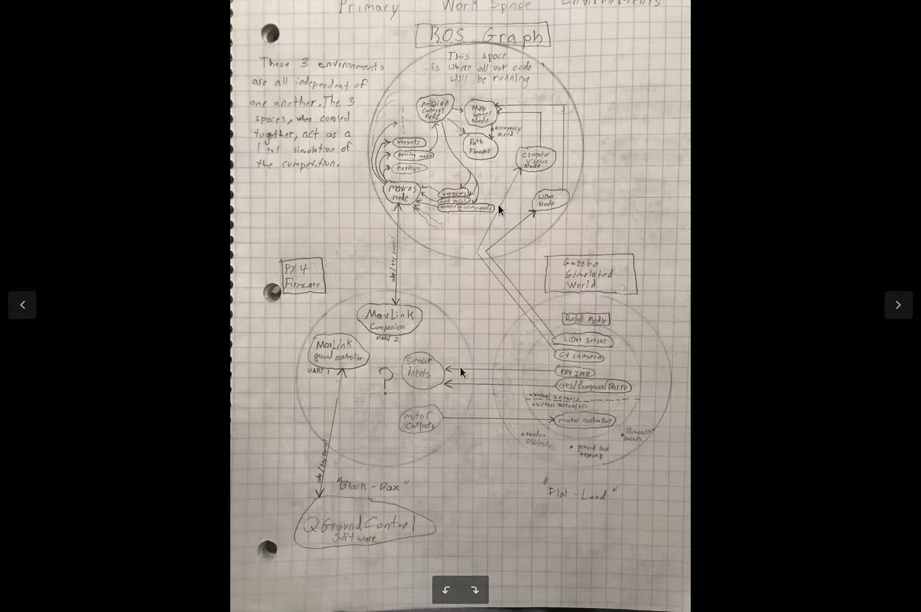
{"action": "mouse_move", "coordinate": [595, 382]}
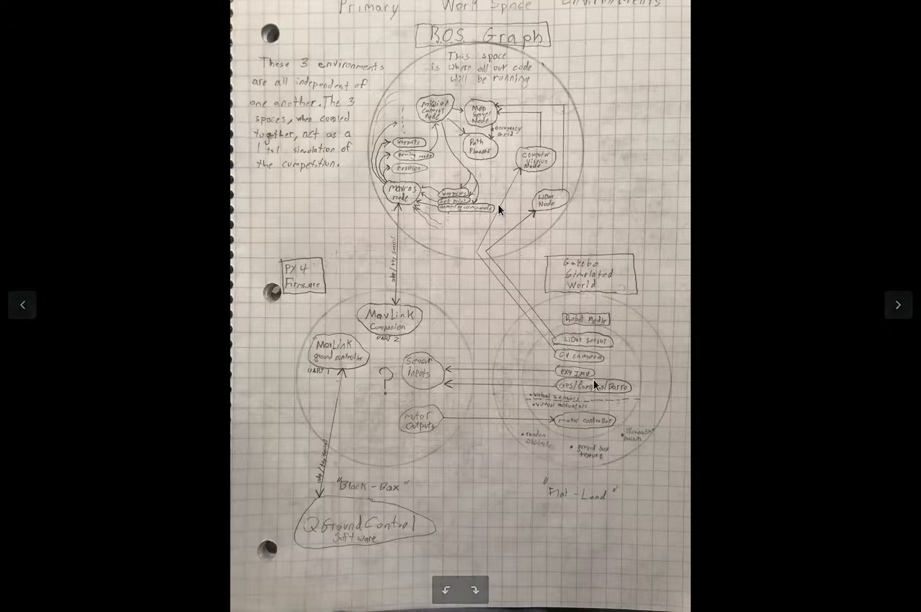
{"action": "mouse_move", "coordinate": [414, 422]}
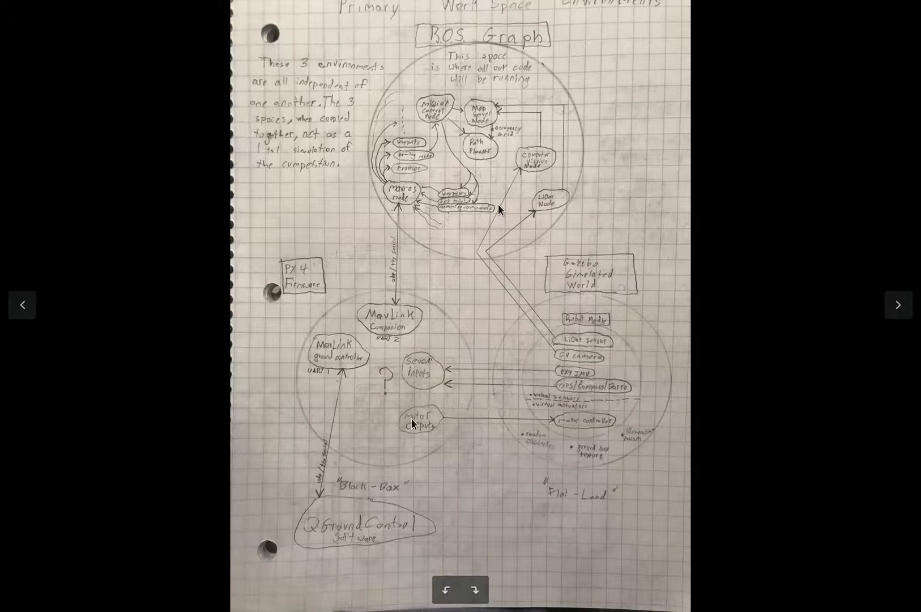
{"action": "mouse_move", "coordinate": [578, 411]}
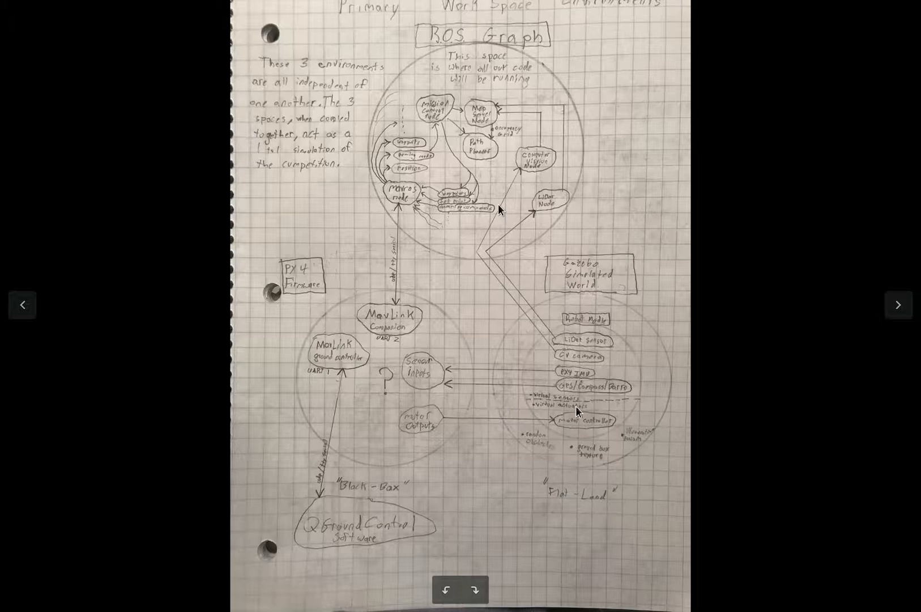
{"action": "mouse_move", "coordinate": [420, 411]}
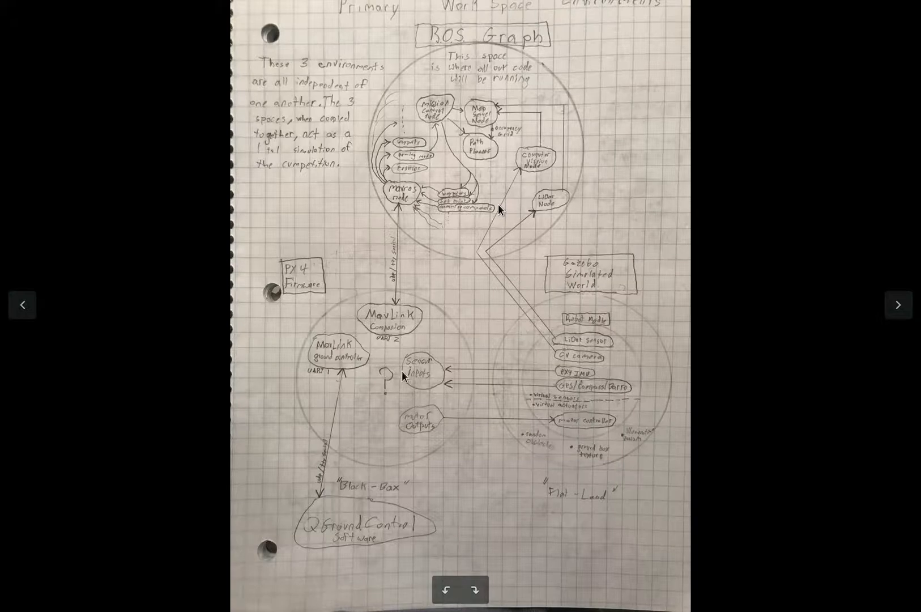
{"action": "mouse_move", "coordinate": [369, 410]}
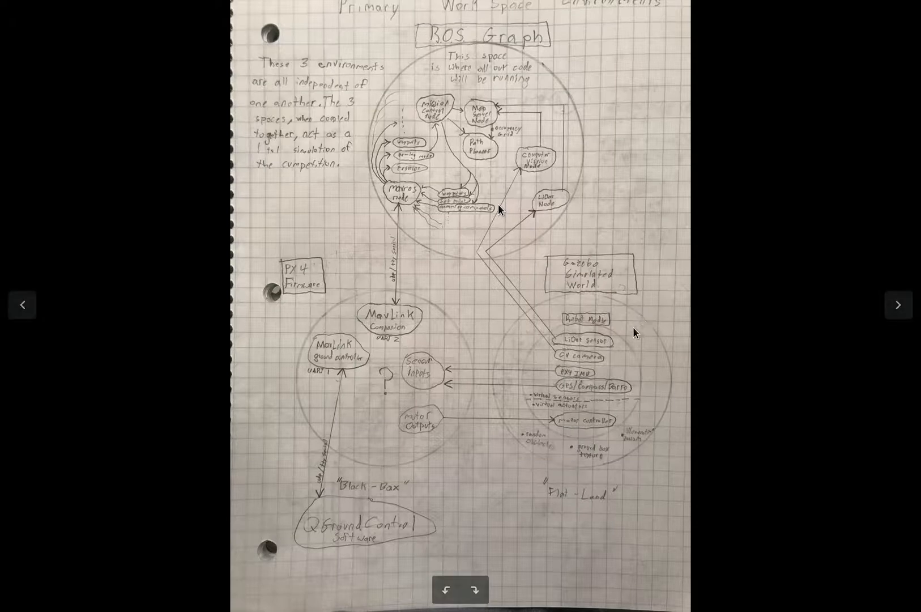
{"action": "mouse_move", "coordinate": [587, 332]}
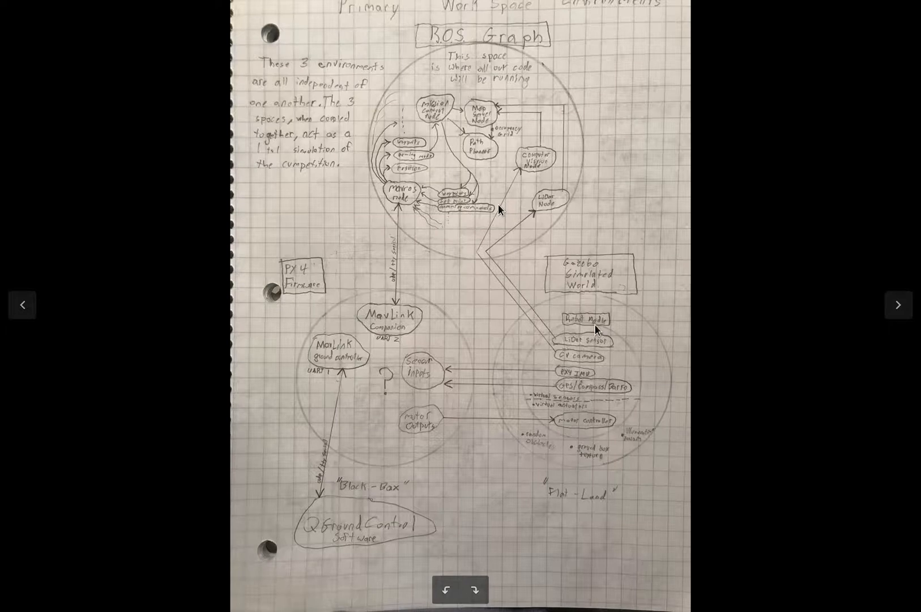
{"action": "mouse_move", "coordinate": [593, 314]}
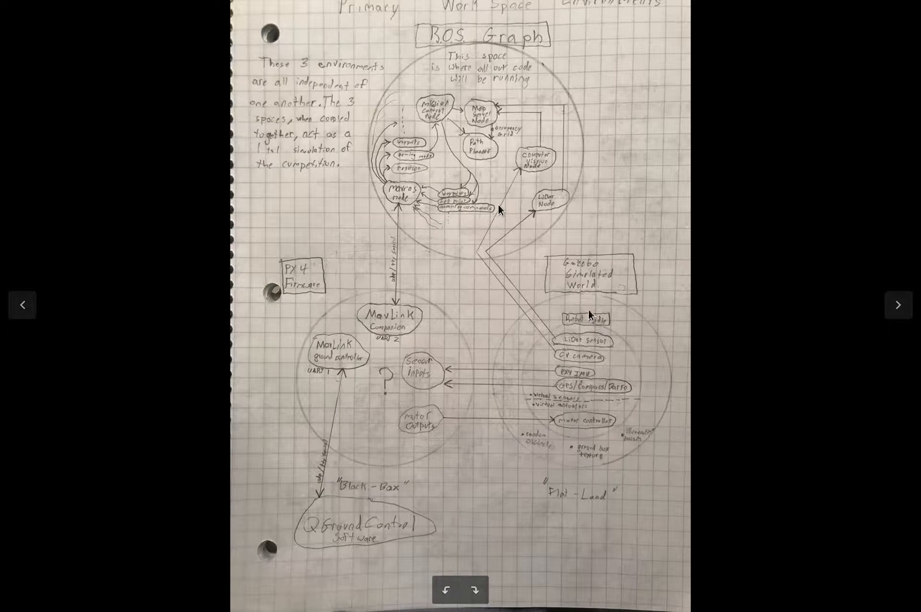
{"action": "mouse_move", "coordinate": [464, 214]}
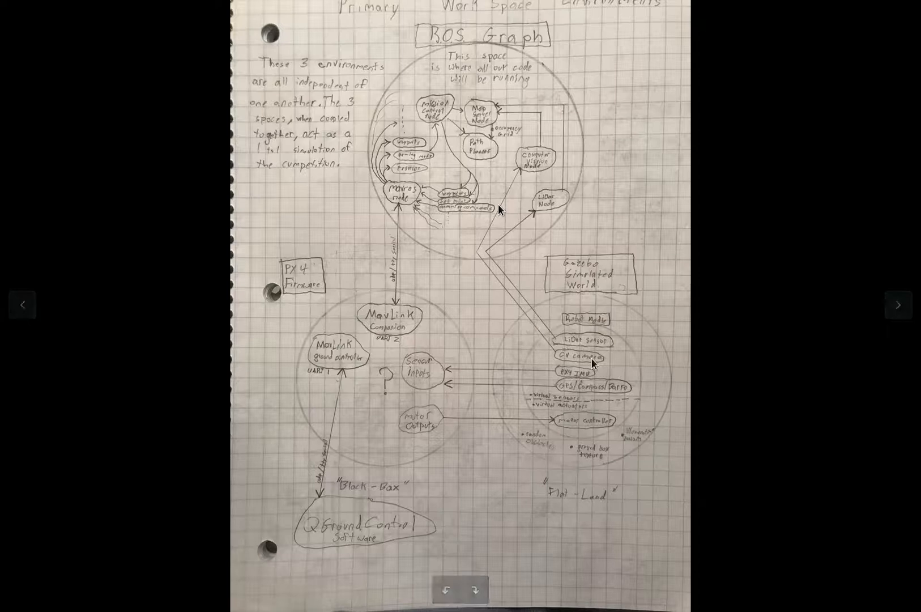
{"action": "mouse_move", "coordinate": [540, 370]}
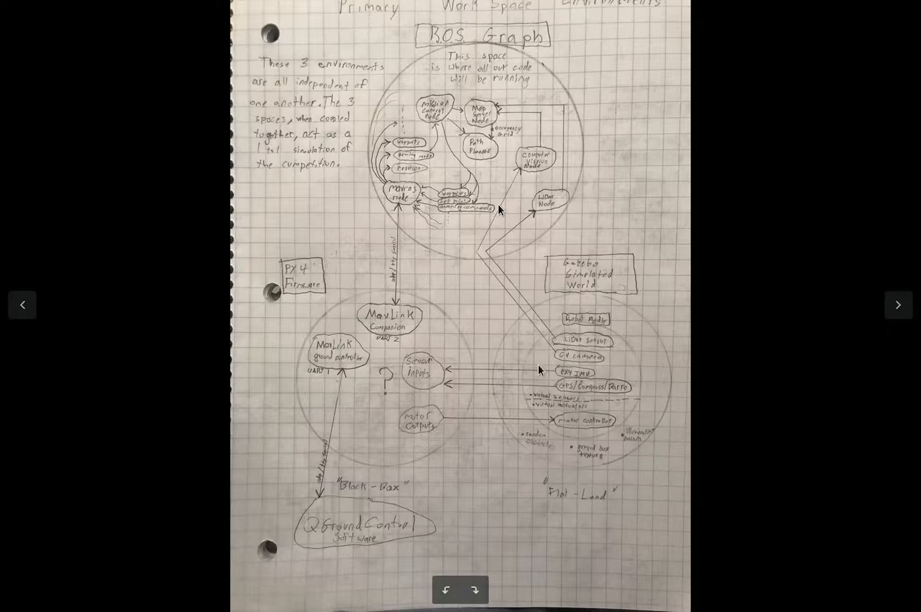
{"action": "mouse_move", "coordinate": [214, 385]}
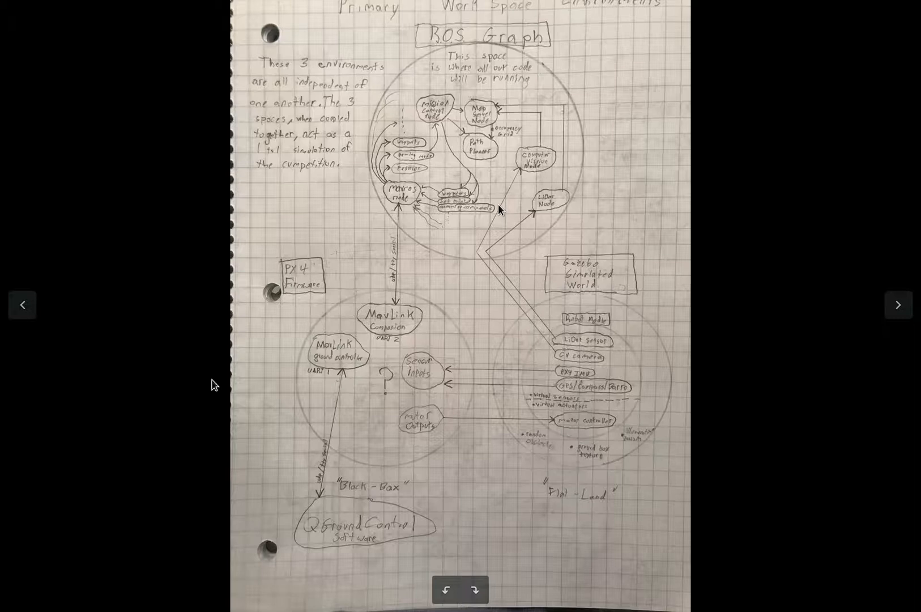
{"action": "mouse_move", "coordinate": [709, 385]}
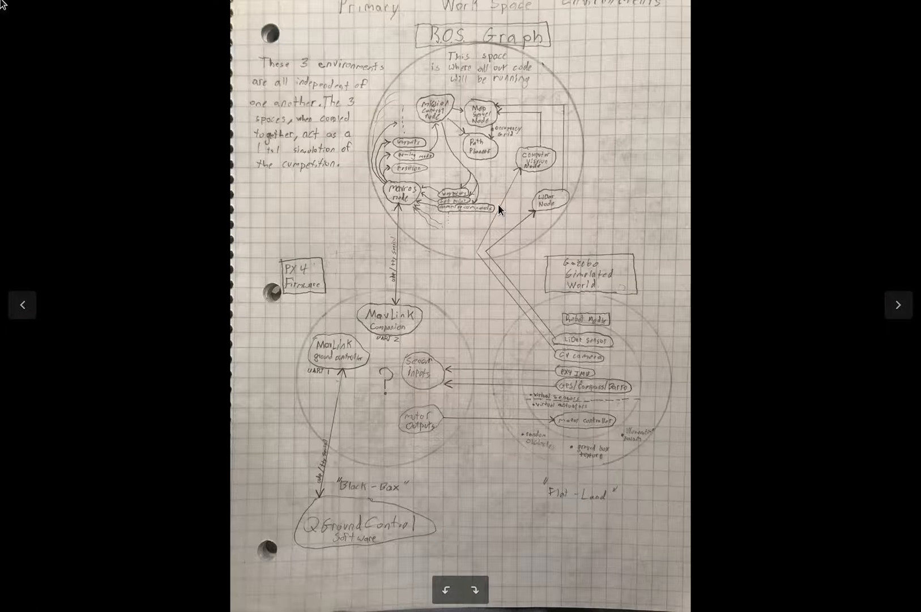
{"action": "mouse_move", "coordinate": [579, 312]}
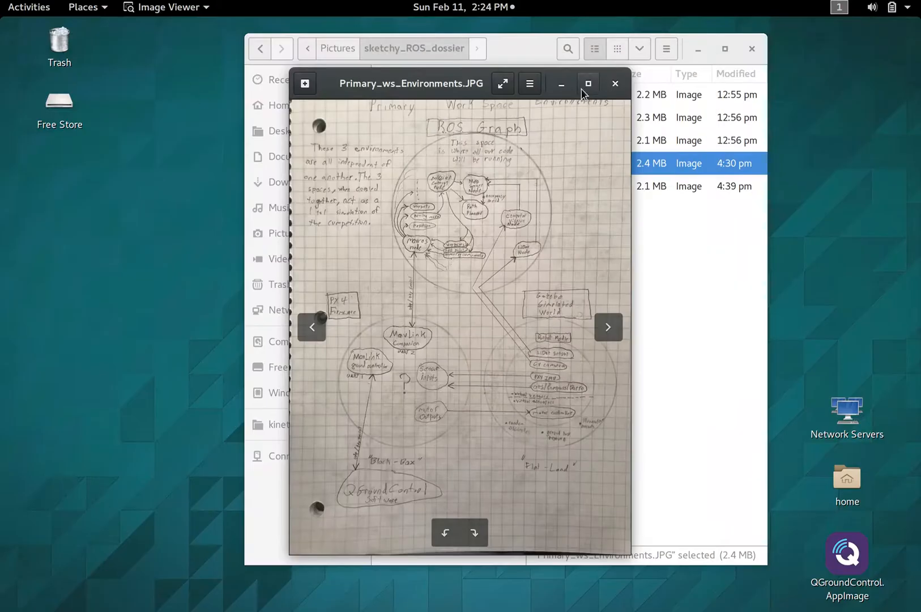
From the Activities overview, launch a terminal and close it again, returning to Files.
{"action": "left_click", "coordinate": [28, 7]}
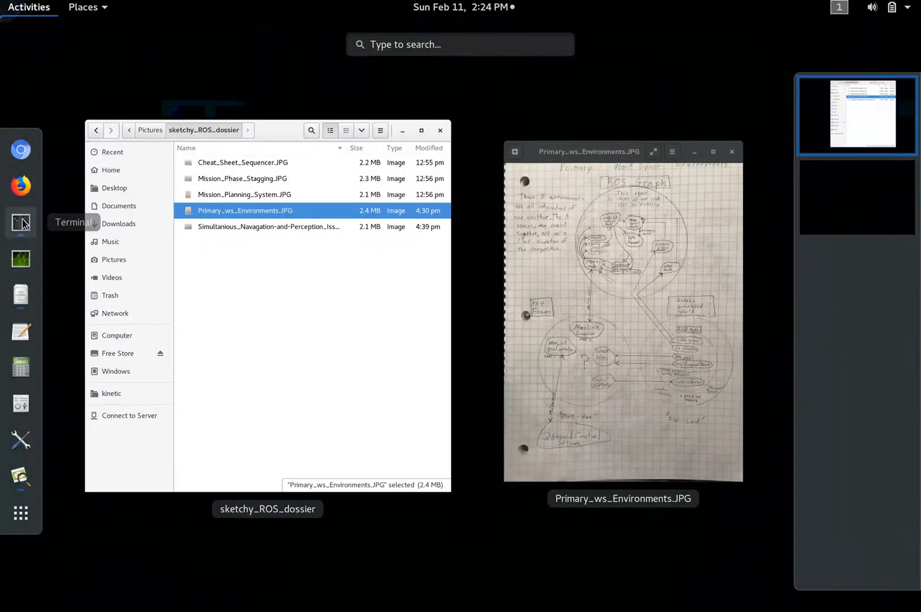
{"action": "left_click", "coordinate": [20, 222]}
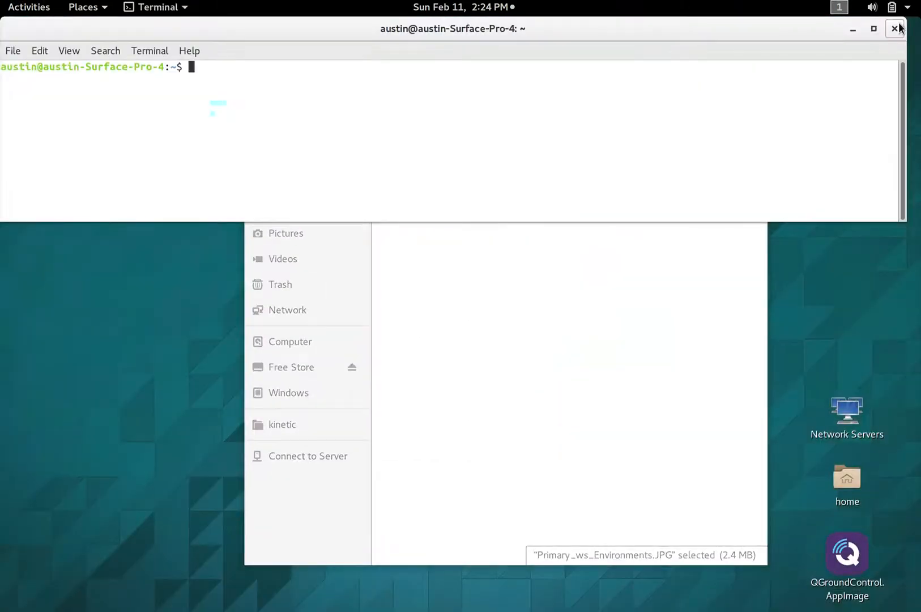
{"action": "left_click", "coordinate": [899, 28]}
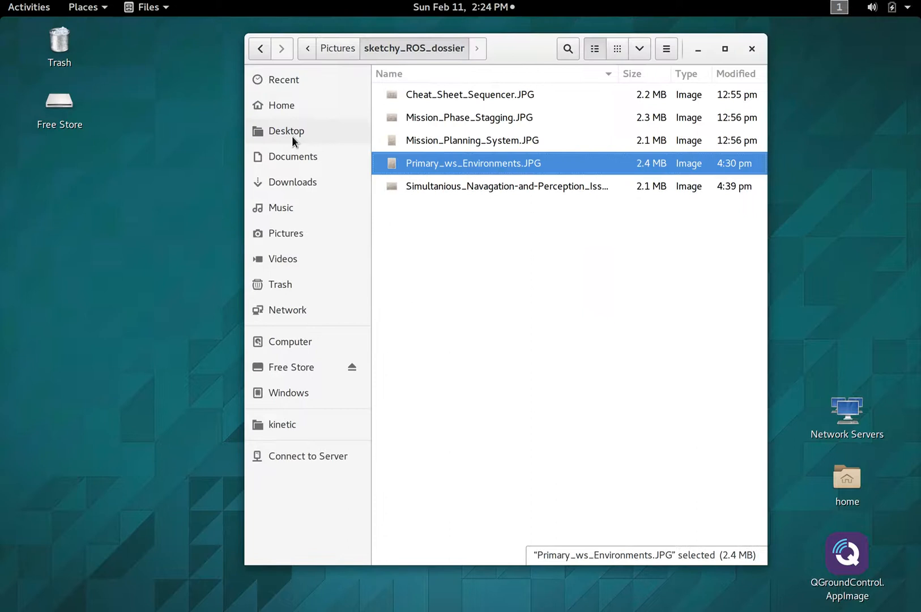
Go to the home folder and into src.
{"action": "left_click", "coordinate": [281, 106]}
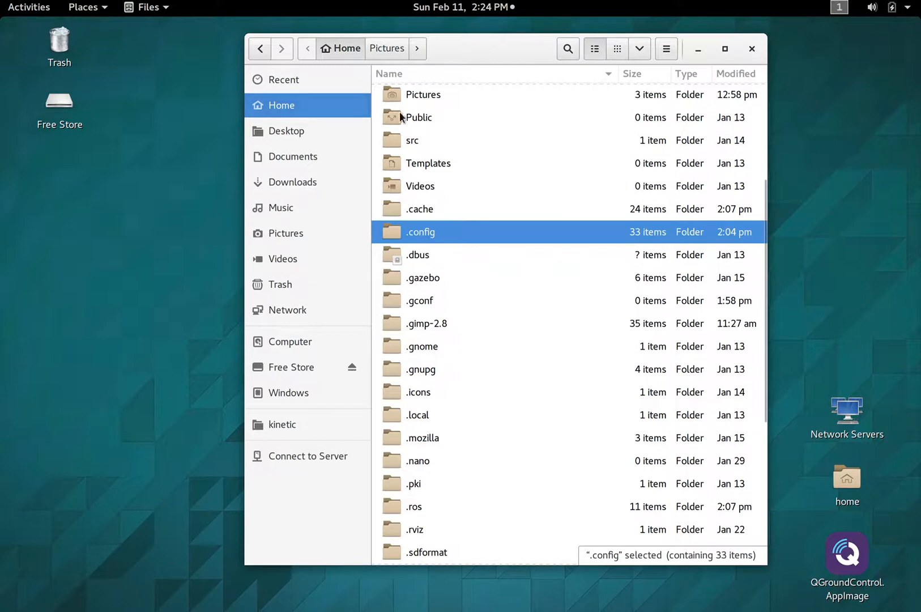
{"action": "scroll", "scroll_direction": "down", "scroll_amount": 3}
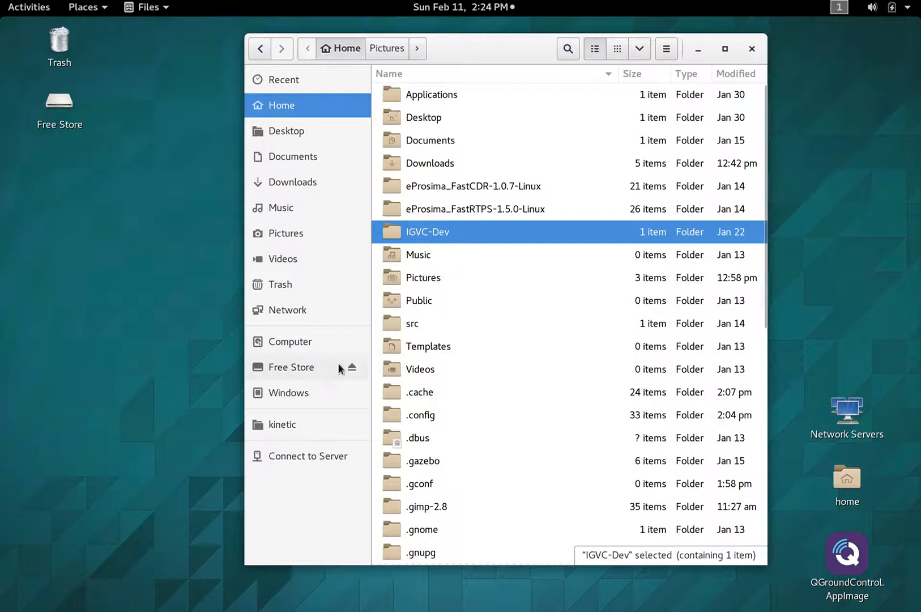
{"action": "left_click", "coordinate": [412, 323]}
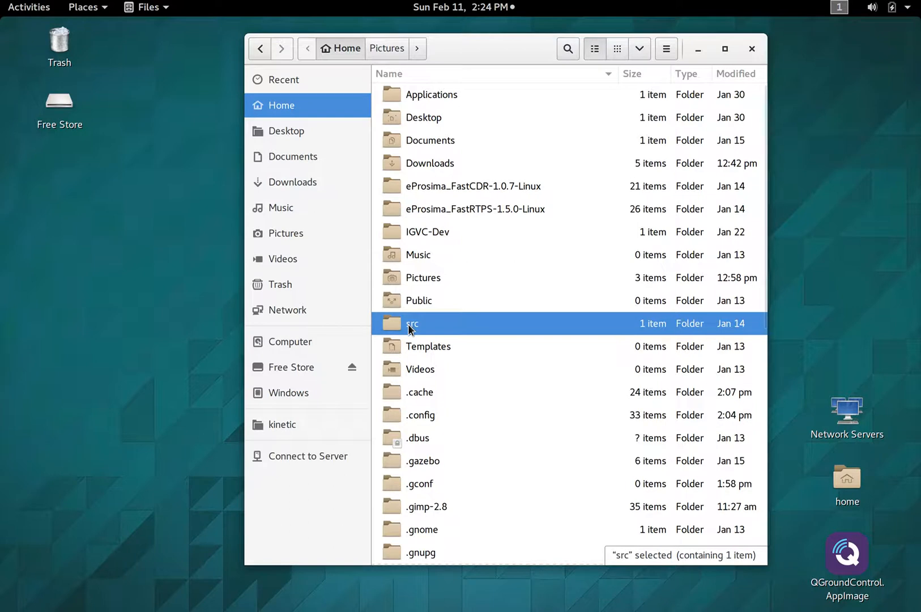
{"action": "mouse_move", "coordinate": [454, 336]}
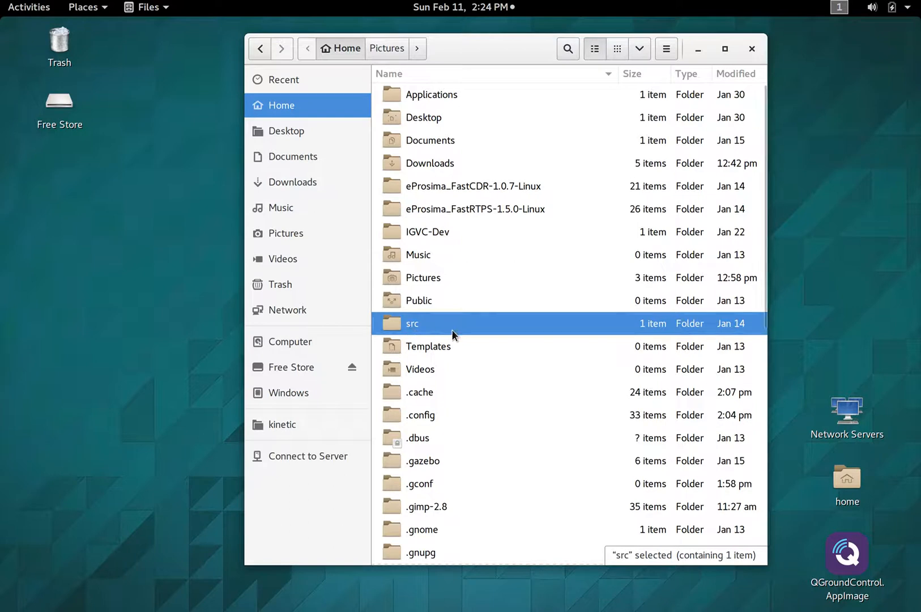
{"action": "double_click", "coordinate": [411, 323]}
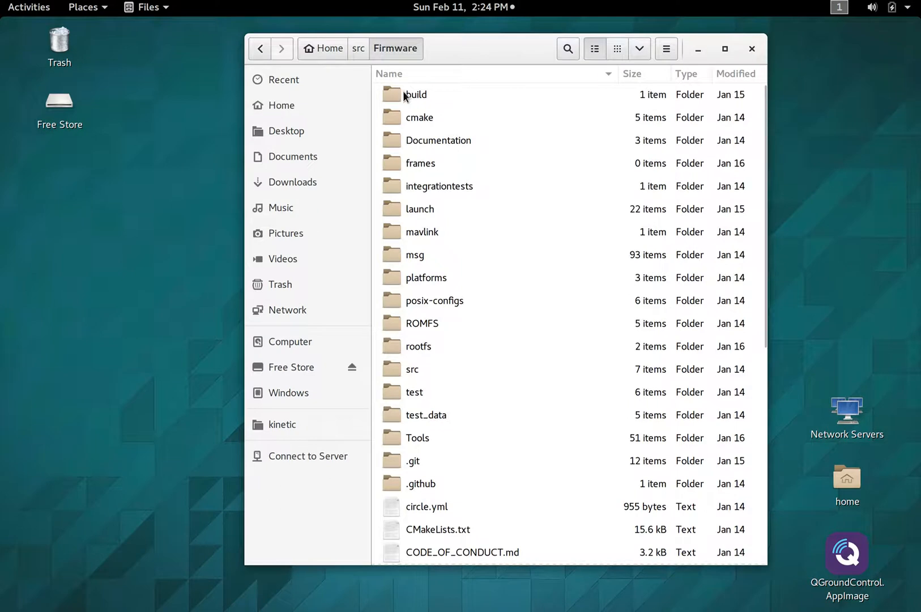
{"action": "mouse_move", "coordinate": [491, 307]}
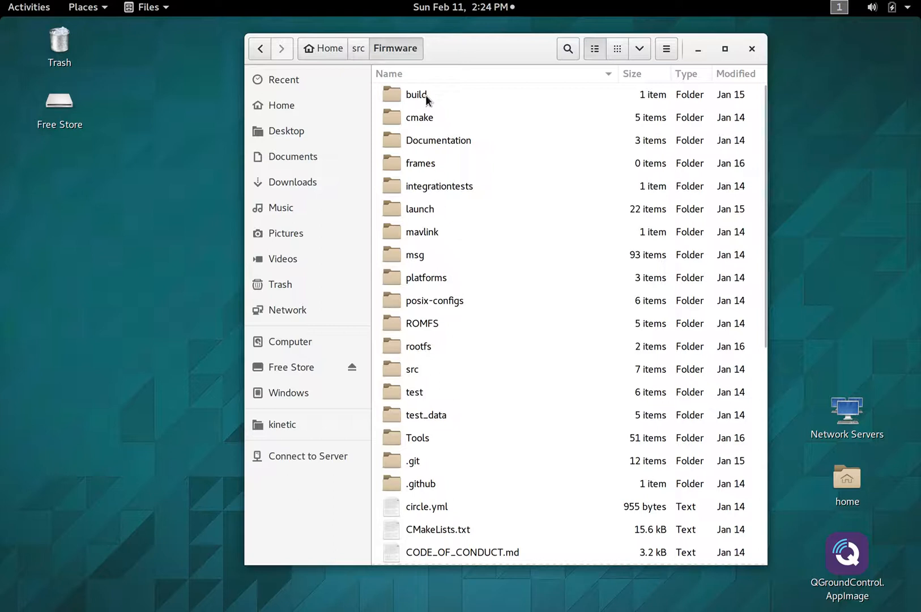
Enter Firmware's build/posix_sitl_default folder, select px4_rover and bring up the folder menu.
{"action": "double_click", "coordinate": [416, 94]}
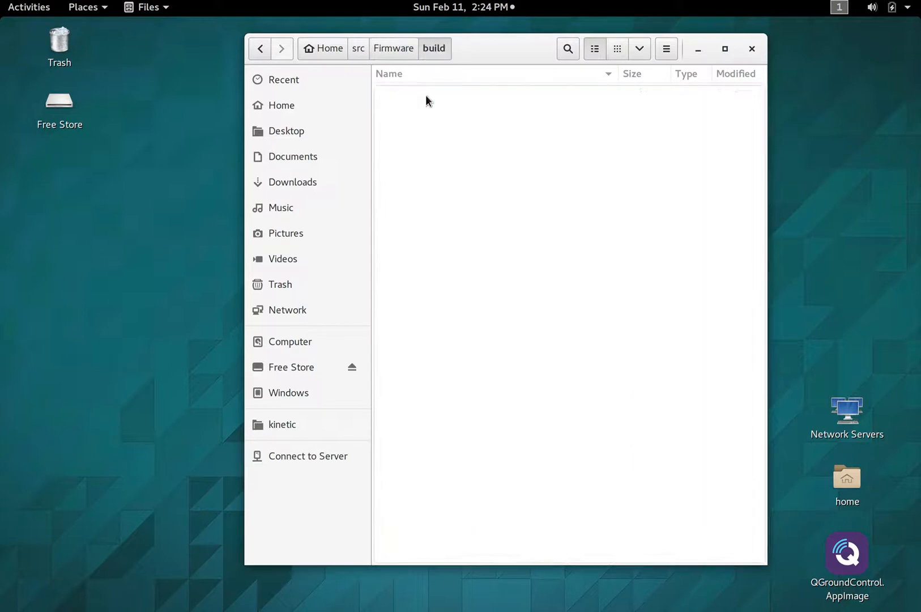
{"action": "left_click", "coordinate": [443, 96]}
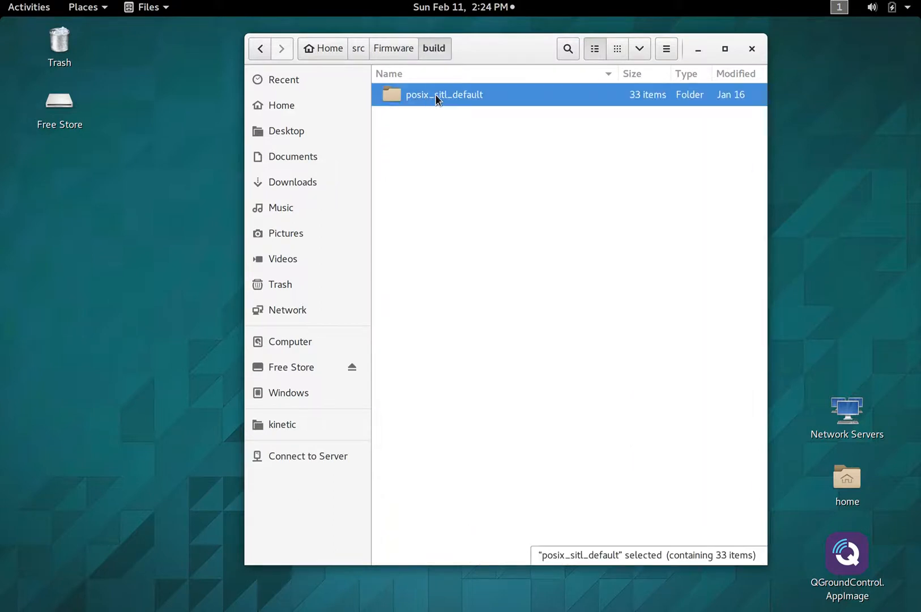
{"action": "double_click", "coordinate": [443, 94]}
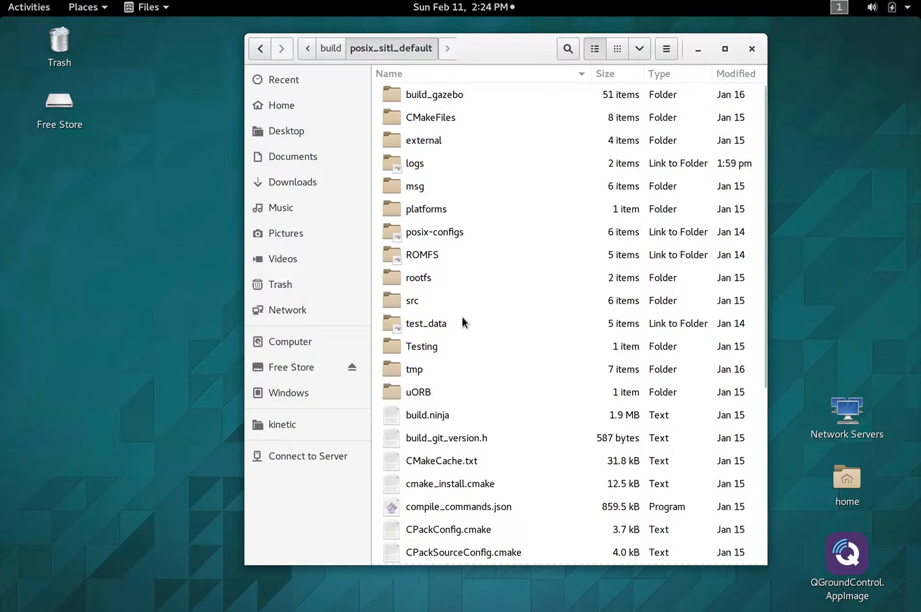
{"action": "scroll", "scroll_direction": "down", "scroll_amount": 3}
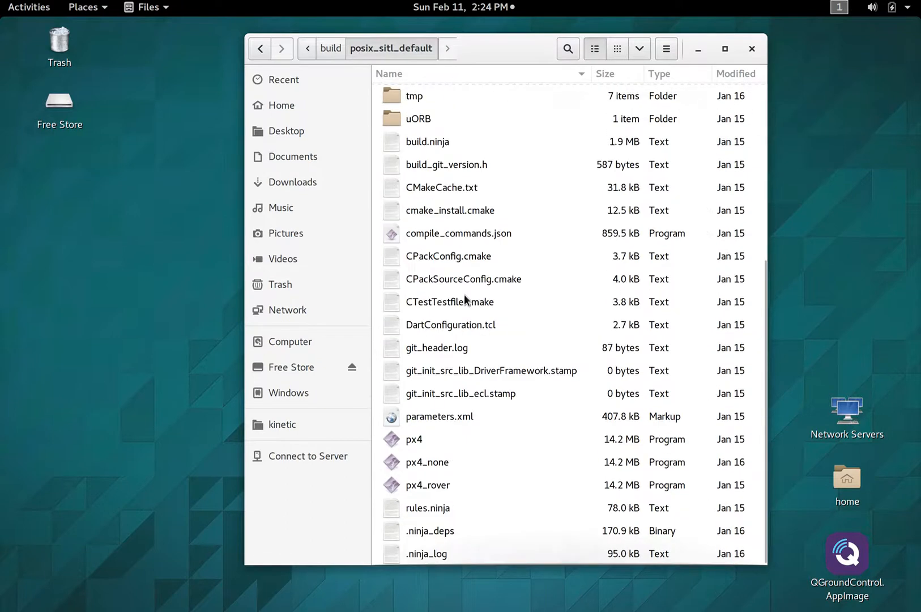
{"action": "left_click", "coordinate": [429, 484]}
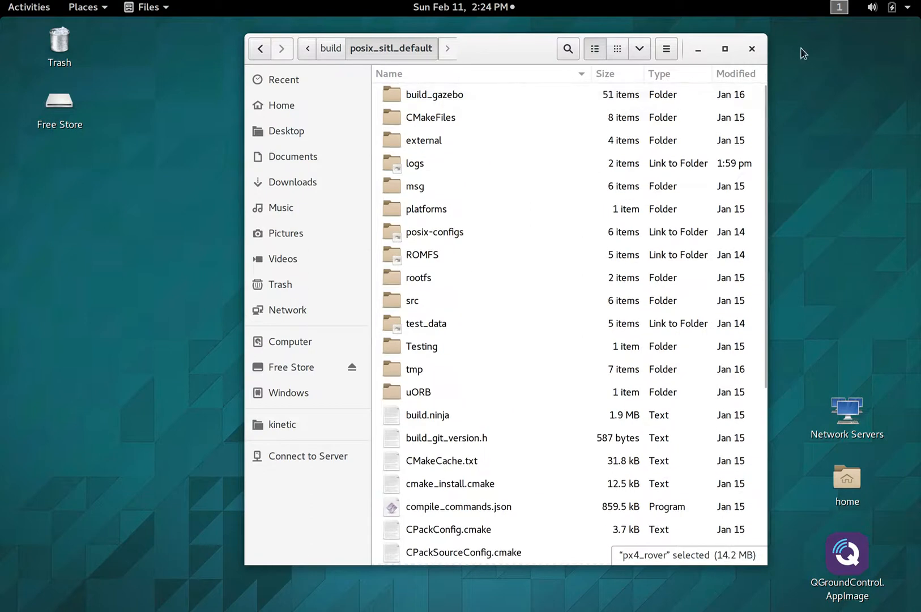
{"action": "left_click", "coordinate": [665, 49]}
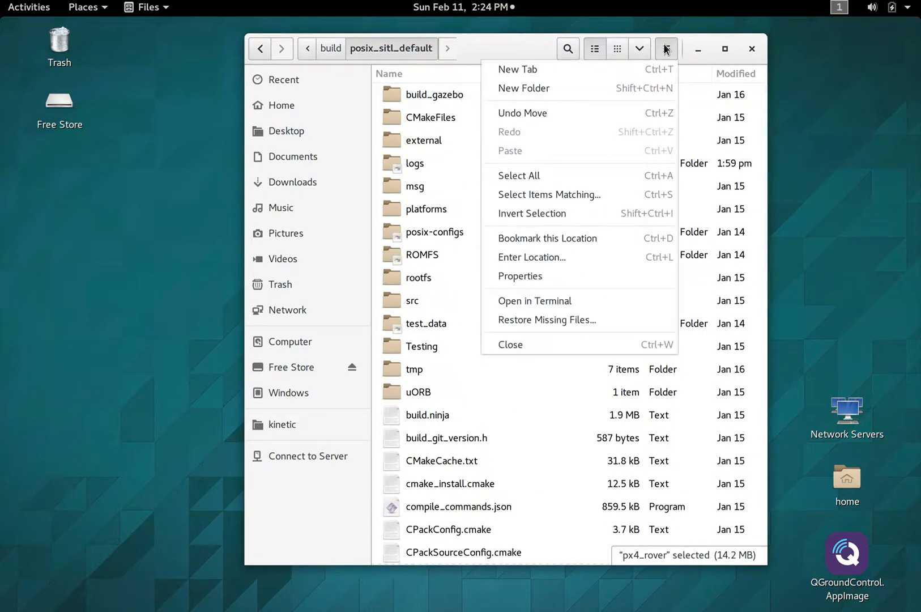
In a terminal at posix_sitl_default, enter ./px4_rover with Firmware and tmp/posix-configs/SITL/init/ekf2/rover arguments.
{"action": "left_click", "coordinate": [534, 300]}
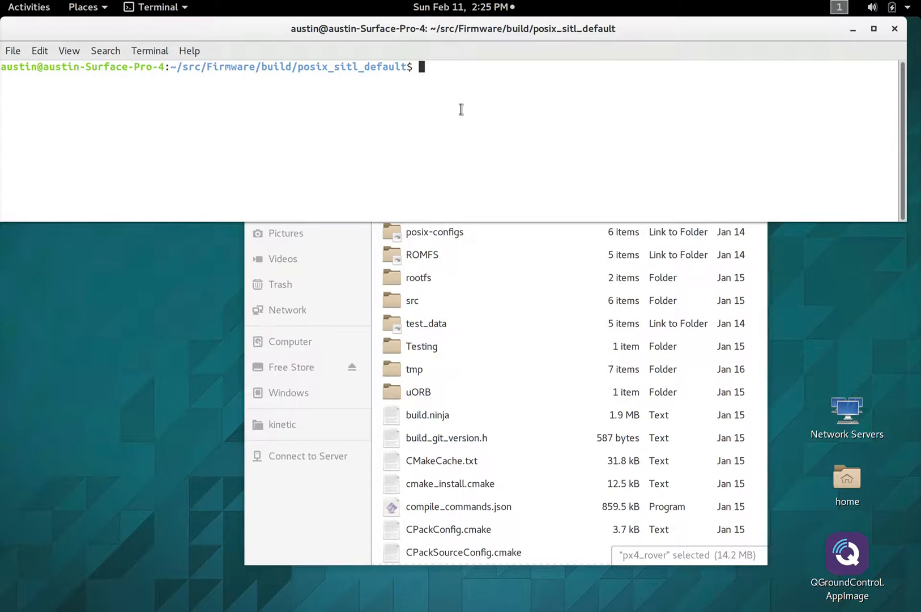
{"action": "type", "text": "./p"}
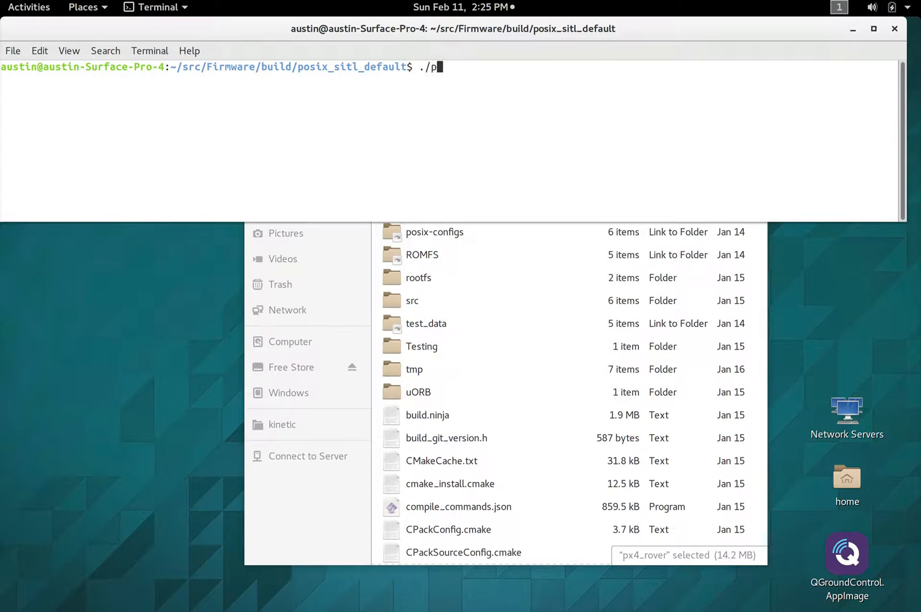
{"action": "type", "text": "x"}
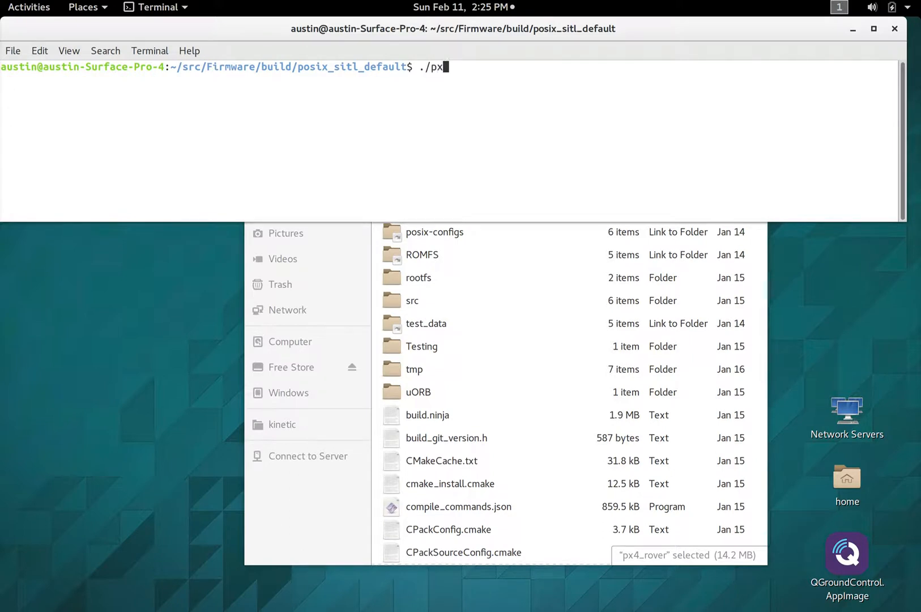
{"action": "type", "text": "4_r"}
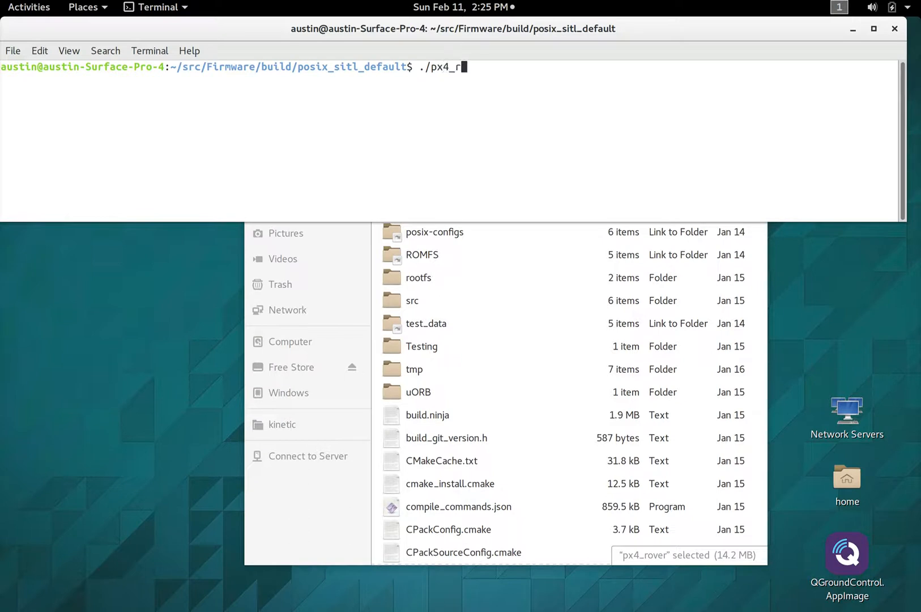
{"action": "type", "text": "over ~/src/Firmware/"}
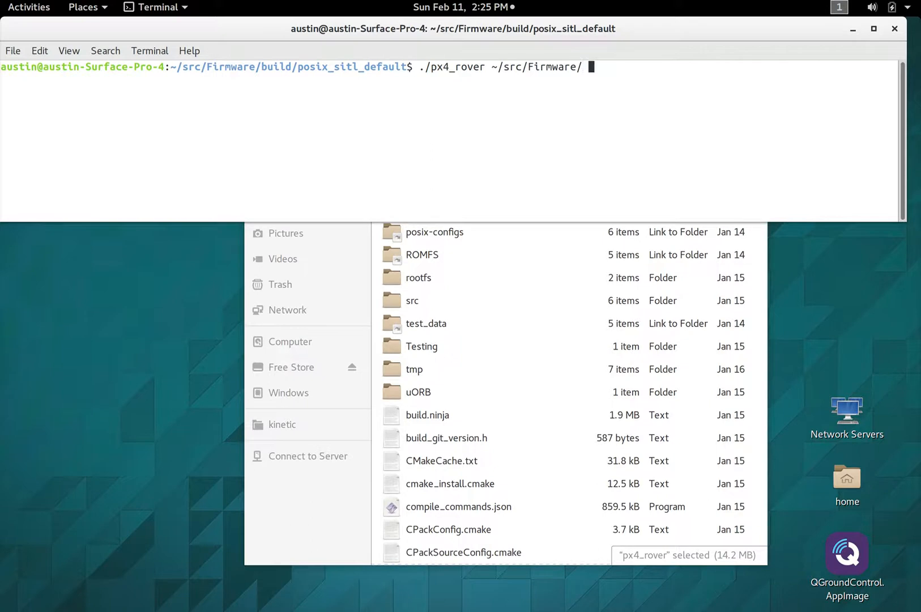
{"action": "type", "text": "~/ar"}
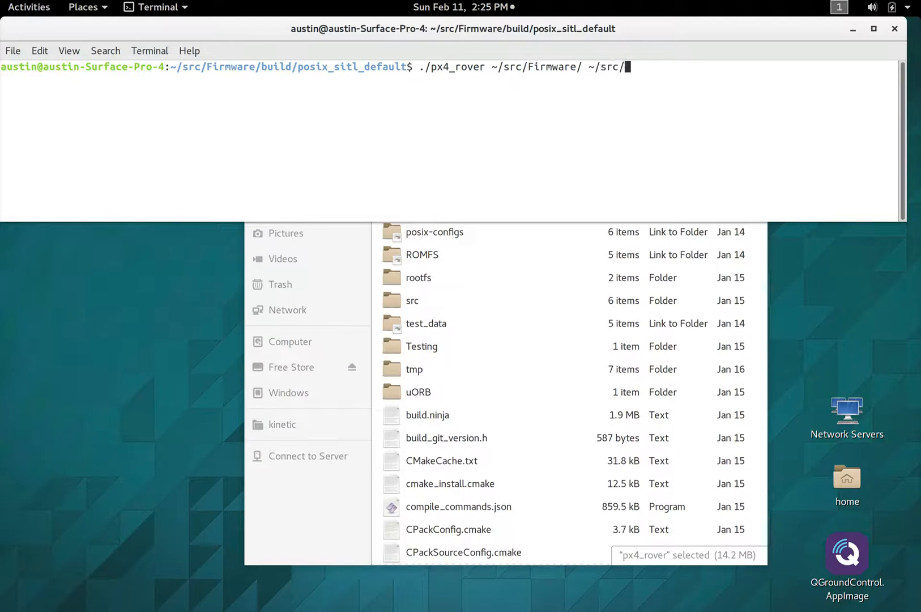
{"action": "type", "text": "F"}
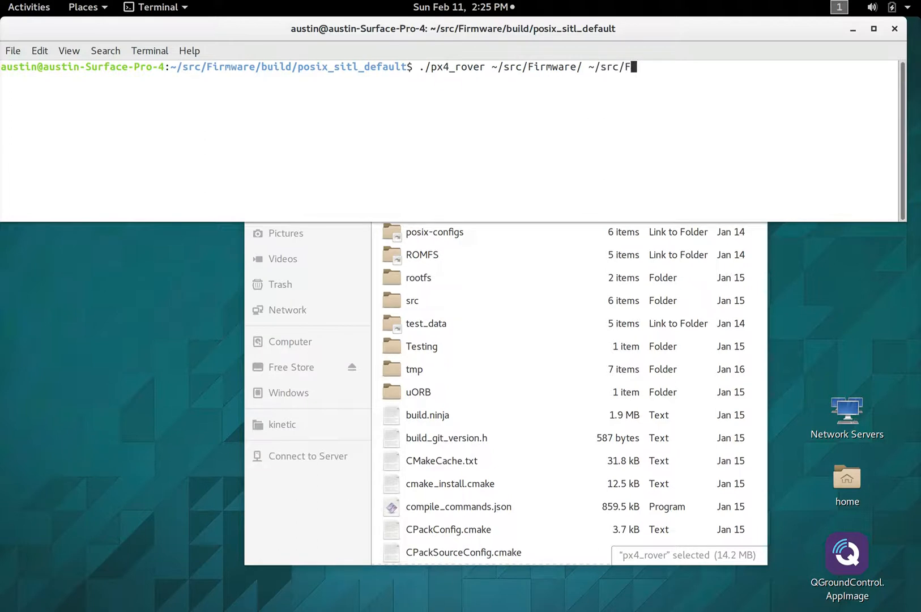
{"action": "type", "text": "irmware/build/"}
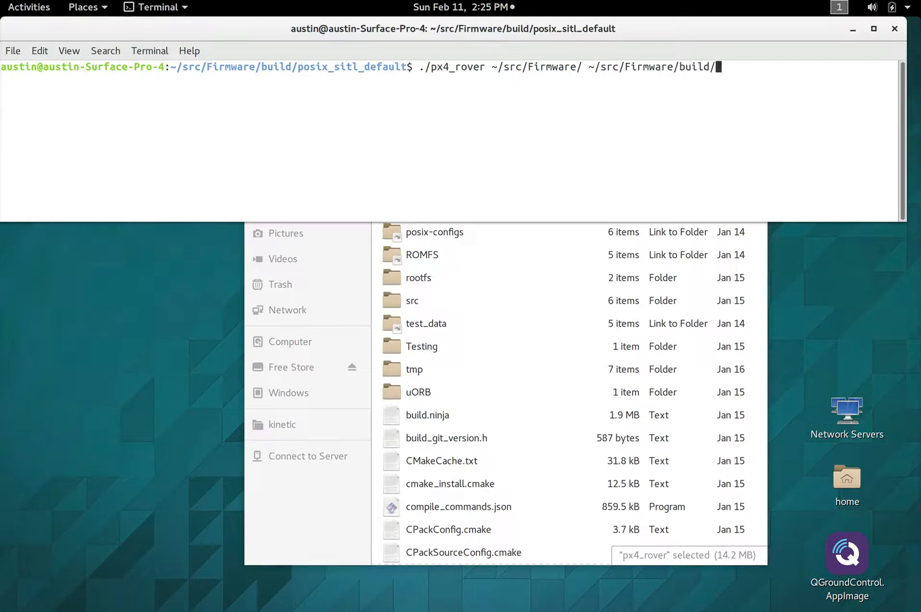
{"action": "type", "text": "posix_sitl_default/t"}
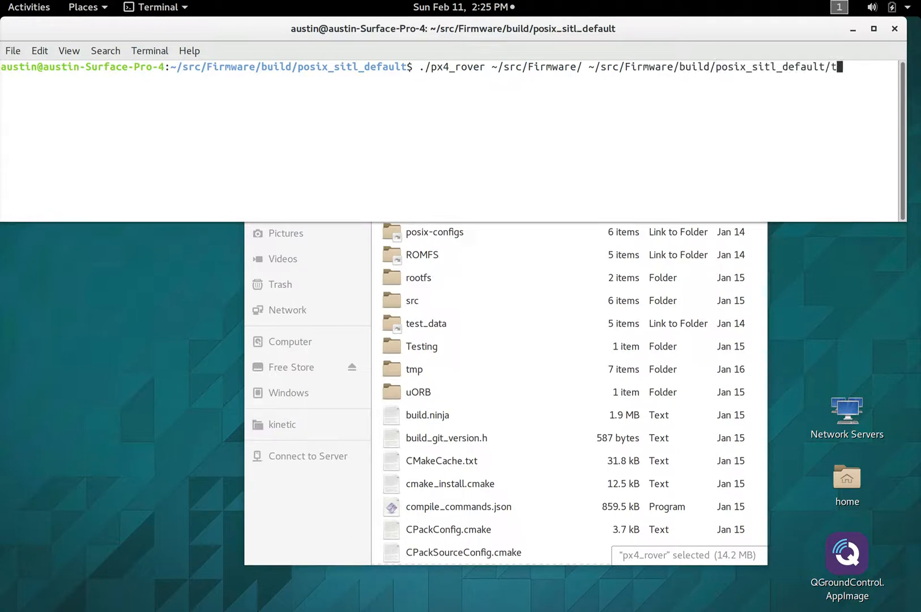
{"action": "type", "text": "mp"}
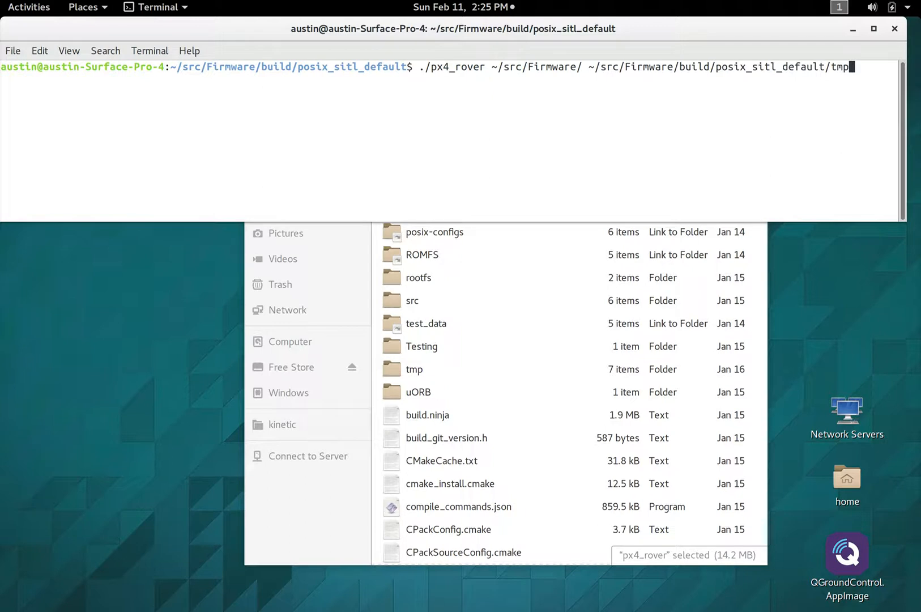
{"action": "type", "text": "/"}
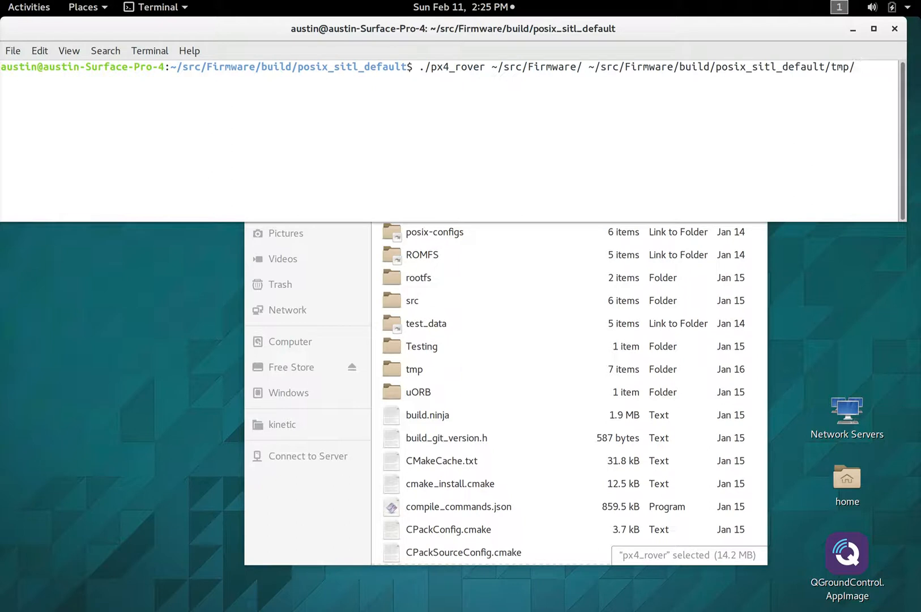
{"action": "type", "text": "posix-configs"}
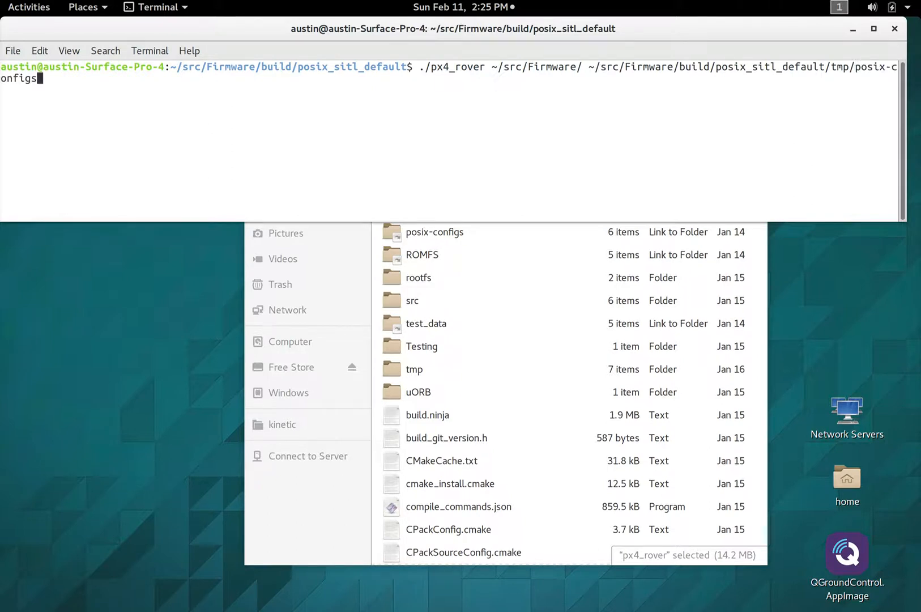
{"action": "type", "text": "/"}
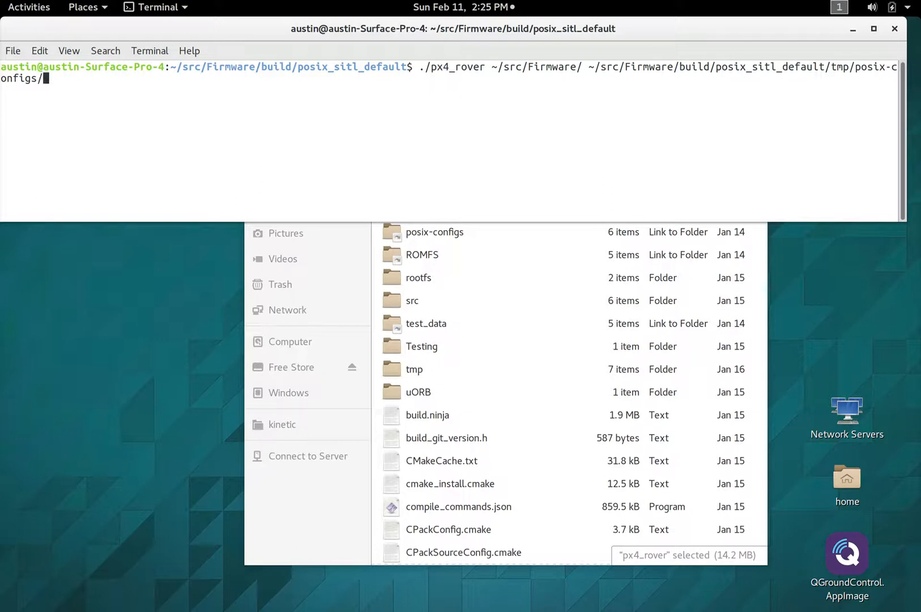
{"action": "type", "text": "SITL/"}
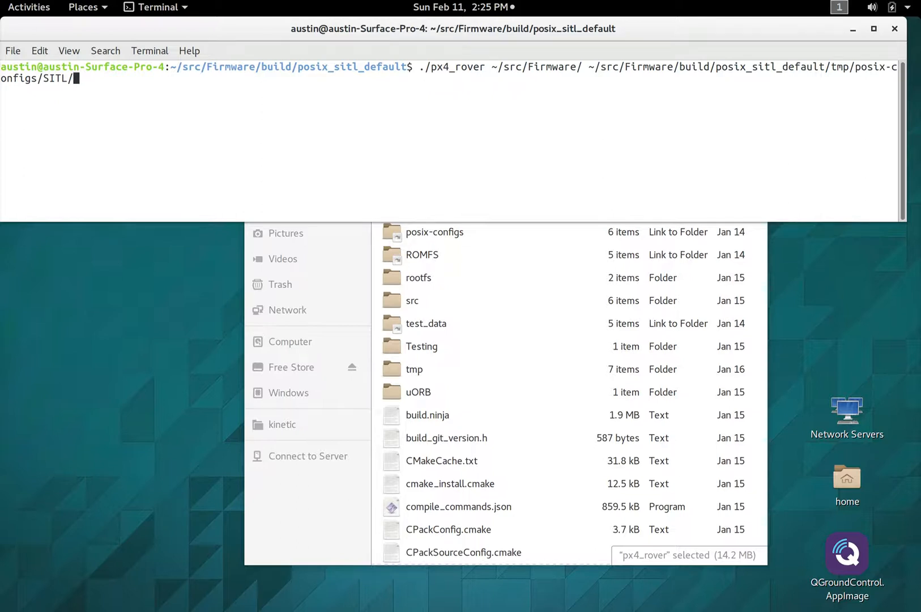
{"action": "type", "text": "init/ekf2/rover"}
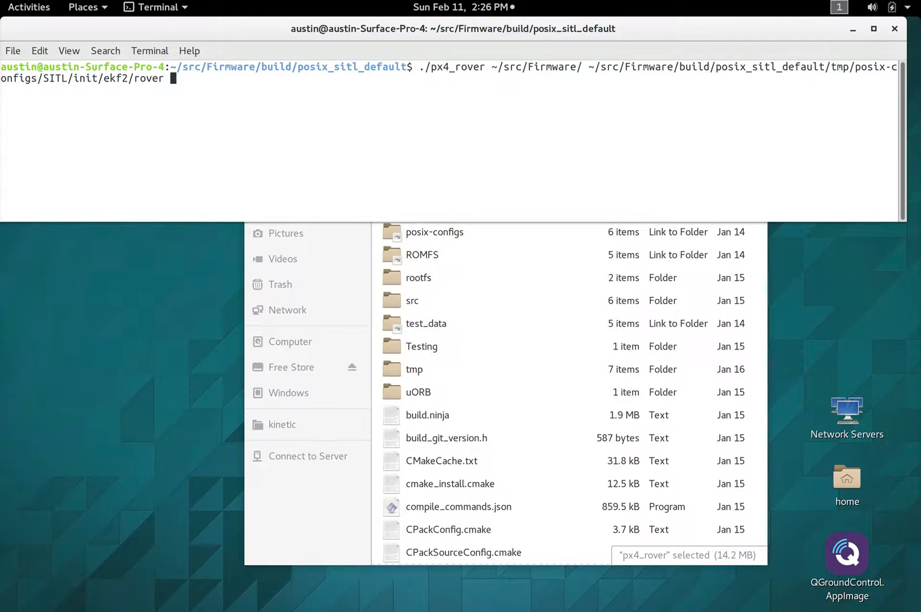
Run the px4_rover command so PX4 starts and waits for simulator data on UDP 14560.
{"action": "key", "text": "Return"}
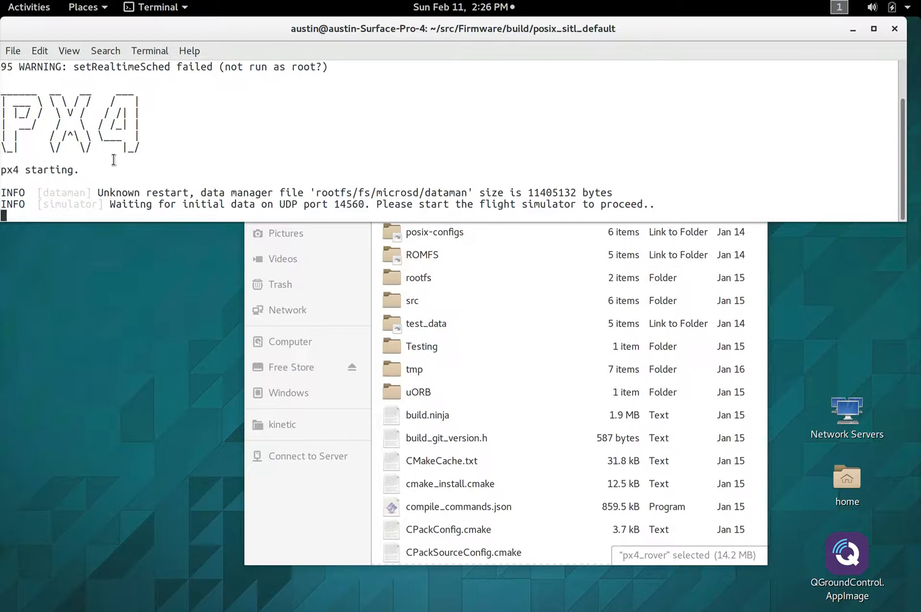
{"action": "mouse_move", "coordinate": [168, 94]}
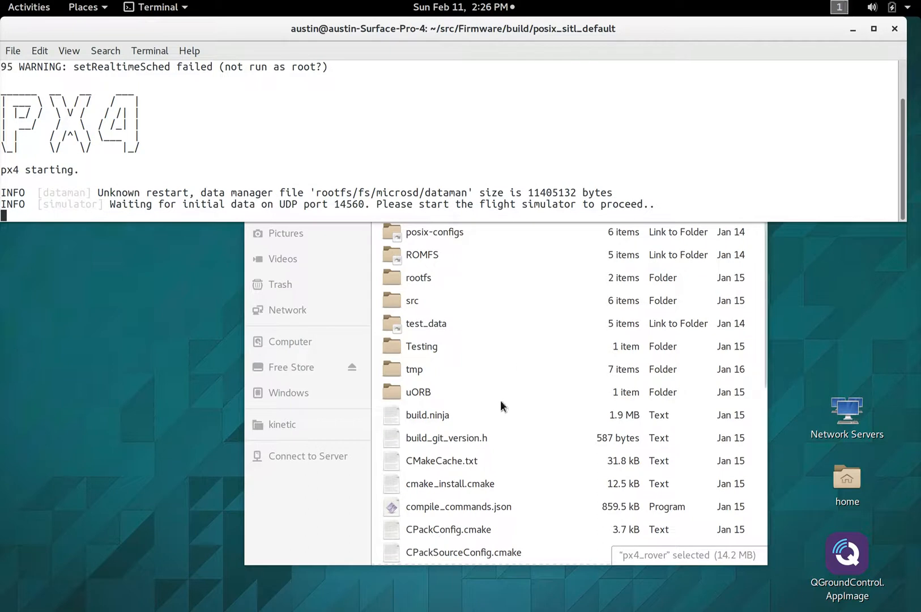
In Files, go Home, enter IGVC-Dev and select the ROS_workspace folder.
{"action": "left_click", "coordinate": [418, 392]}
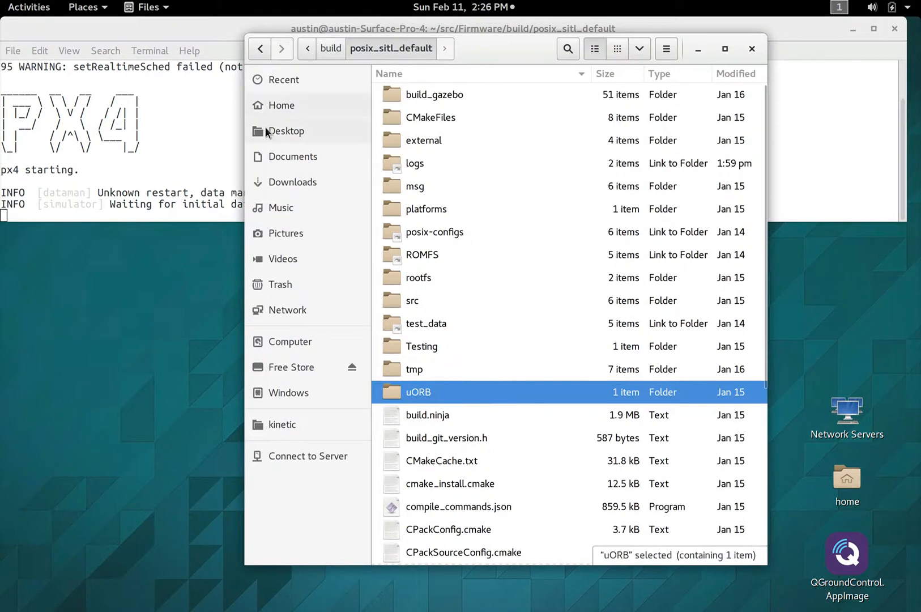
{"action": "left_click", "coordinate": [281, 106]}
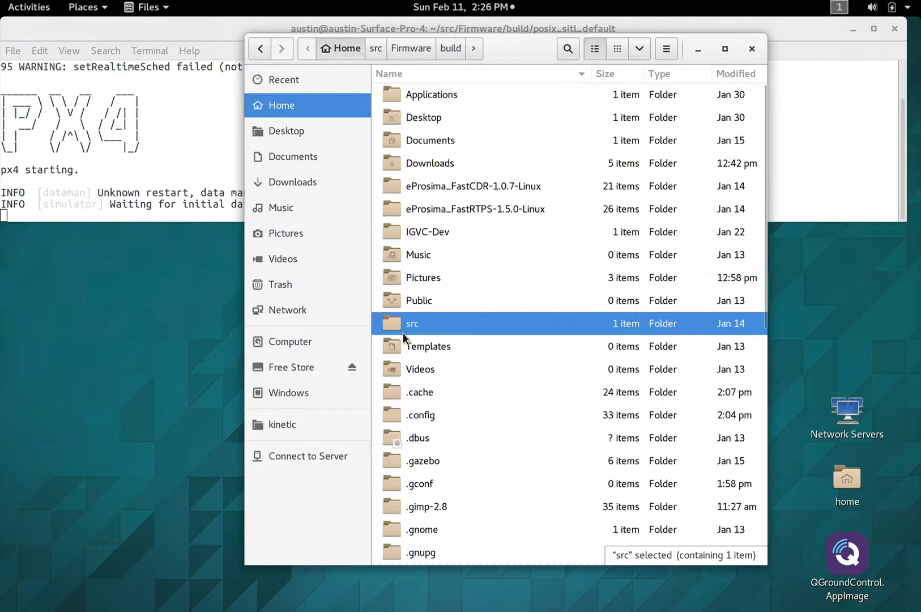
{"action": "mouse_move", "coordinate": [420, 328]}
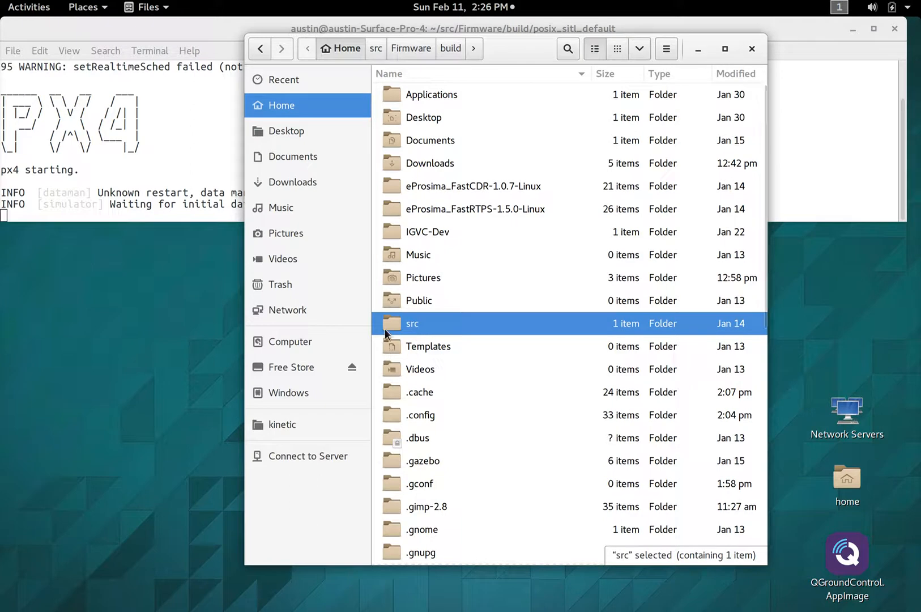
{"action": "left_click", "coordinate": [427, 231]}
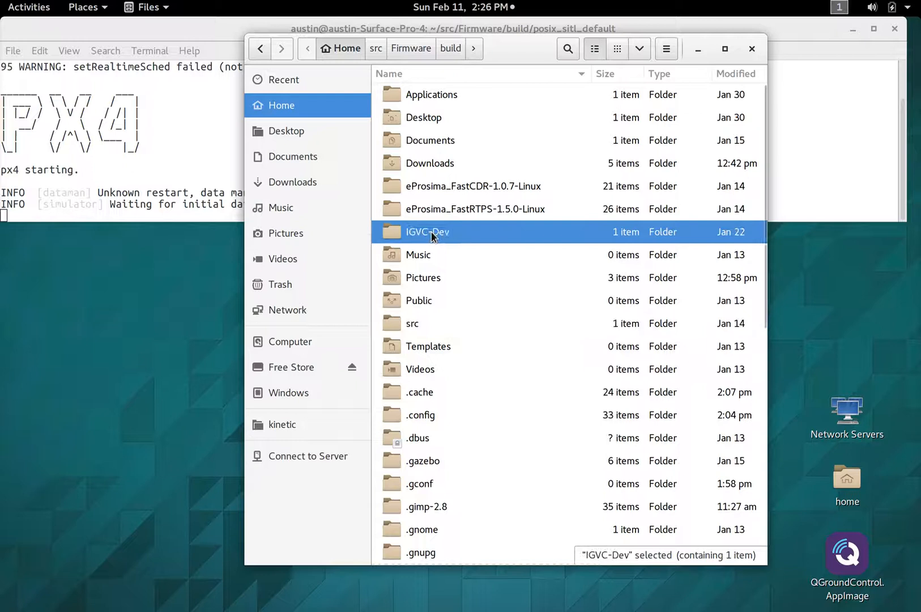
{"action": "double_click", "coordinate": [427, 231]}
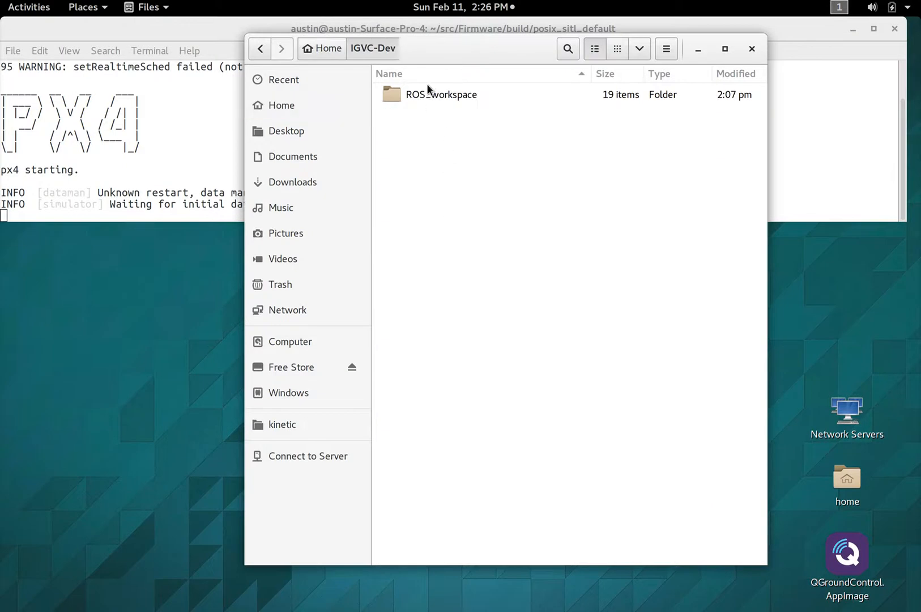
{"action": "mouse_move", "coordinate": [427, 101]}
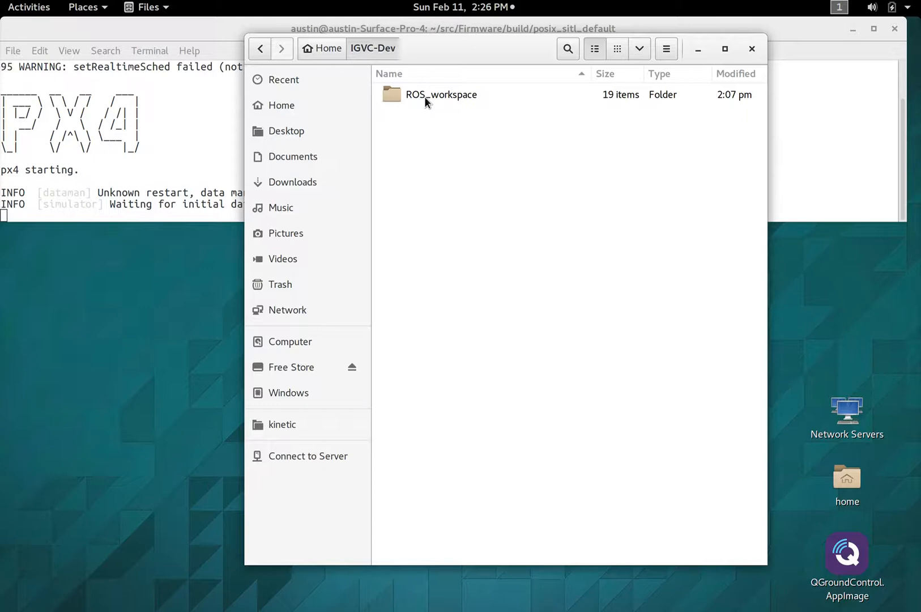
{"action": "left_click", "coordinate": [440, 95]}
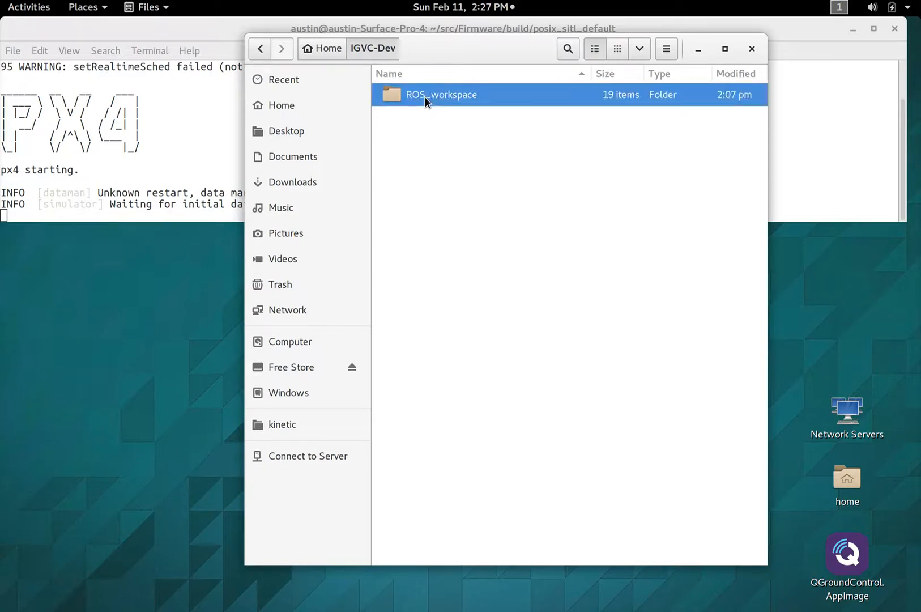
Enter ROS_workspace, look over the launch, models and worlds folders, stepping into worlds and back.
{"action": "double_click", "coordinate": [441, 94]}
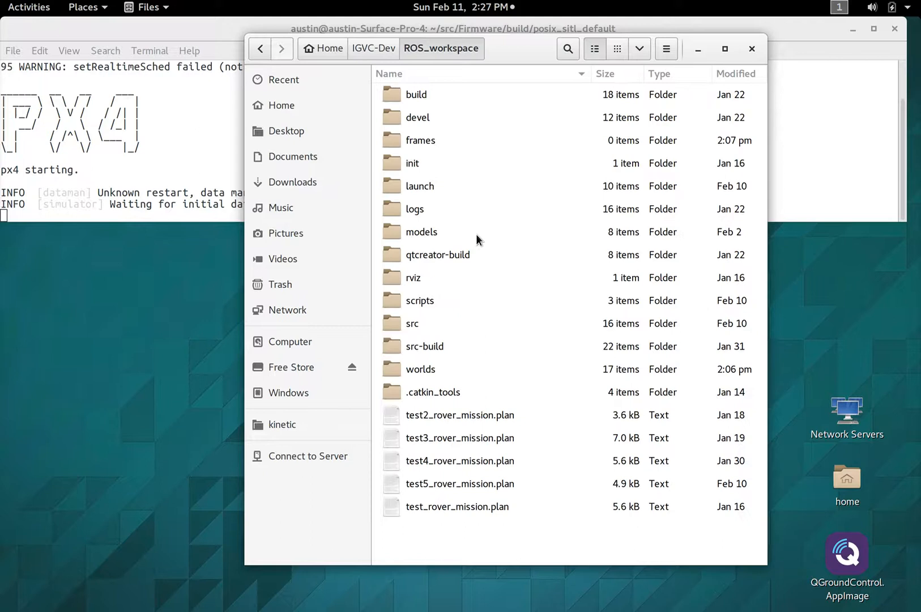
{"action": "mouse_move", "coordinate": [475, 214]}
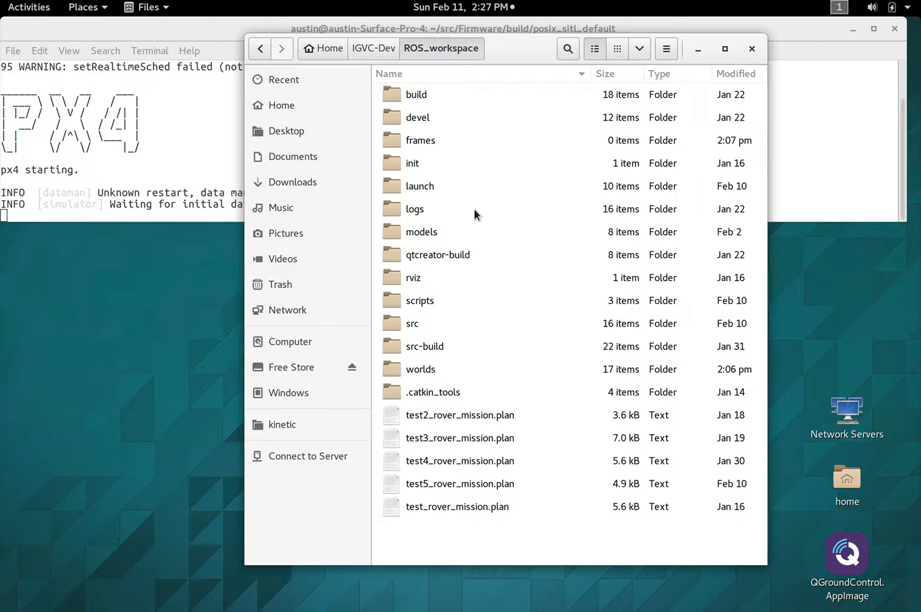
{"action": "mouse_move", "coordinate": [419, 179]}
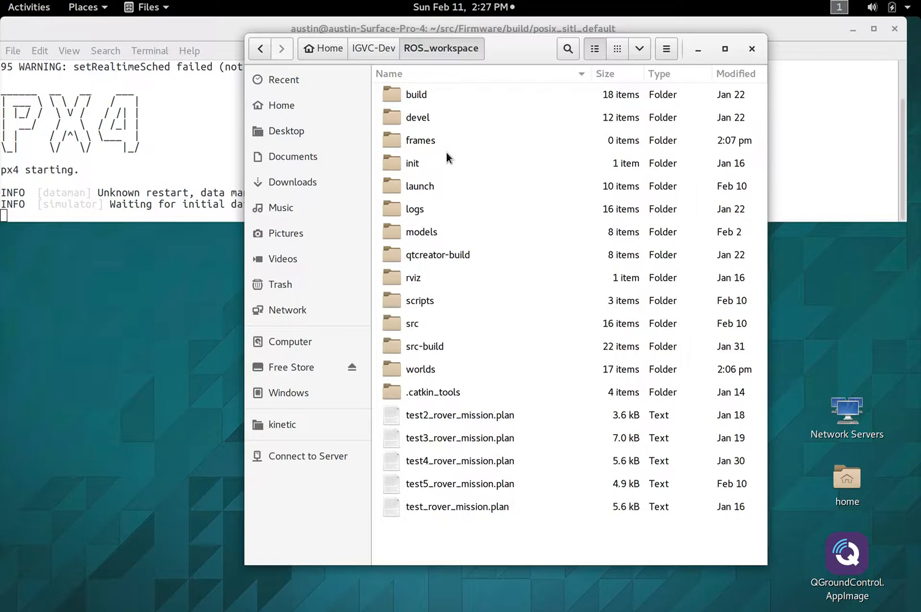
{"action": "mouse_move", "coordinate": [443, 130]}
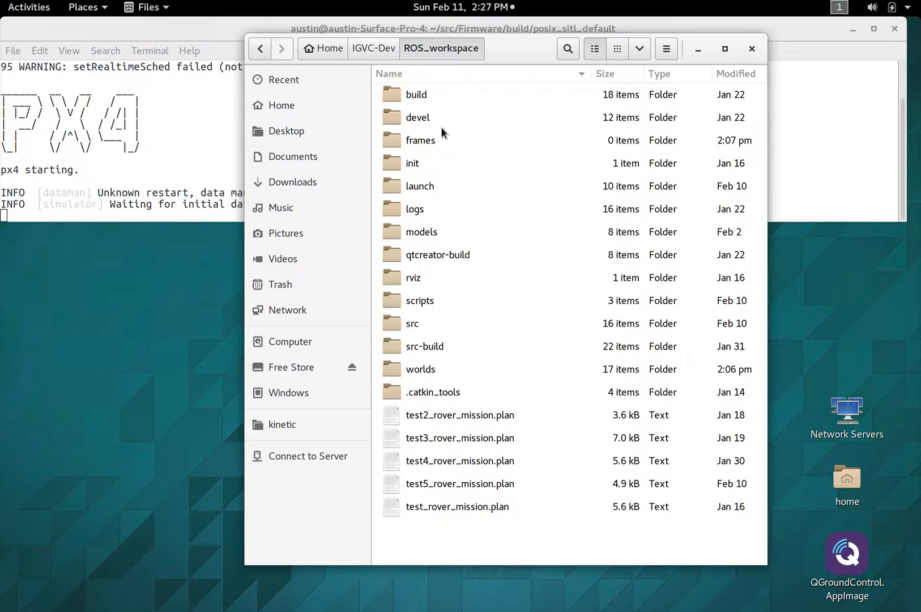
{"action": "left_click", "coordinate": [420, 186]}
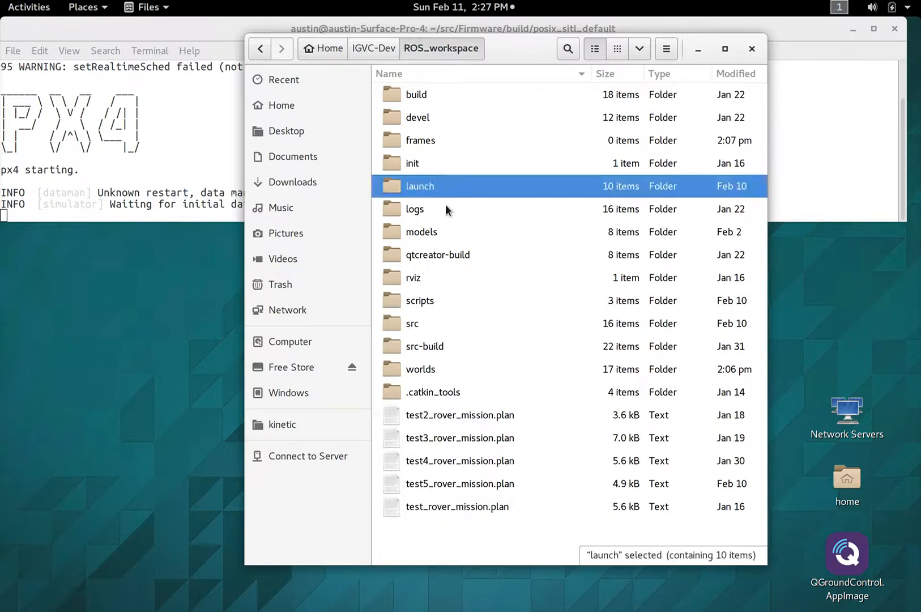
{"action": "left_click", "coordinate": [421, 232]}
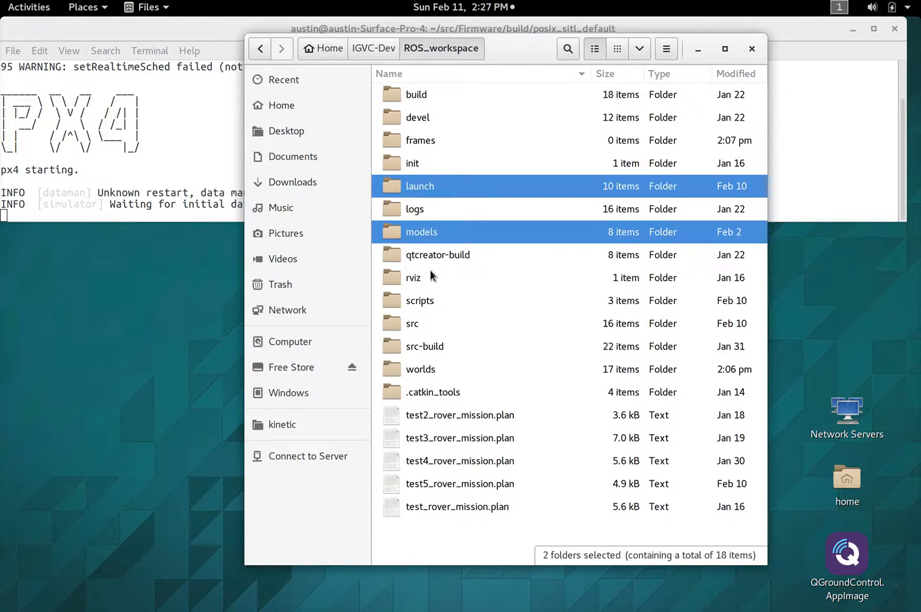
{"action": "left_click", "coordinate": [421, 231]}
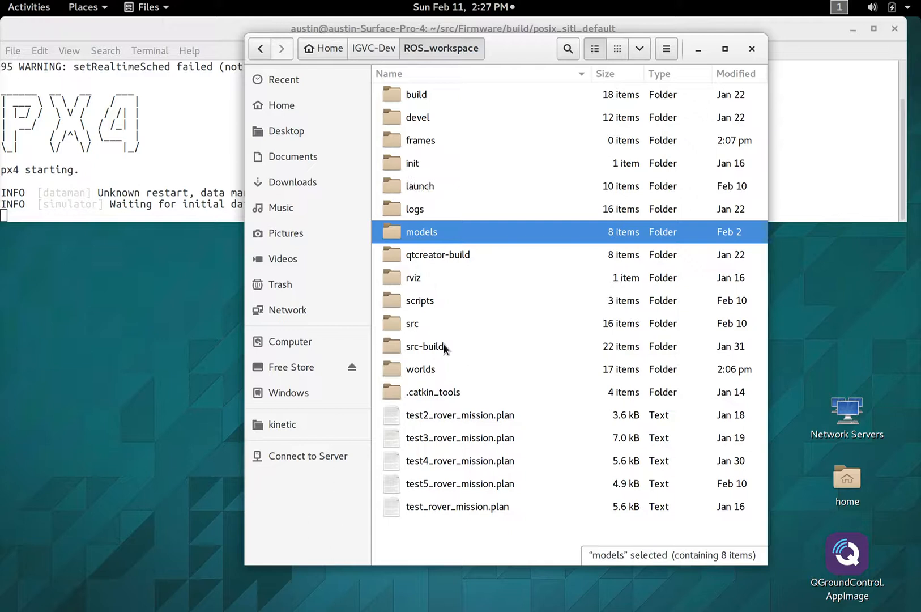
{"action": "left_click", "coordinate": [421, 369]}
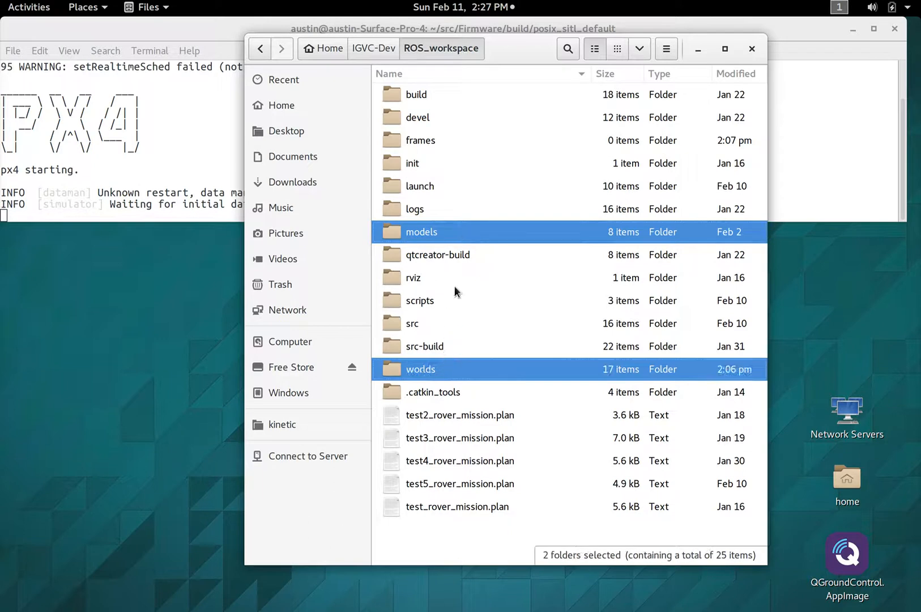
{"action": "double_click", "coordinate": [420, 369]}
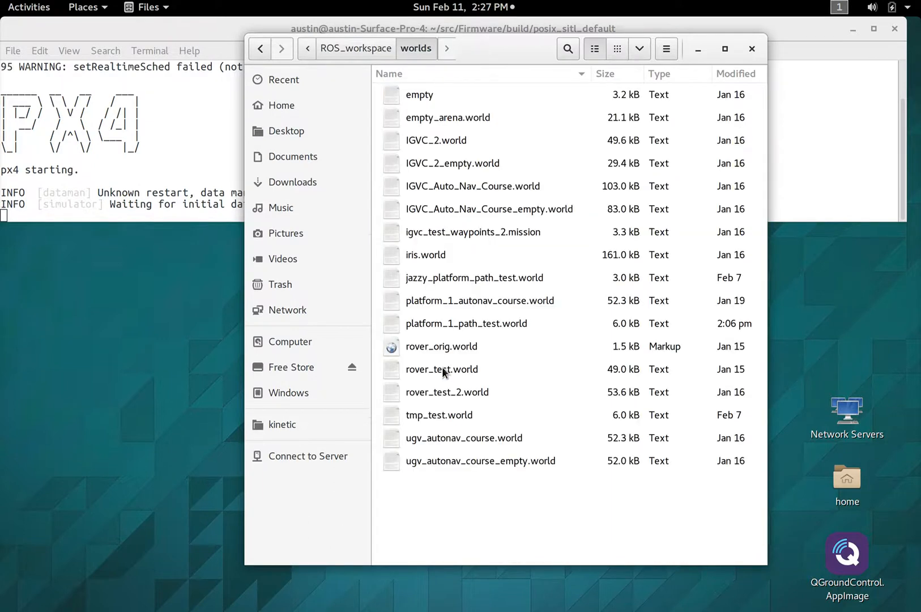
{"action": "mouse_move", "coordinate": [501, 388]}
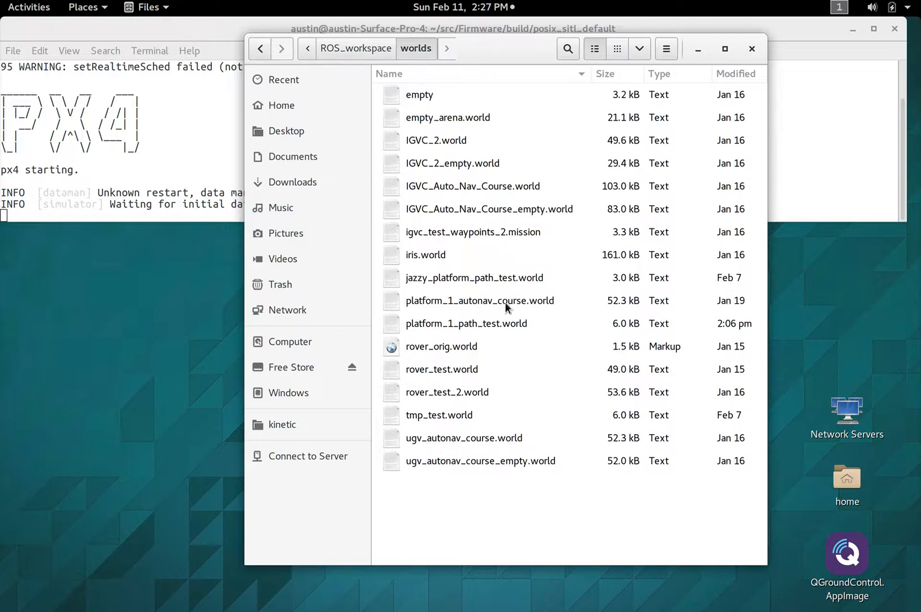
{"action": "mouse_move", "coordinate": [372, 55]}
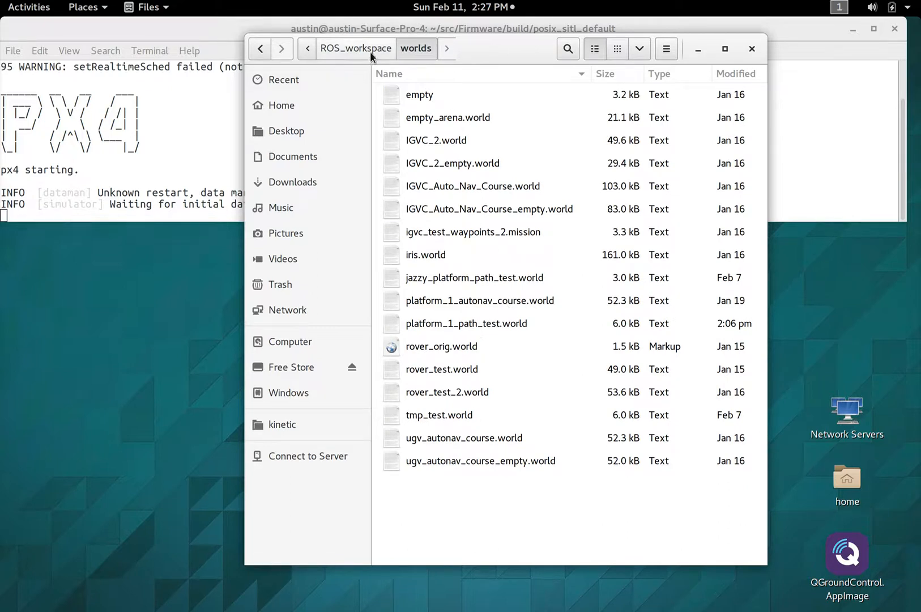
{"action": "left_click", "coordinate": [356, 49]}
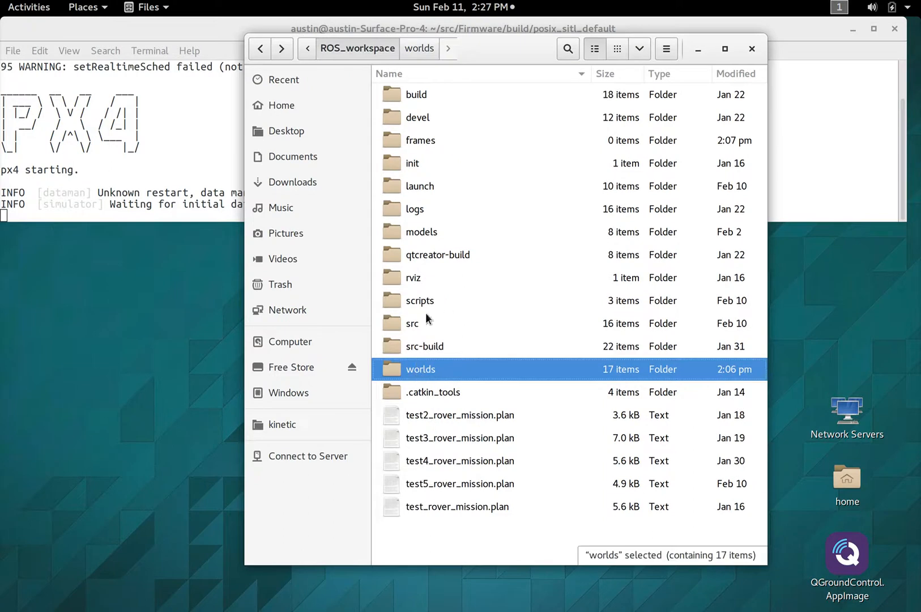
{"action": "double_click", "coordinate": [420, 231]}
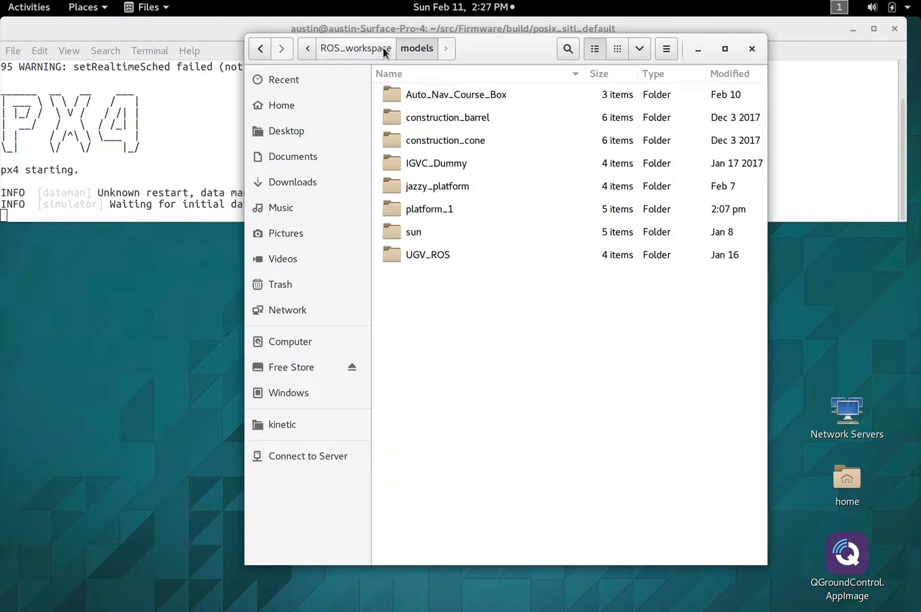
{"action": "mouse_move", "coordinate": [368, 35]}
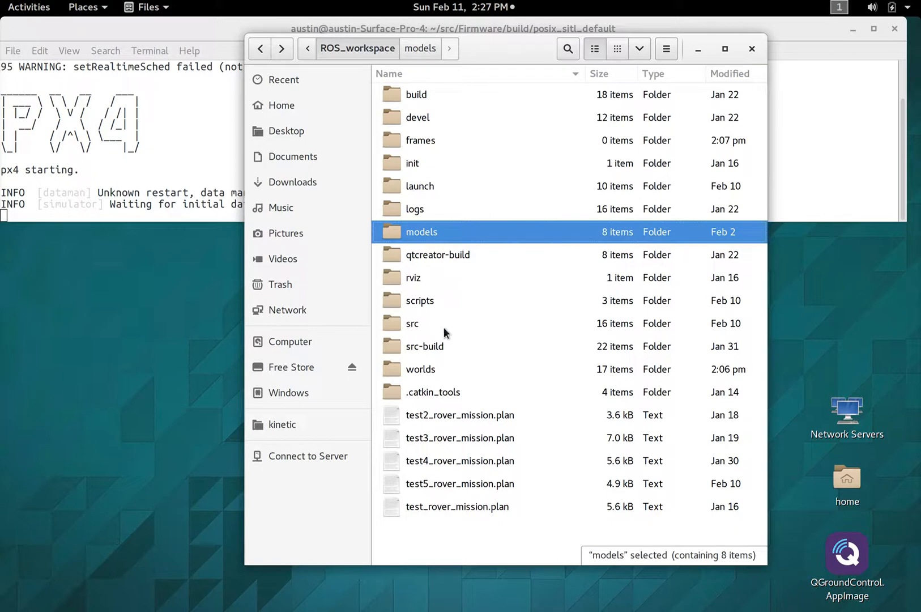
Select the src and launch folders in ROS_workspace and go into launch.
{"action": "left_click", "coordinate": [414, 323]}
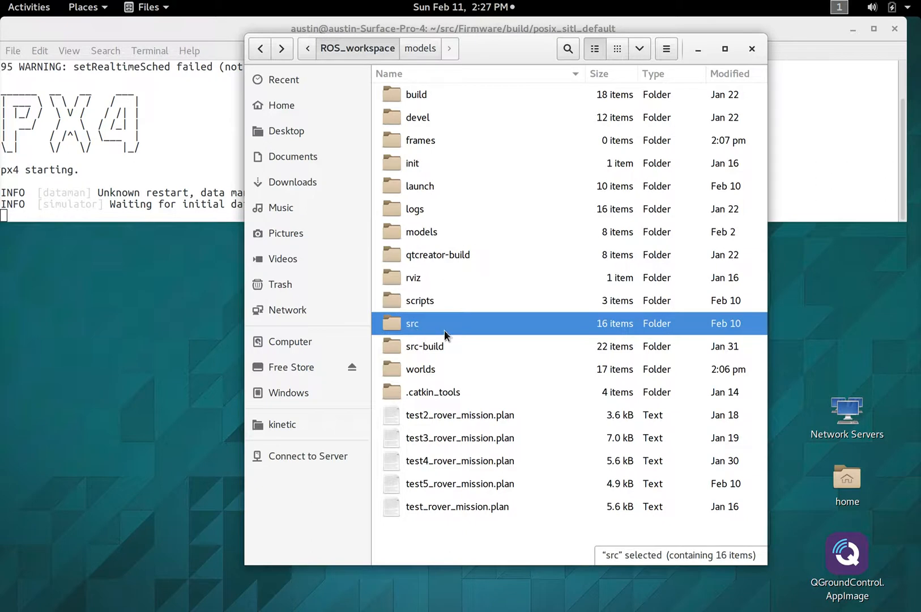
{"action": "mouse_move", "coordinate": [442, 325]}
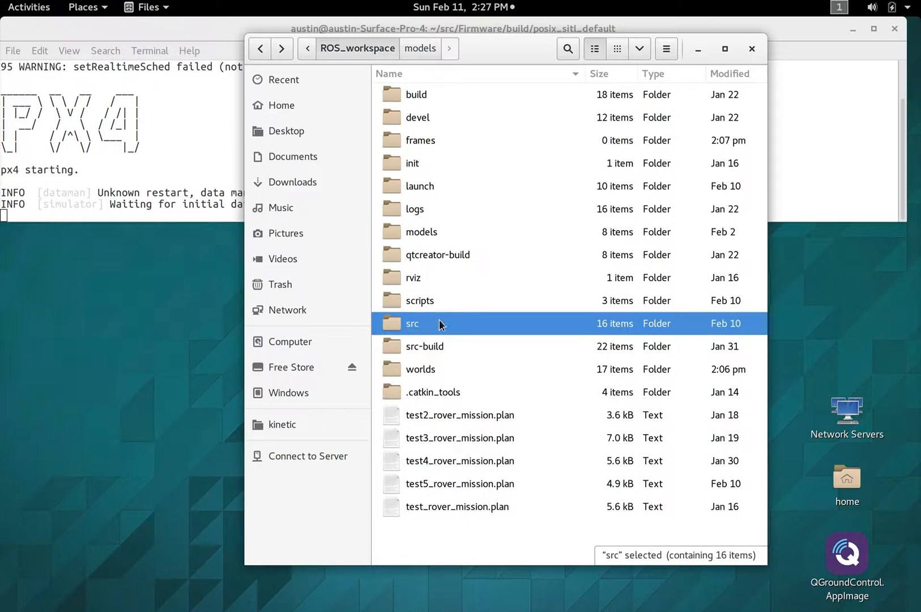
{"action": "mouse_move", "coordinate": [427, 213]}
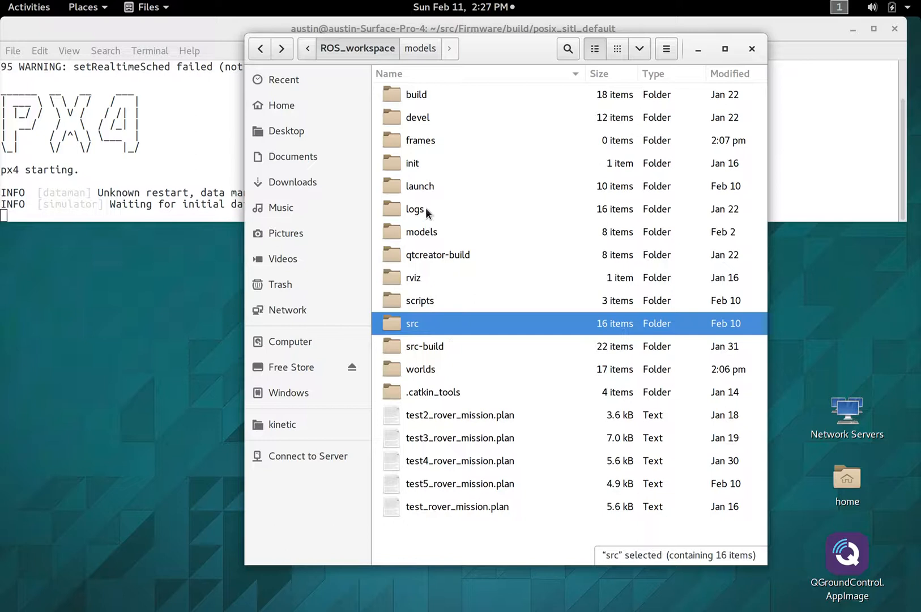
{"action": "left_click", "coordinate": [419, 185]}
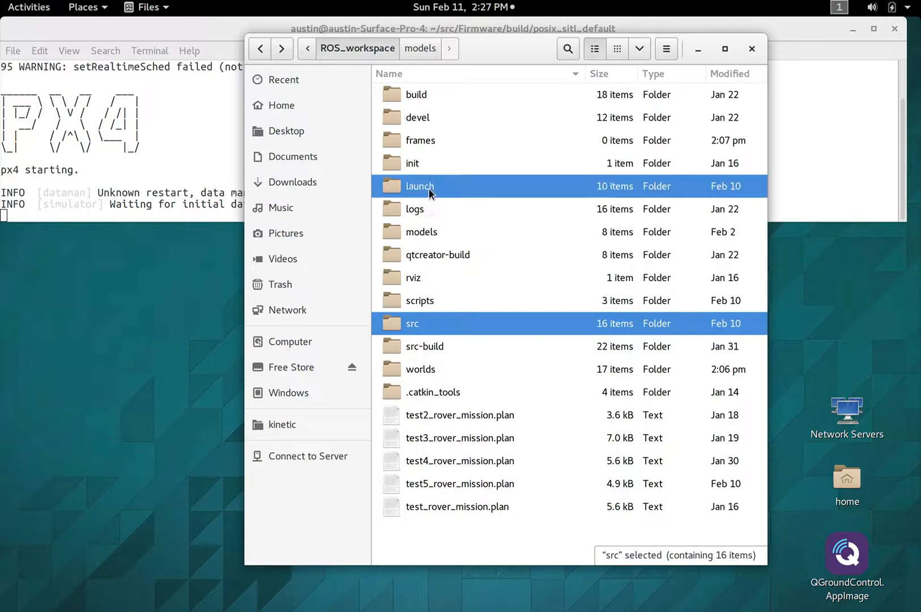
{"action": "left_click", "coordinate": [419, 186]}
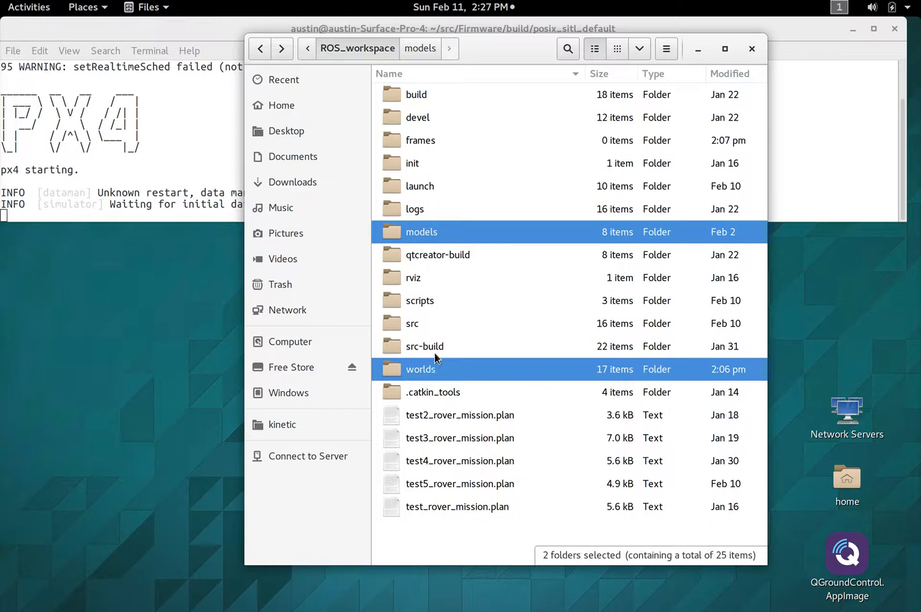
{"action": "left_click", "coordinate": [413, 323]}
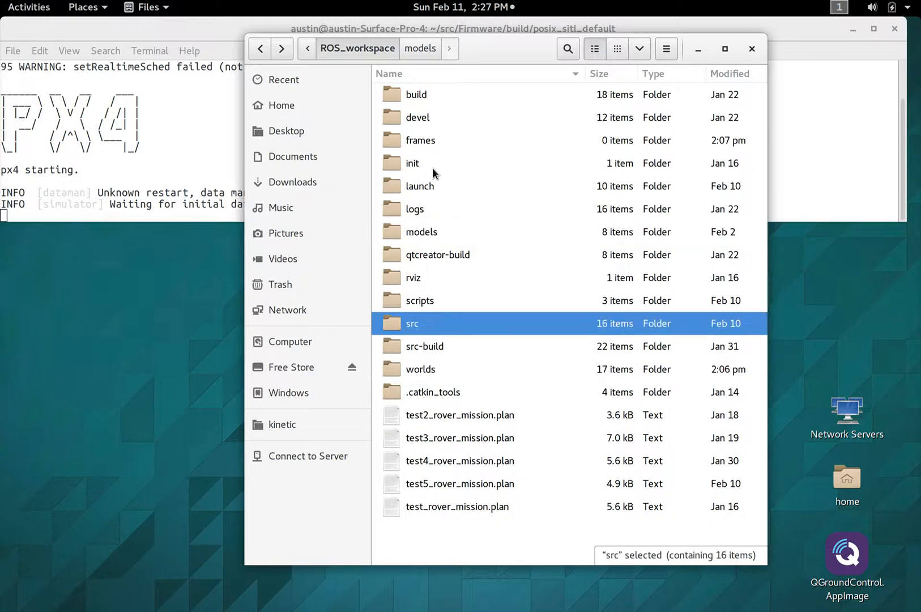
{"action": "left_click", "coordinate": [419, 186]}
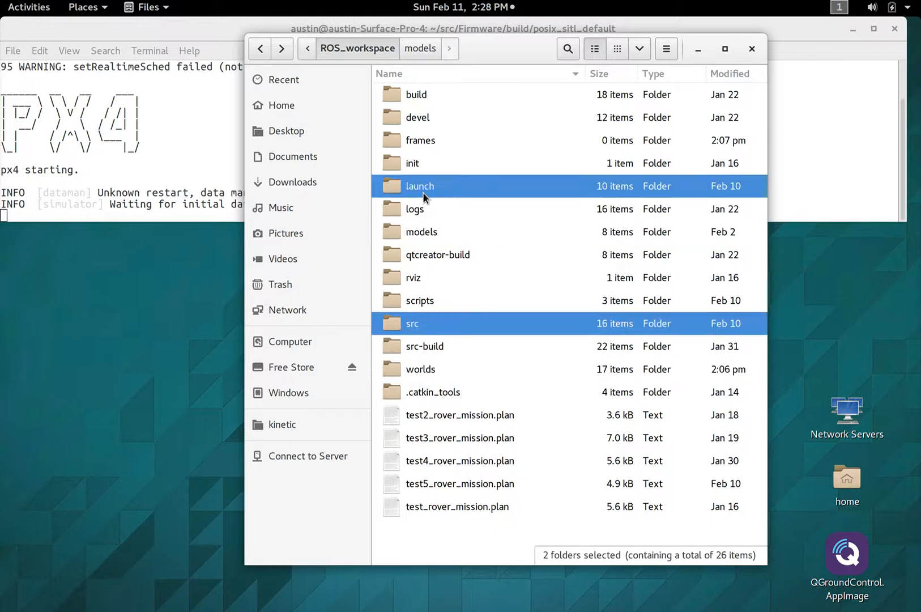
{"action": "double_click", "coordinate": [419, 186]}
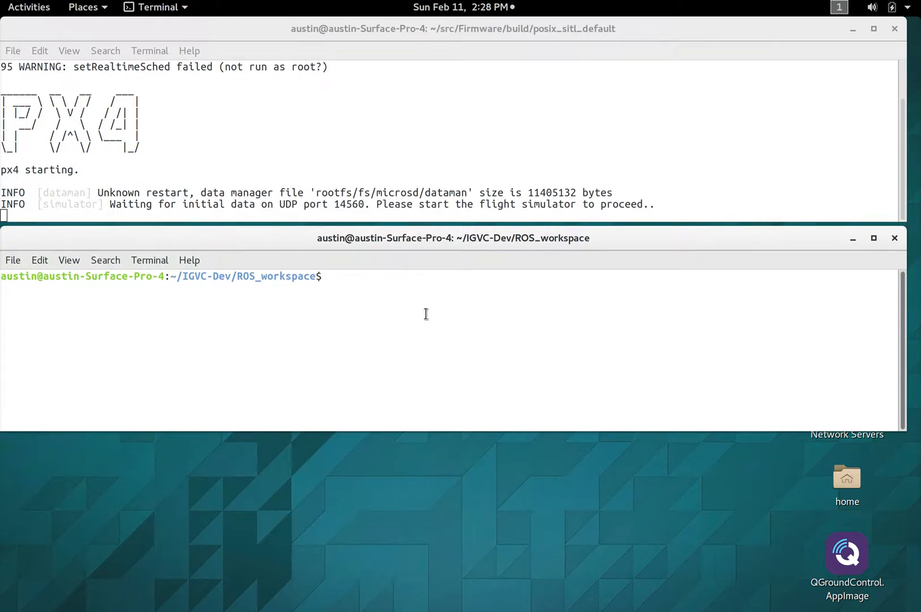
Enter gazebo in the second terminal at ~/IGVC-Dev/ROS_workspace to launch the simulator.
{"action": "type", "text": "gazebo"}
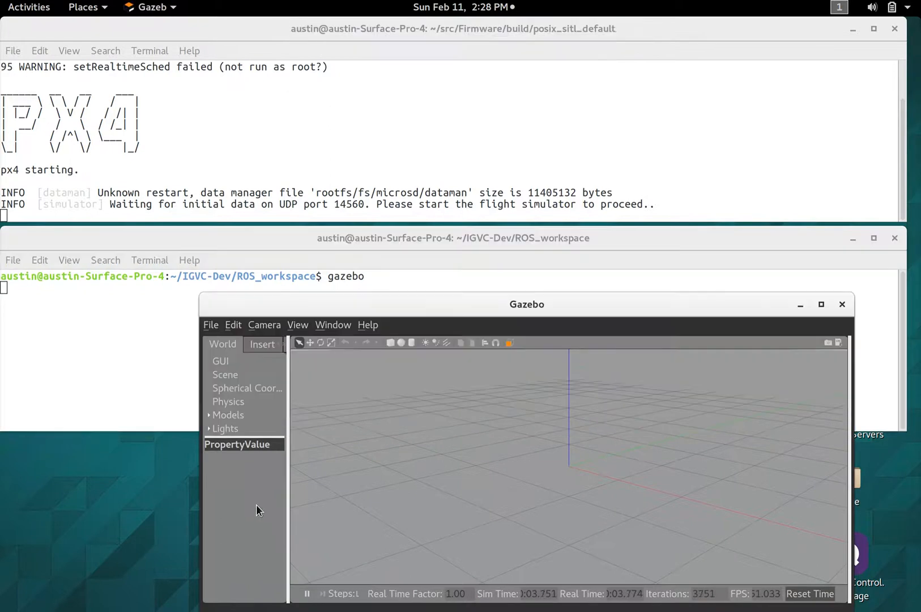
Drag the Gazebo empty-world window further right so the scene and grid are visible.
{"action": "left_click_drag", "start_coordinate": [526, 303], "coordinate": [567, 275]}
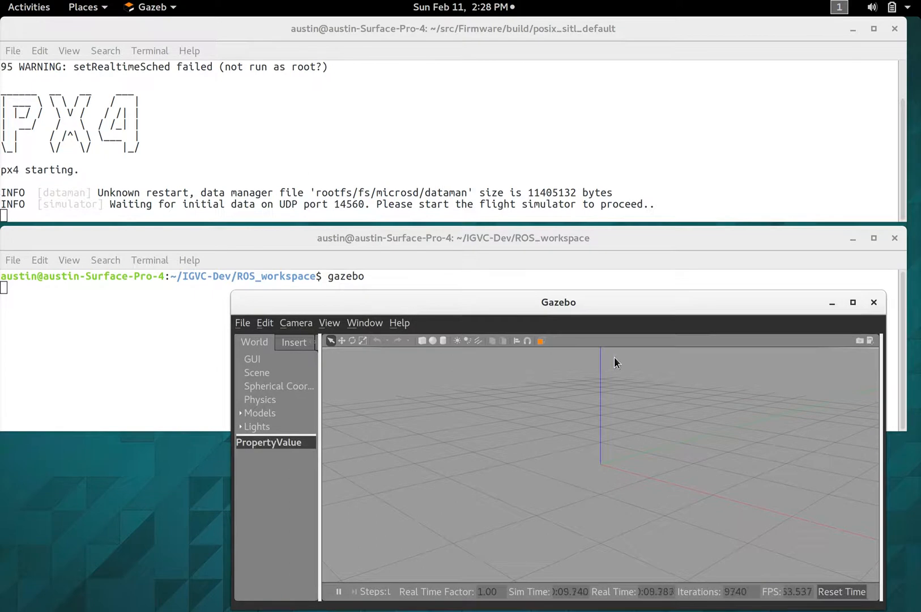
{"action": "mouse_move", "coordinate": [650, 369]}
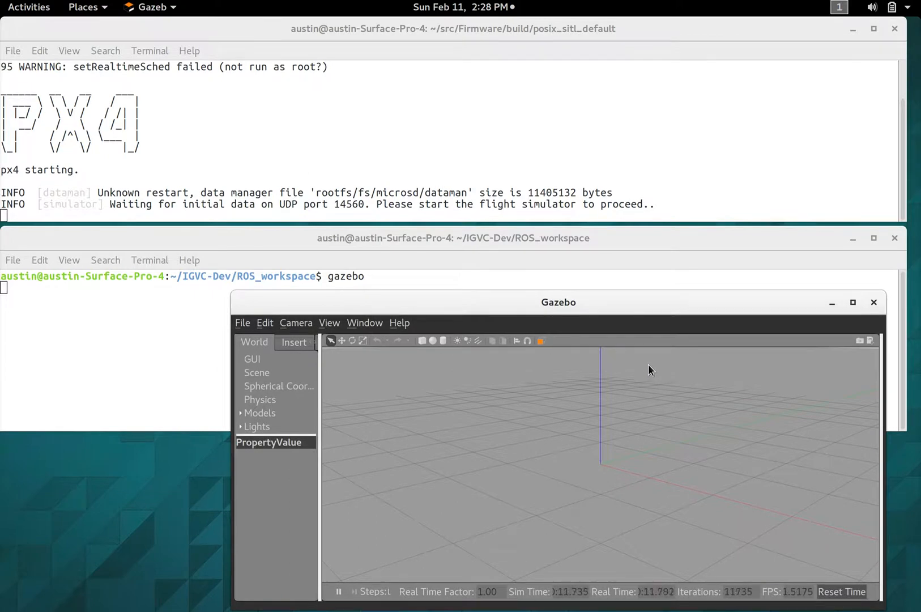
{"action": "mouse_move", "coordinate": [526, 385]}
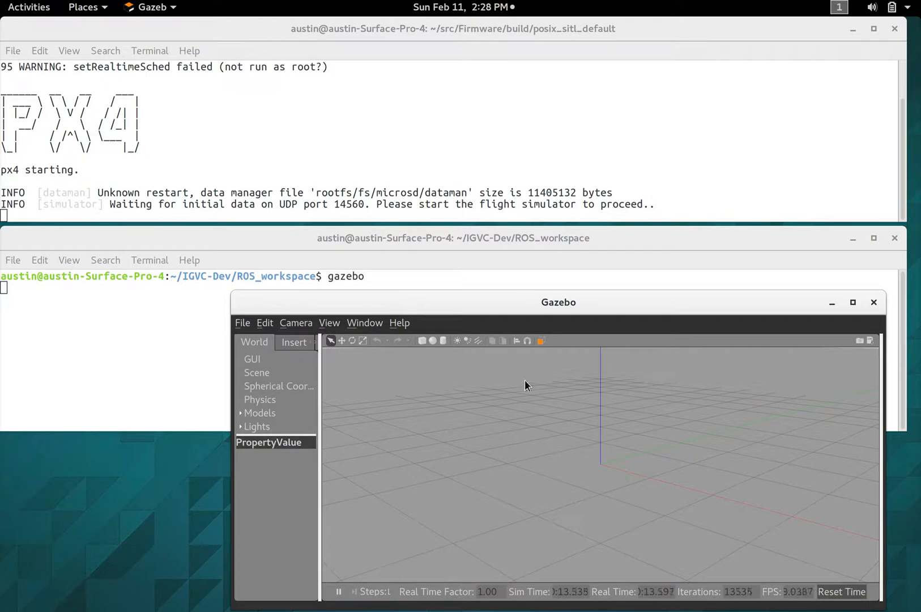
{"action": "mouse_move", "coordinate": [673, 440]}
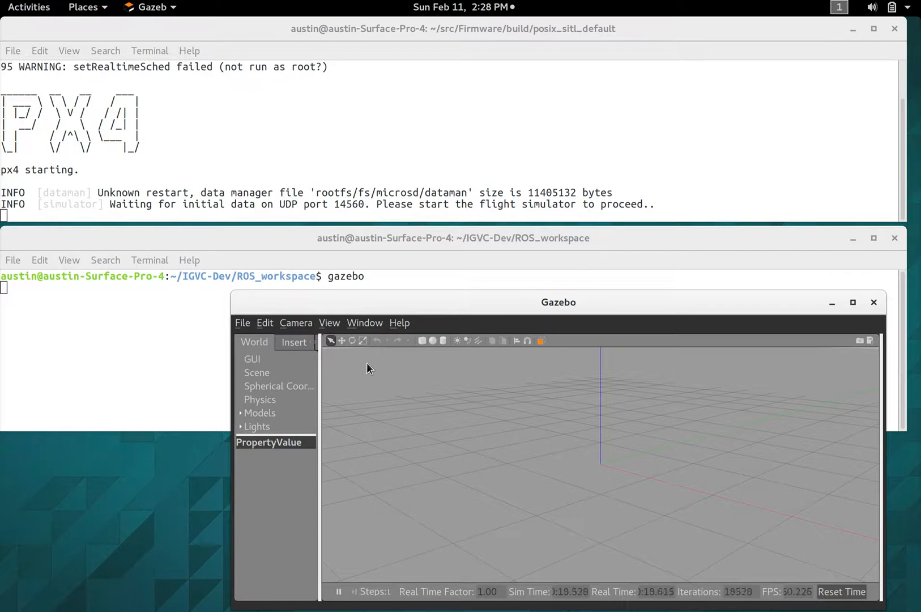
{"action": "mouse_move", "coordinate": [564, 370]}
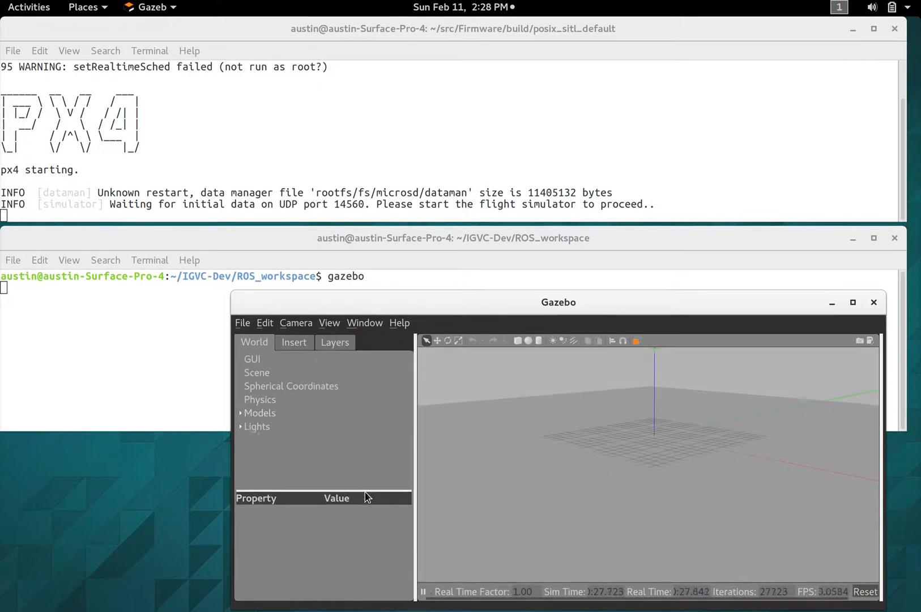
Expand Models to view ground_plane's link and properties, then quit Gazebo from the File menu.
{"action": "left_click", "coordinate": [240, 412]}
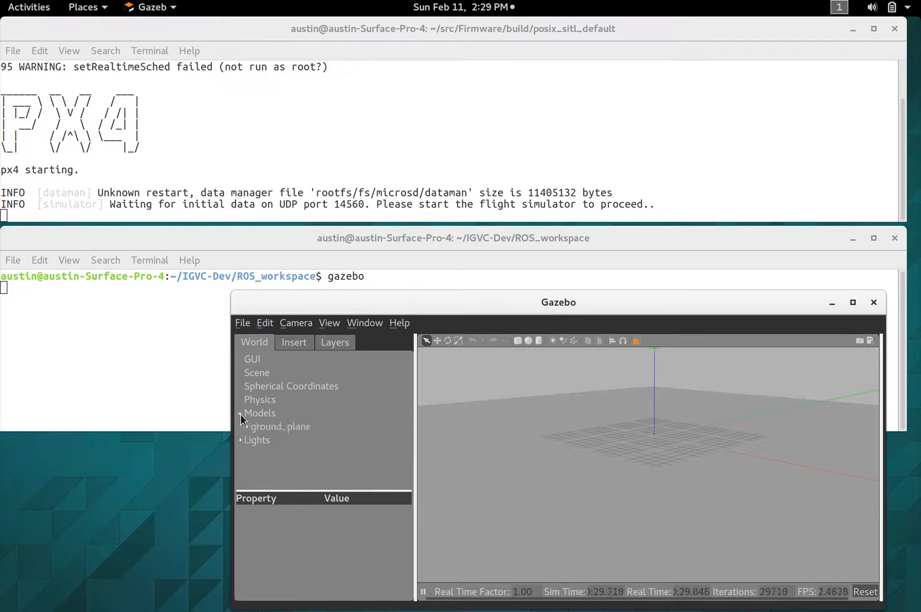
{"action": "left_click", "coordinate": [280, 426]}
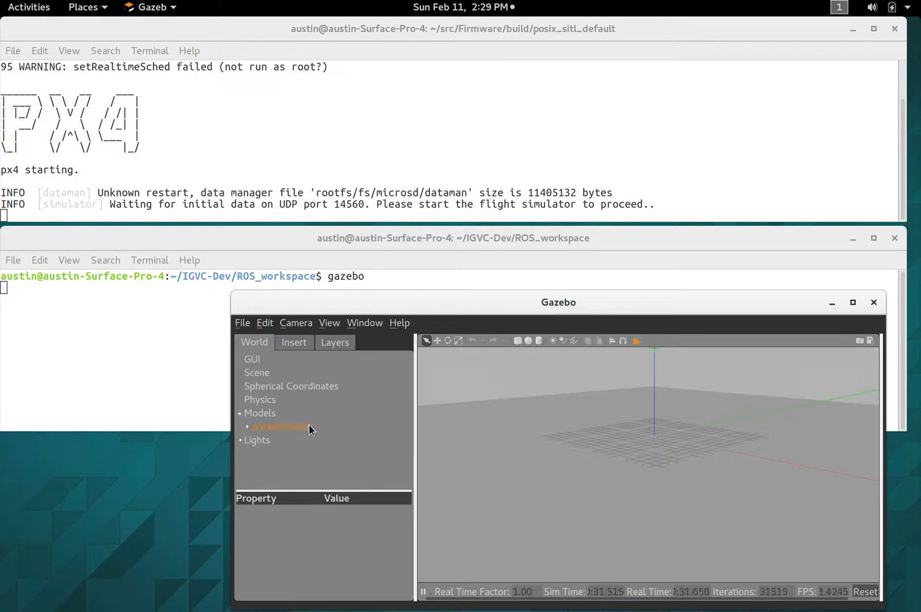
{"action": "left_click", "coordinate": [247, 426]}
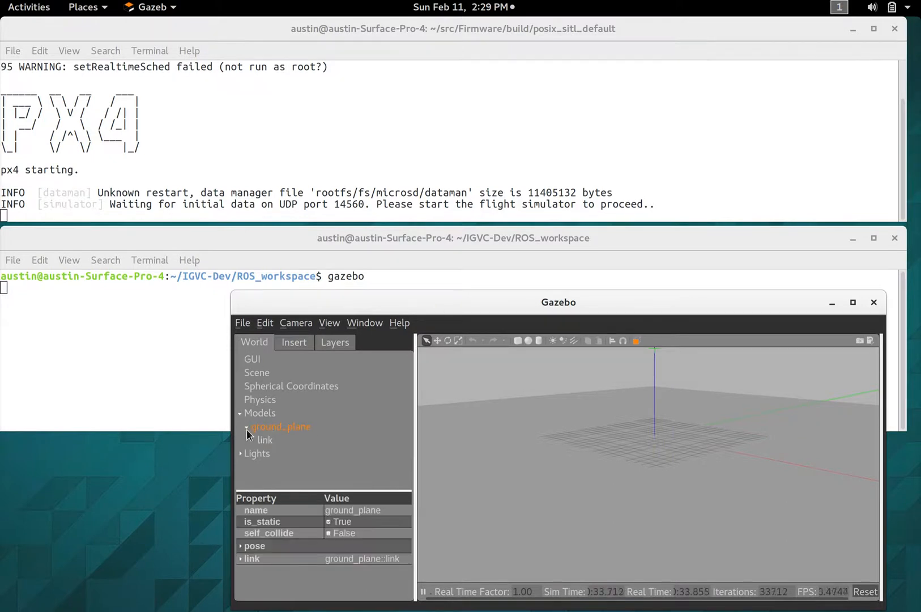
{"action": "left_click", "coordinate": [240, 412]}
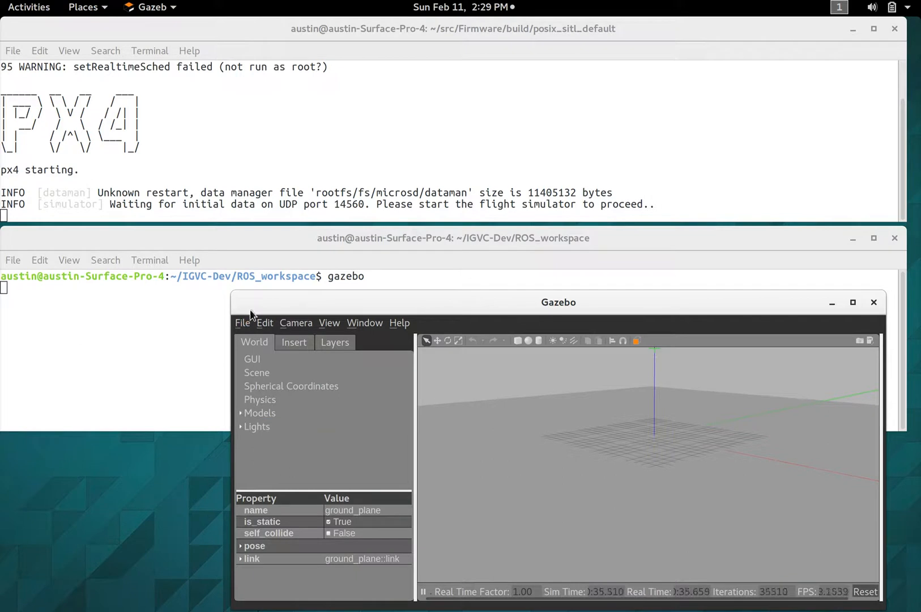
{"action": "left_click", "coordinate": [241, 321]}
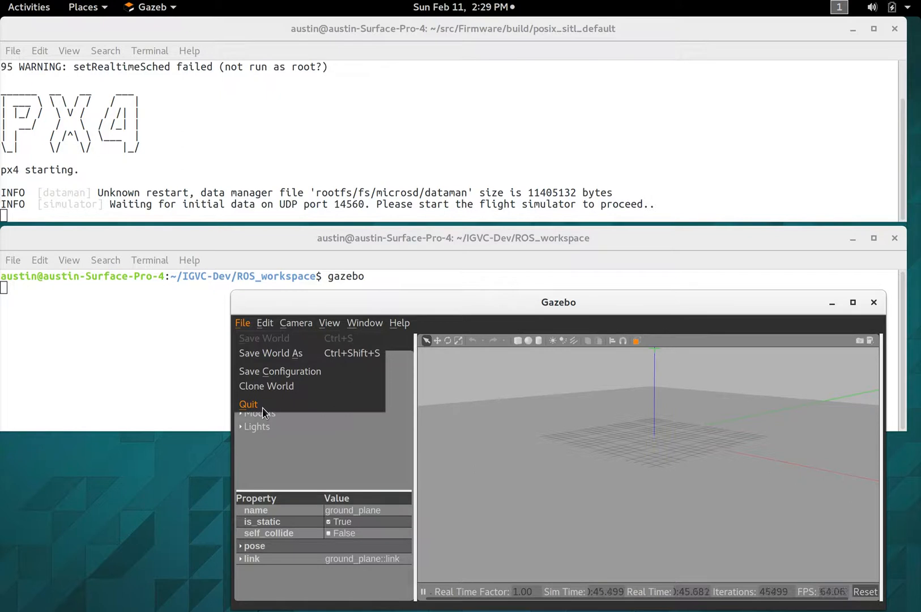
{"action": "mouse_move", "coordinate": [470, 506]}
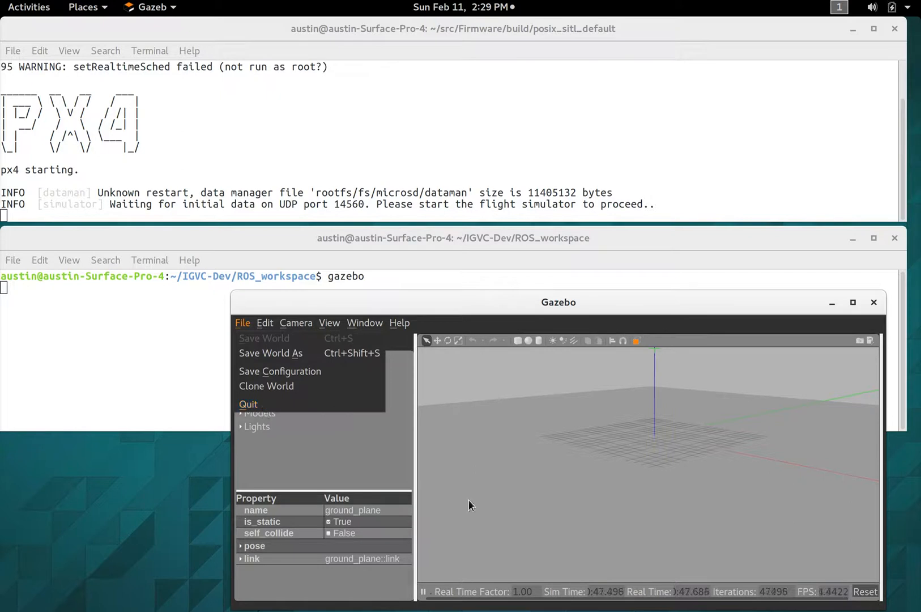
{"action": "mouse_move", "coordinate": [690, 421]}
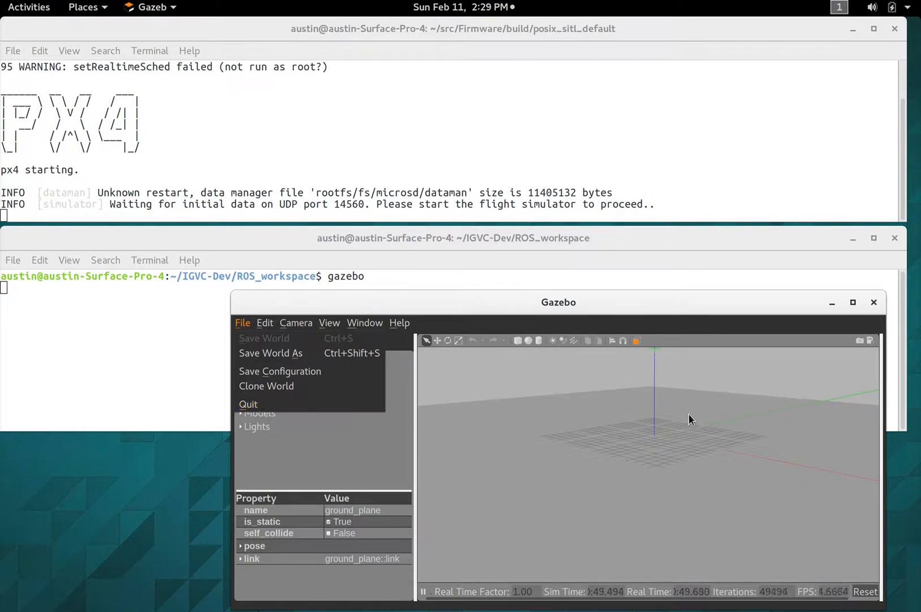
{"action": "mouse_move", "coordinate": [248, 403]}
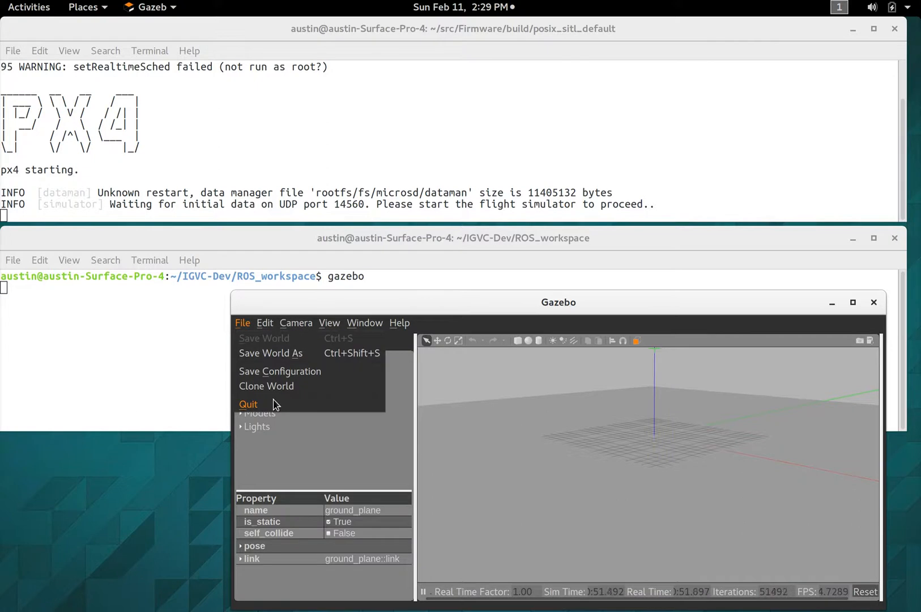
{"action": "left_click", "coordinate": [247, 403]}
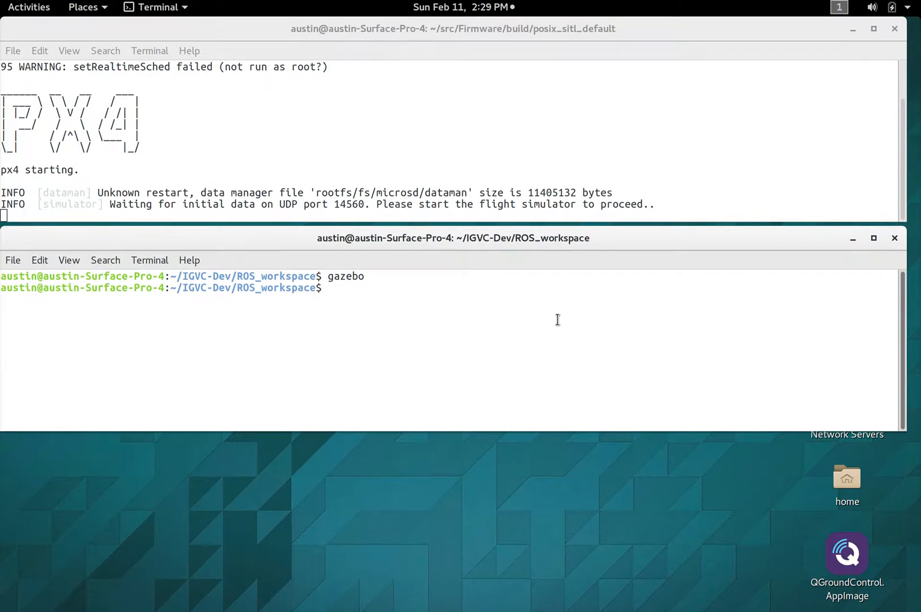
Enter the gazebo command pointing at worlds/platform_1_path_test.world.
{"action": "type", "text": "gaze"}
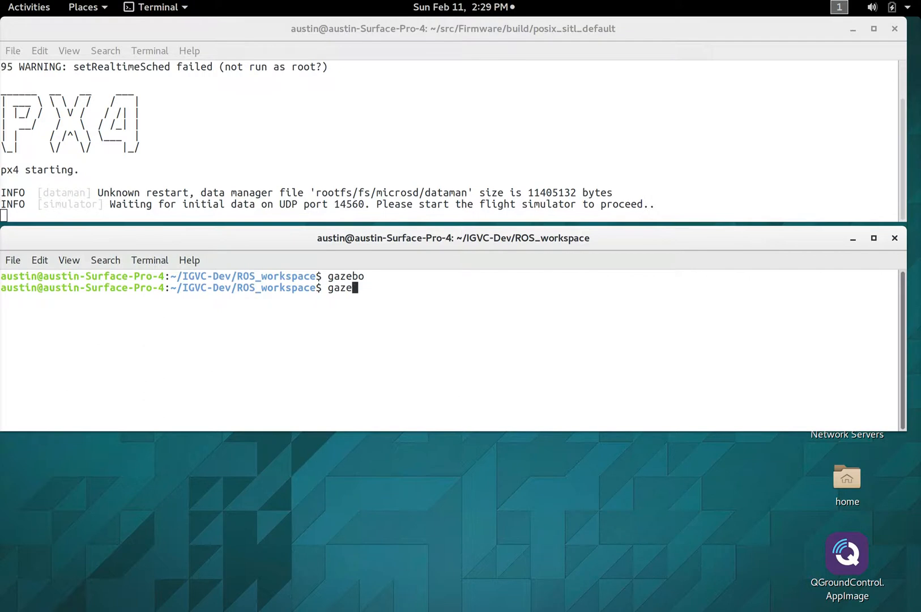
{"action": "type", "text": "bo worl"}
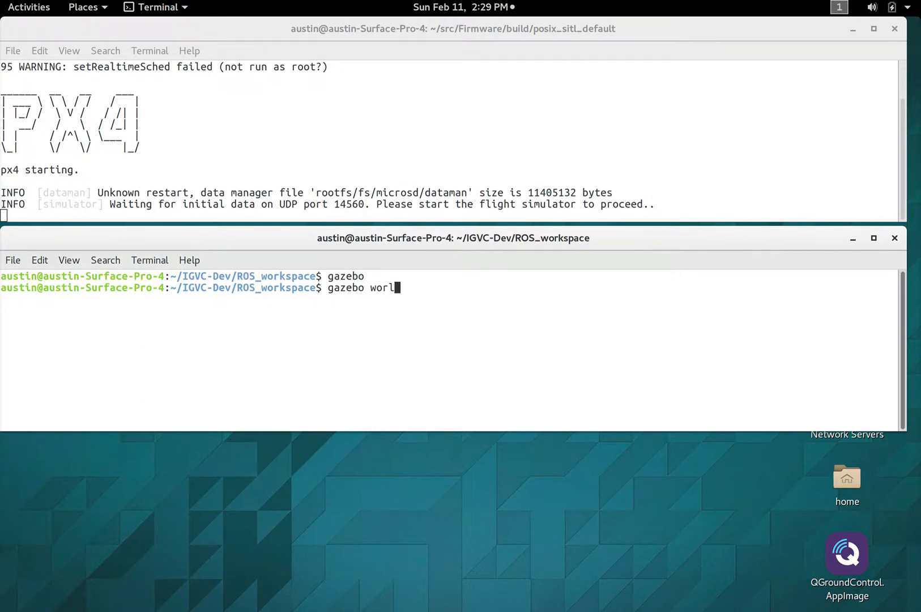
{"action": "type", "text": "d/p"}
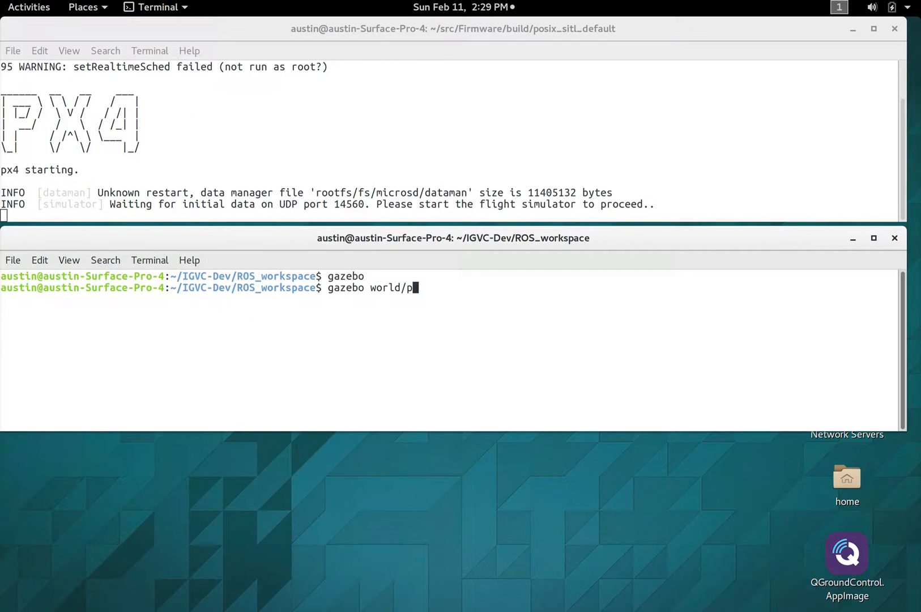
{"action": "type", "text": "lat"}
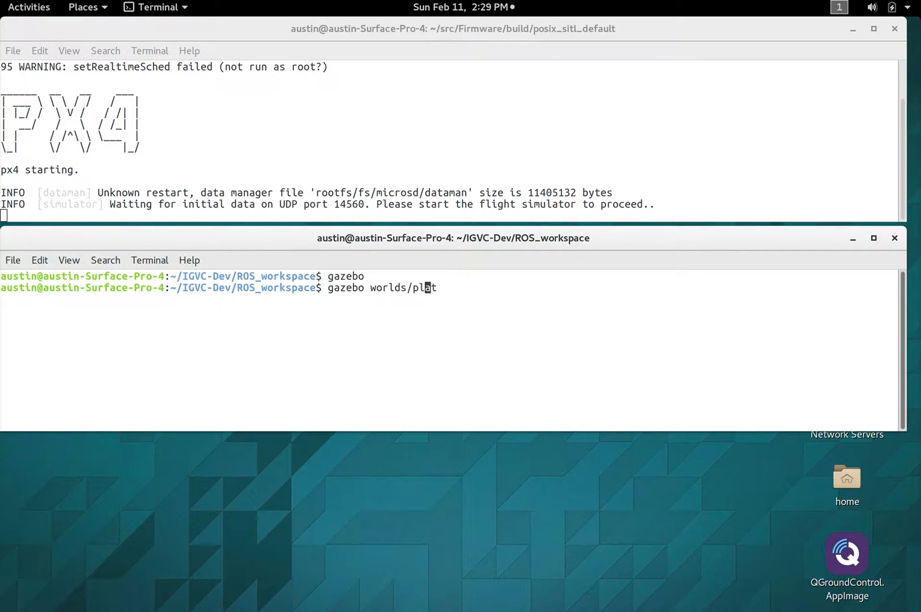
{"action": "type", "text": "atform_1_path_test.world"}
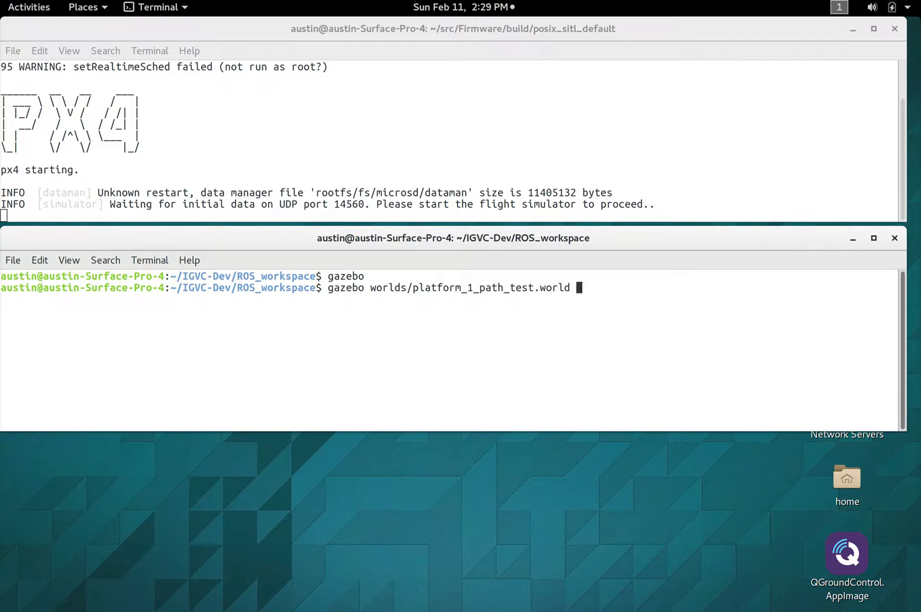
Append --server-plugin /opt/ros/kinetic/lib/libgazebo_ros_api_plugin.so to the command.
{"action": "type", "text": "--"}
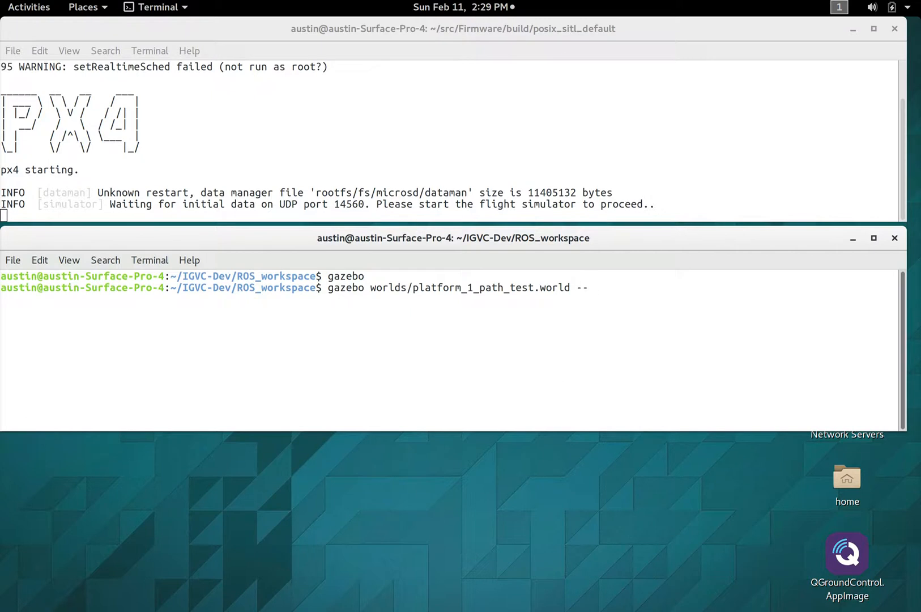
{"action": "type", "text": "s"}
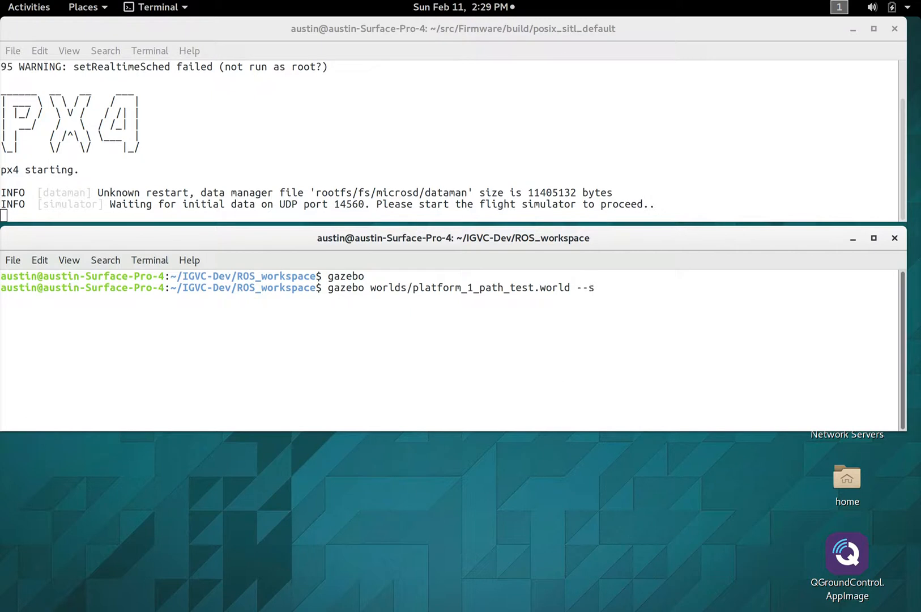
{"action": "type", "text": "ver"}
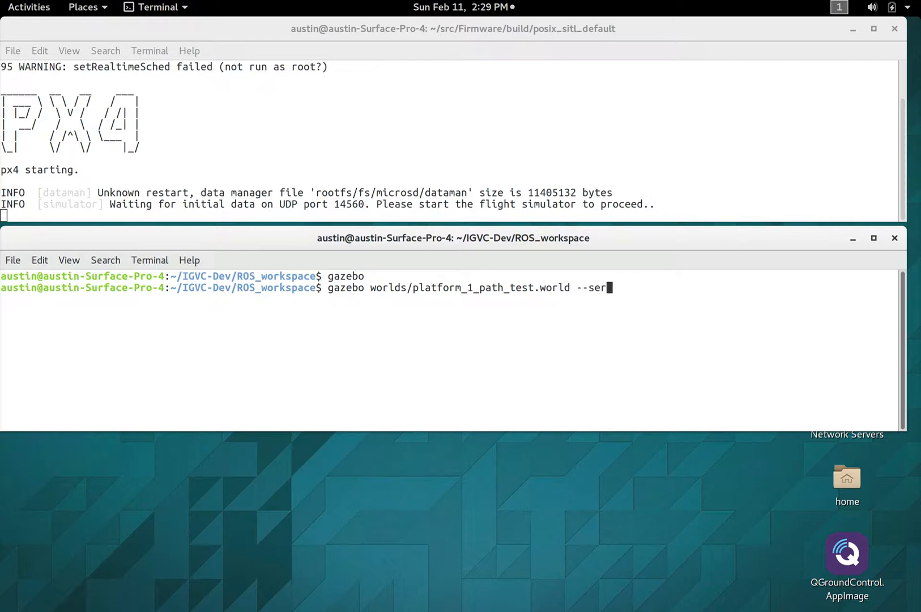
{"action": "type", "text": "ver-plugin"}
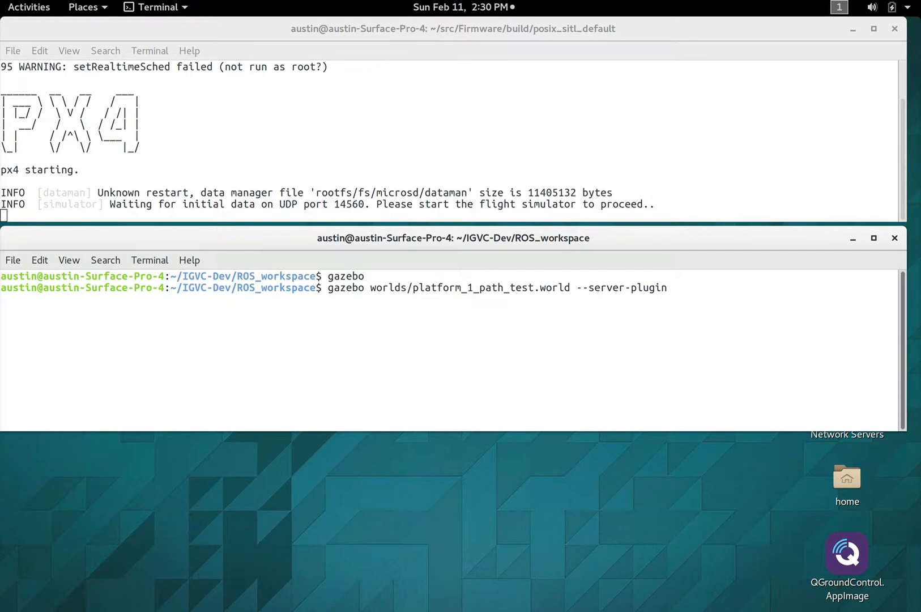
{"action": "type", "text": "/"}
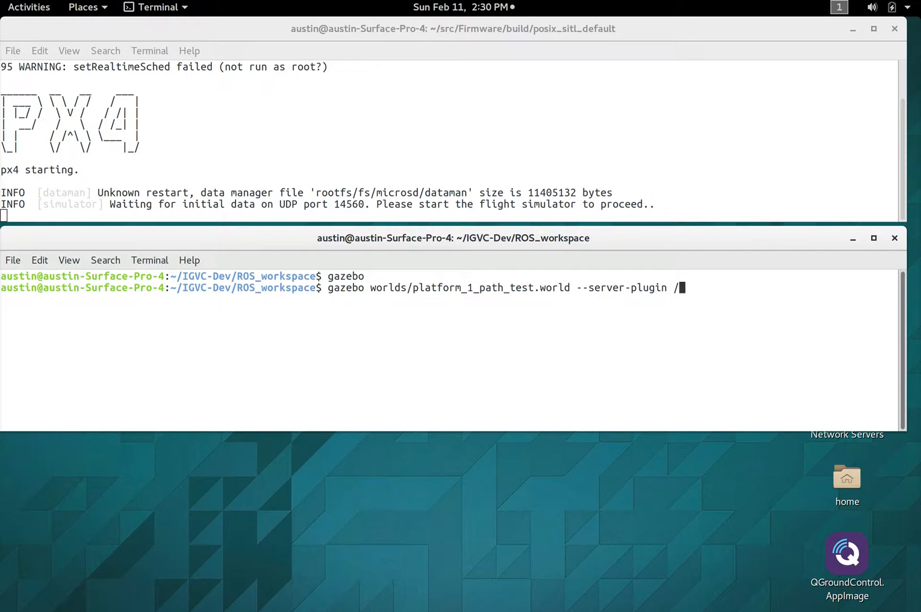
{"action": "type", "text": "opt/"}
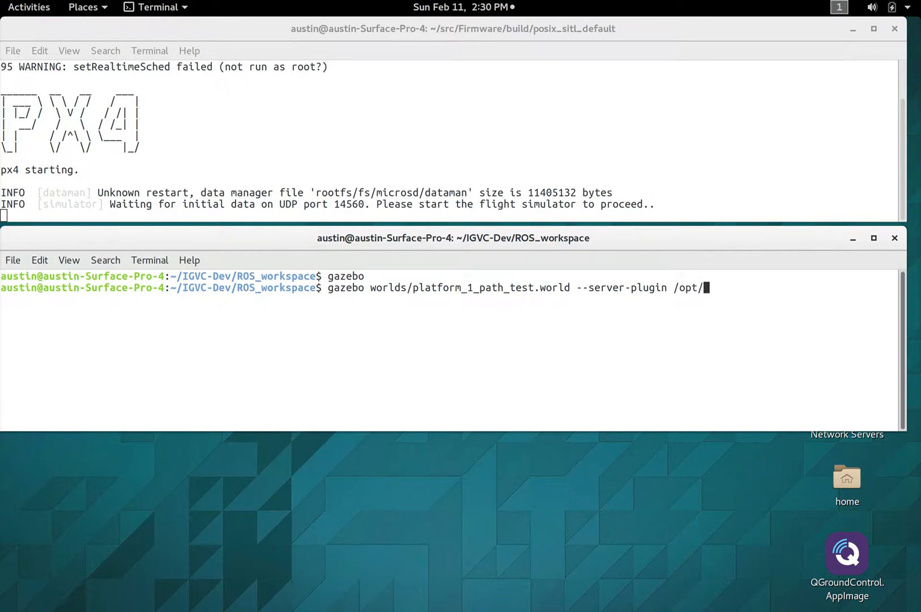
{"action": "type", "text": "ros/k"}
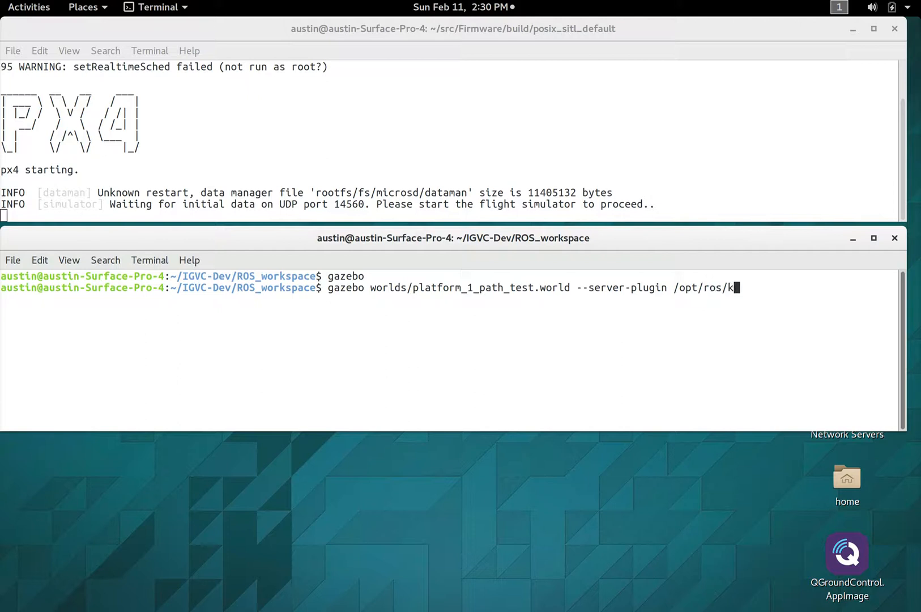
{"action": "type", "text": "inetic"}
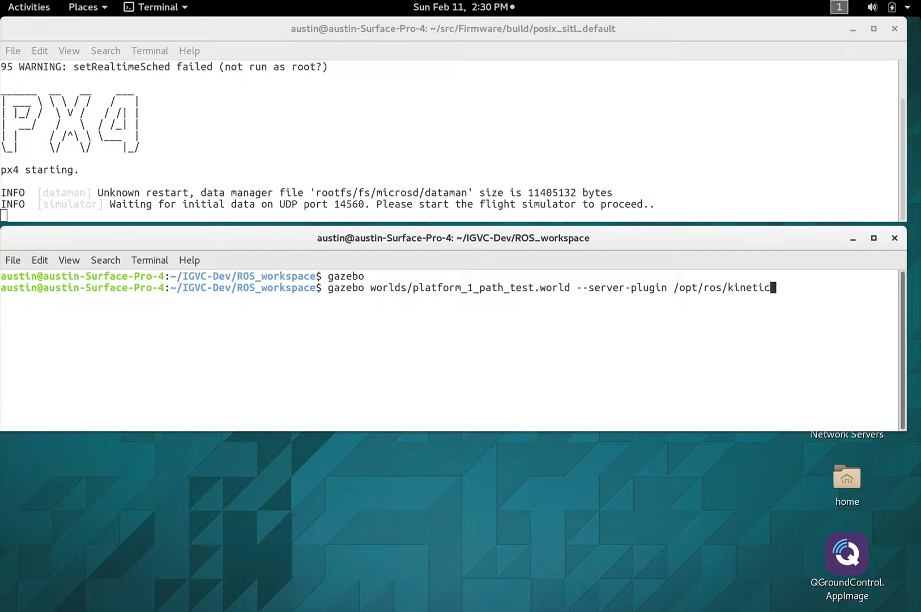
{"action": "type", "text": "/lib/l"}
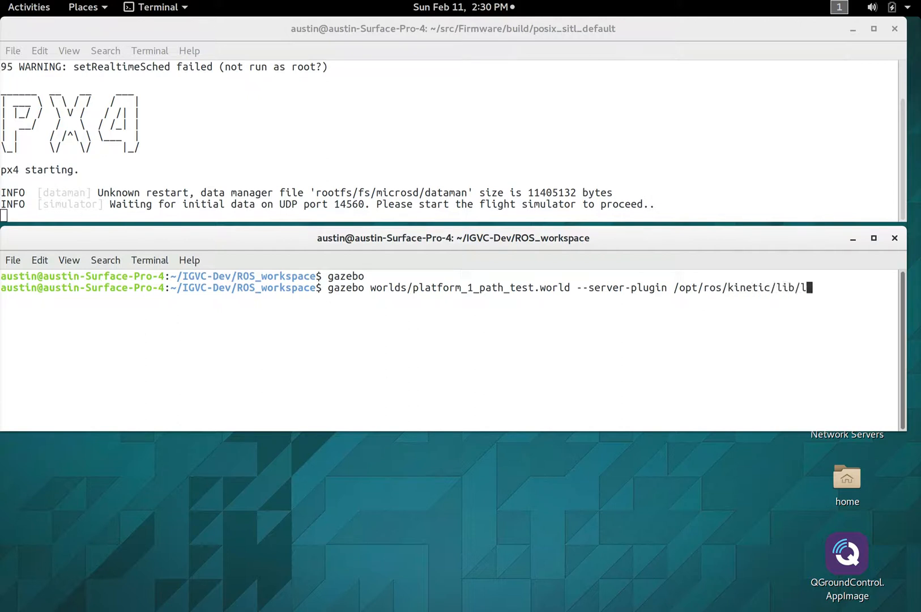
{"action": "type", "text": "ibgazebo_ros_"}
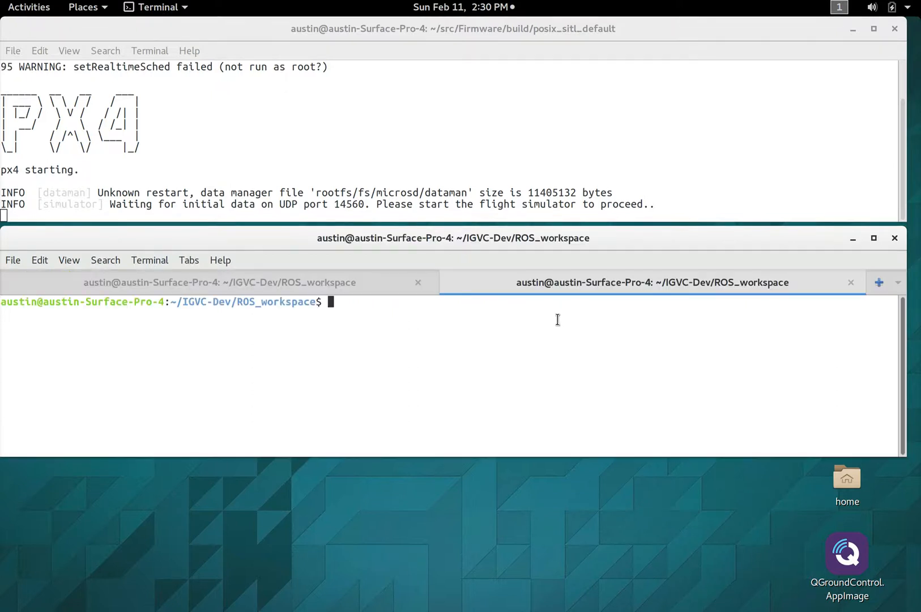
Start the ROS master with roscore in the other tab, then return to the Gazebo command tab.
{"action": "left_click", "coordinate": [220, 282]}
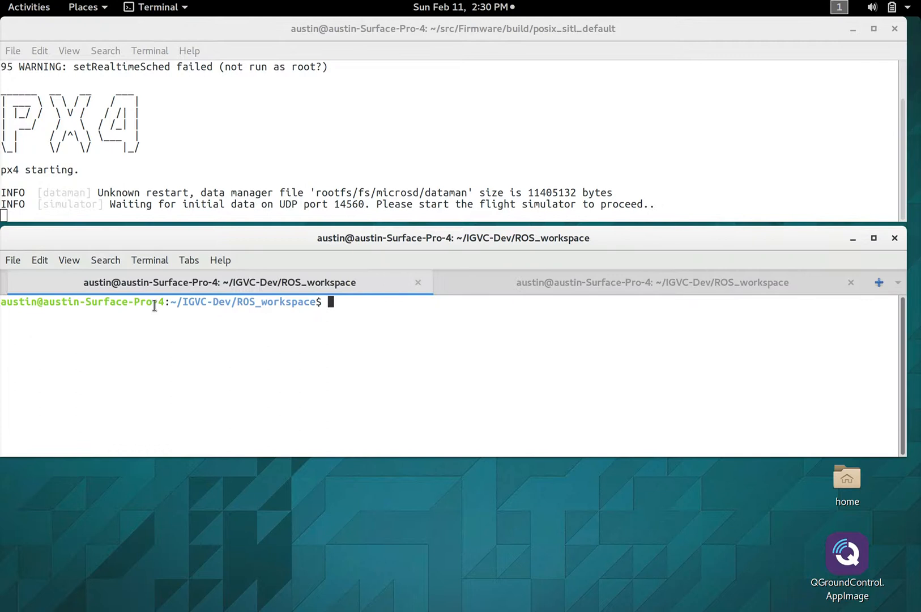
{"action": "type", "text": "ro"}
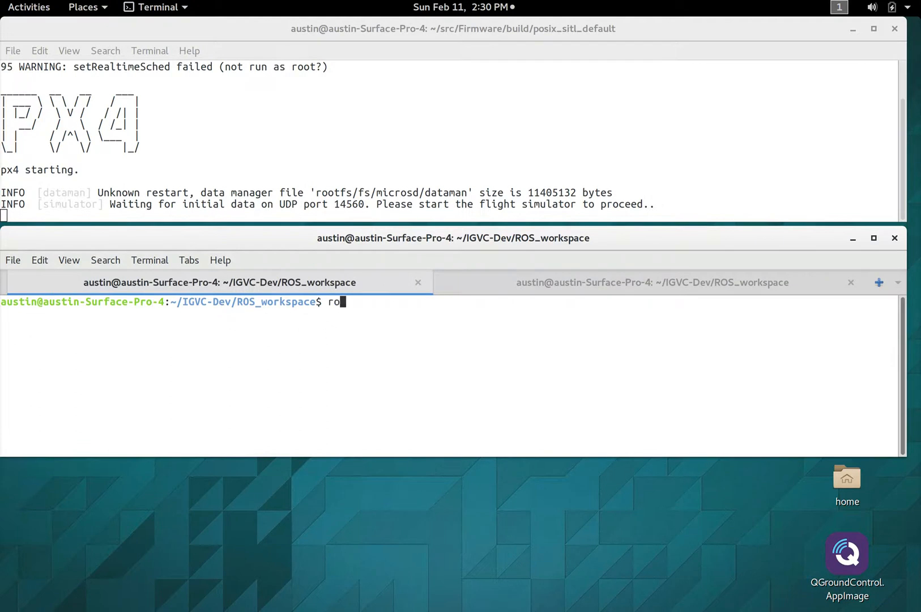
{"action": "type", "text": "sc"}
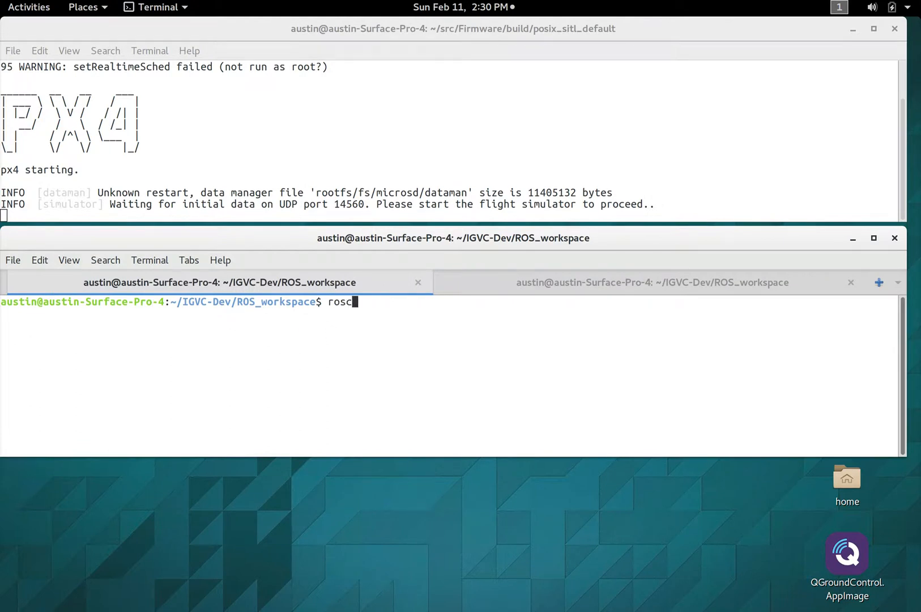
{"action": "type", "text": "ore"}
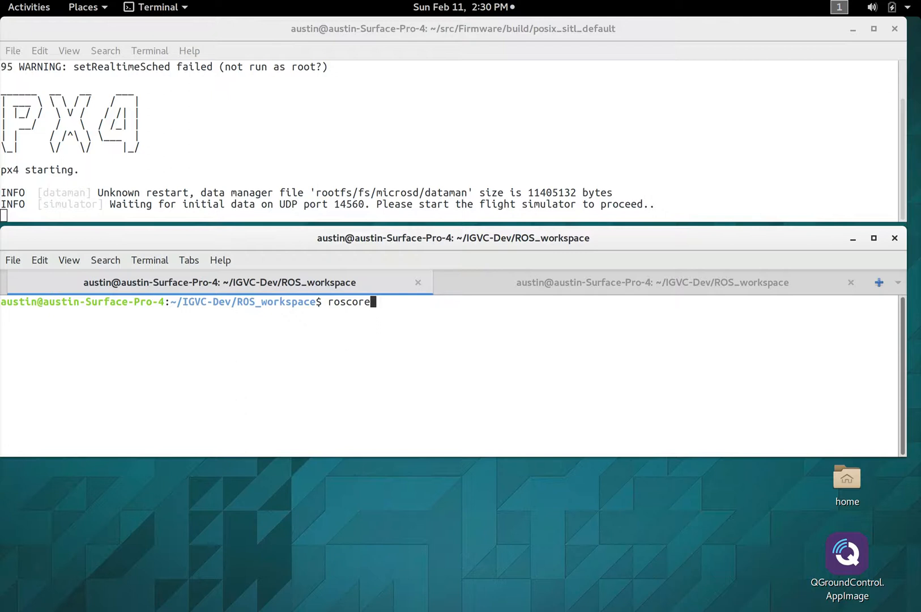
{"action": "key", "text": "Return"}
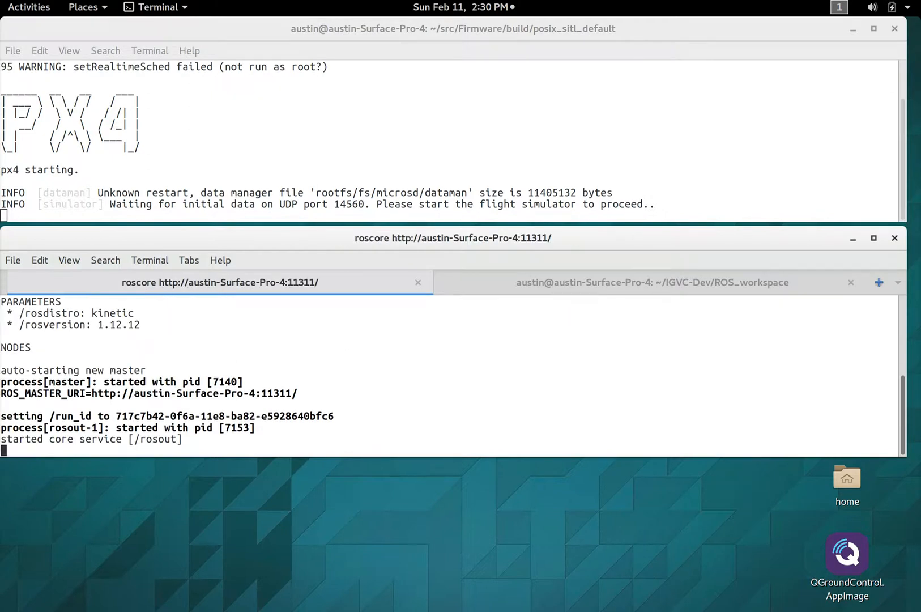
{"action": "left_click", "coordinate": [650, 282]}
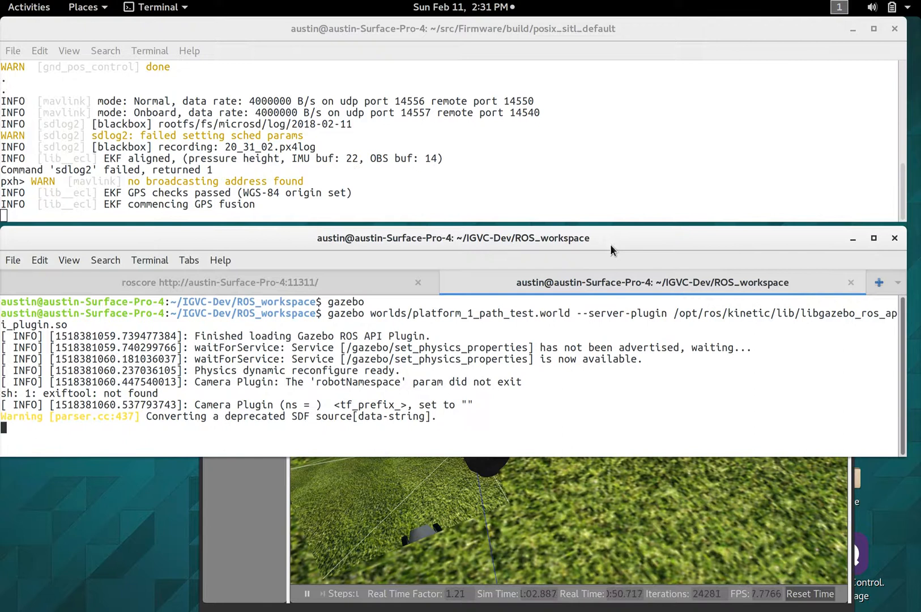
{"action": "mouse_move", "coordinate": [862, 301]}
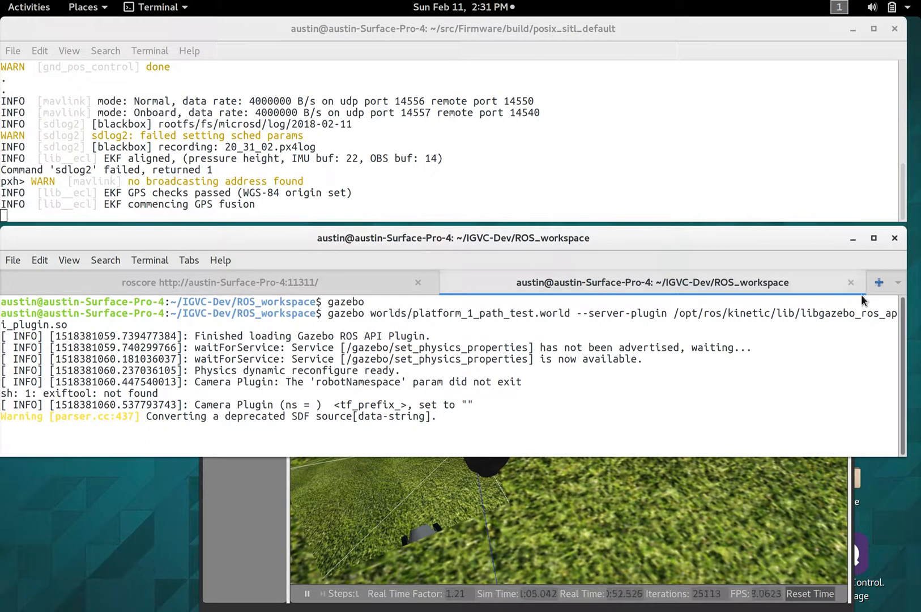
Add a third terminal tab while Gazebo simulates the path test world.
{"action": "left_click", "coordinate": [878, 283]}
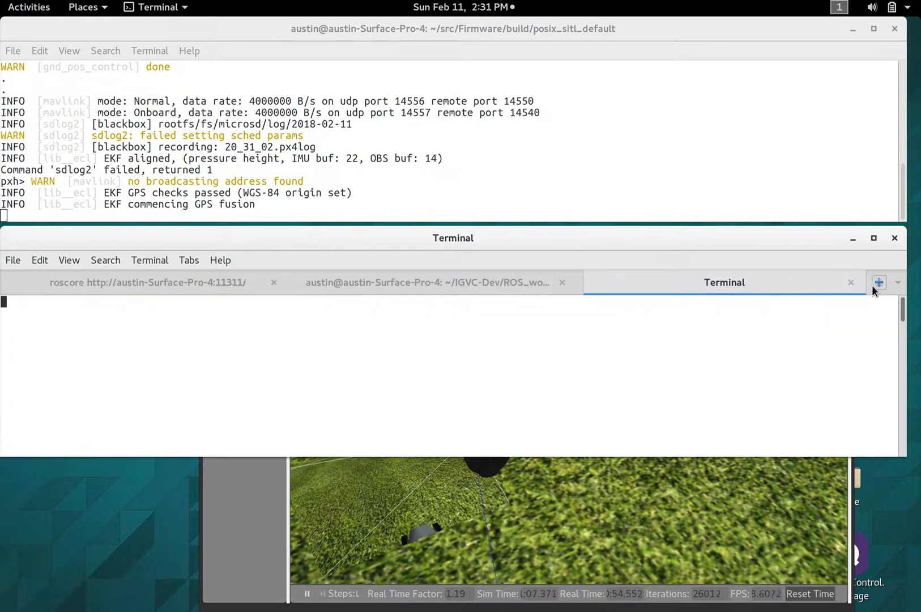
Launch rqt from the new tab and add the Image View visualization plugin.
{"action": "left_click", "coordinate": [878, 282]}
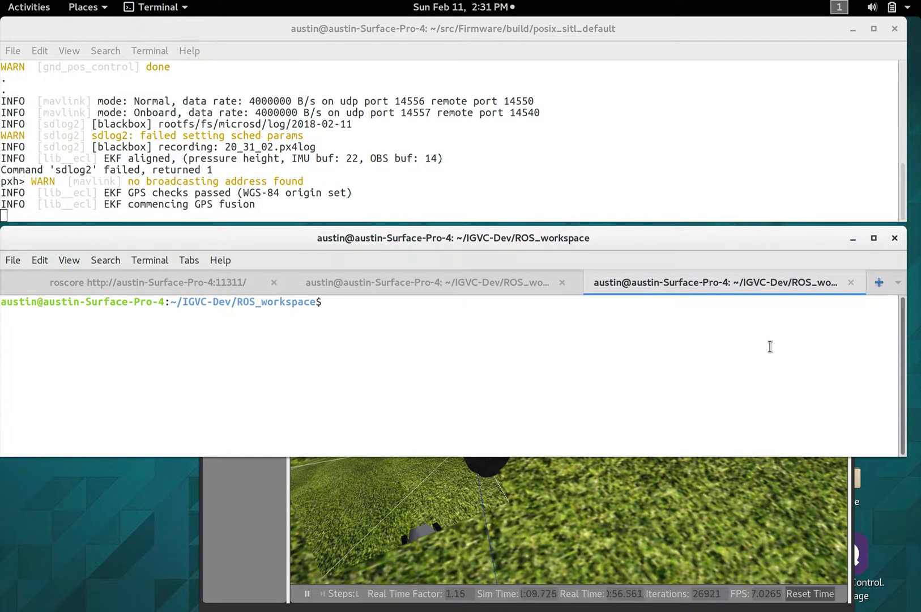
{"action": "type", "text": "rqt"}
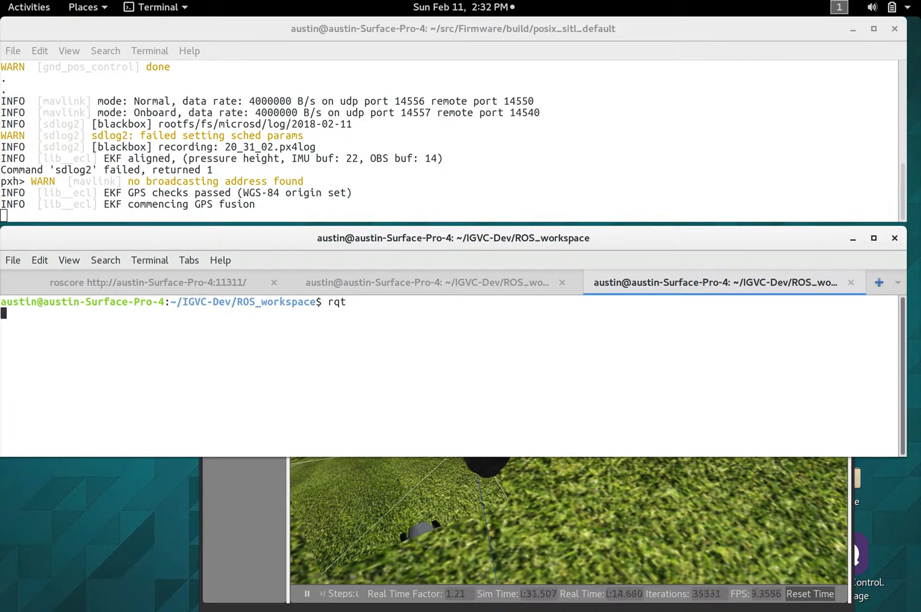
{"action": "key", "text": "Return"}
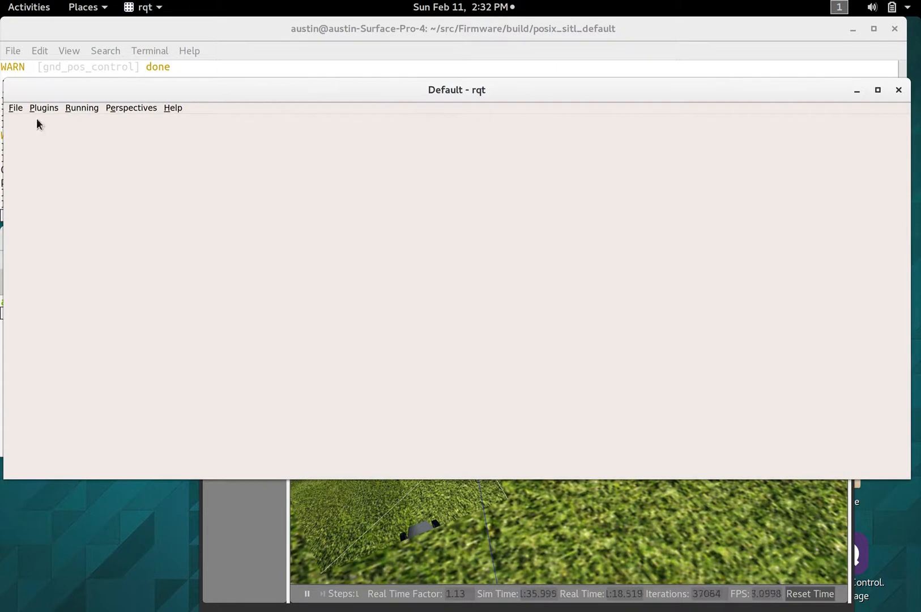
{"action": "left_click", "coordinate": [43, 108]}
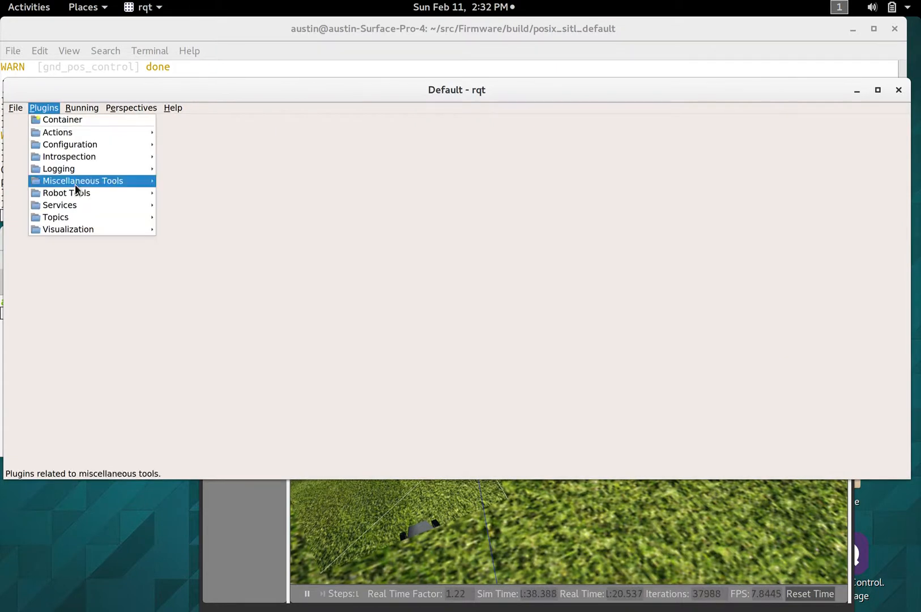
{"action": "mouse_move", "coordinate": [68, 229]}
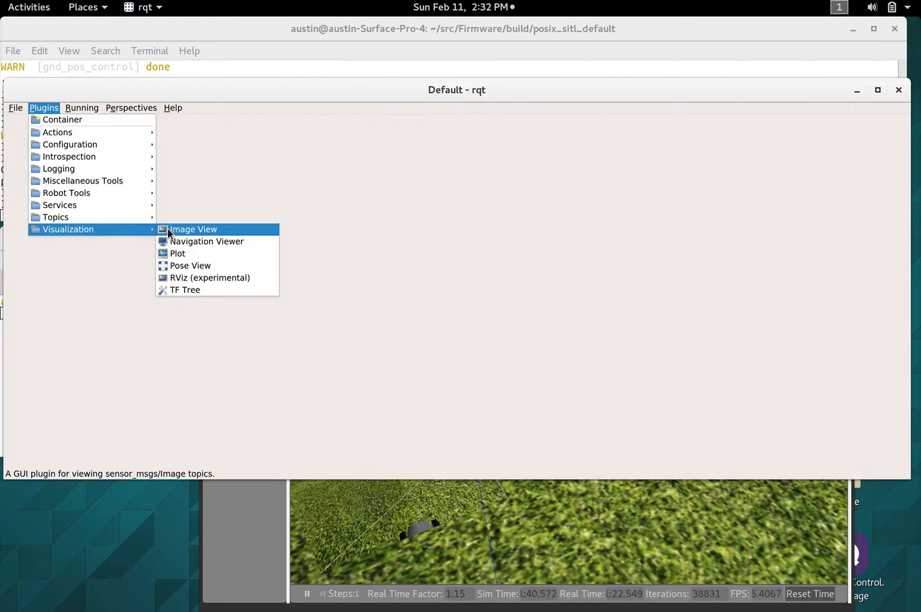
{"action": "left_click", "coordinate": [192, 229]}
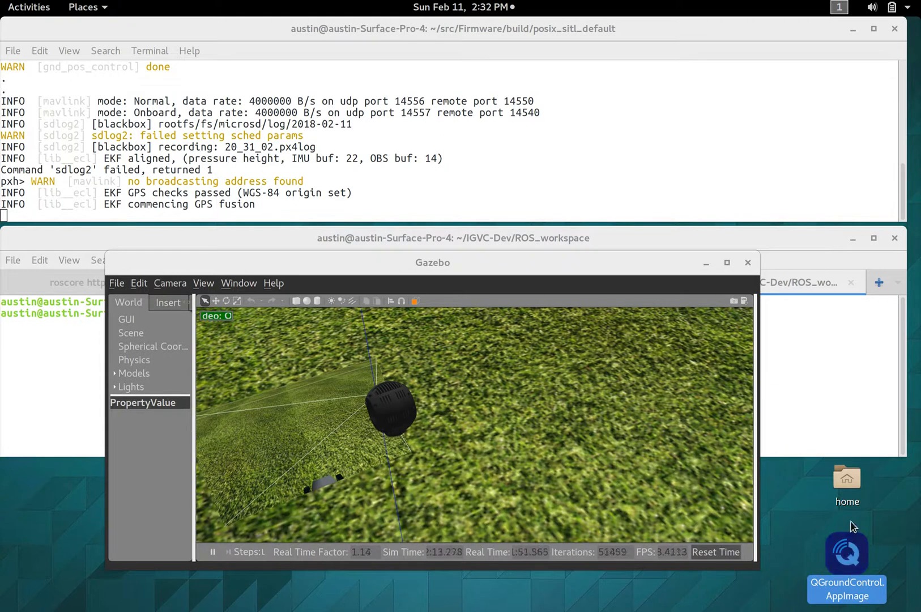
Bring QGroundControl forward, review the mission map and open the flight mode menu from Hold.
{"action": "left_click", "coordinate": [845, 553]}
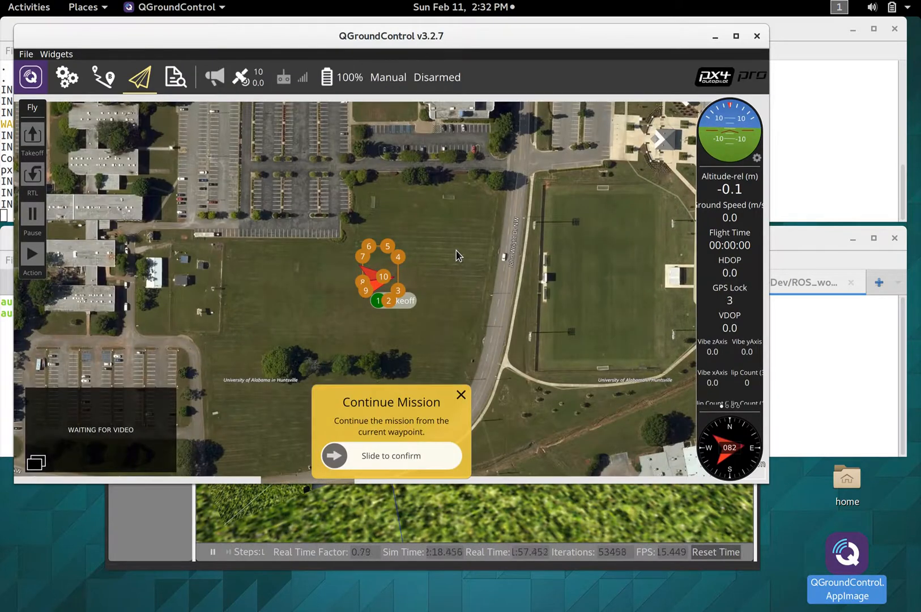
{"action": "mouse_move", "coordinate": [336, 286]}
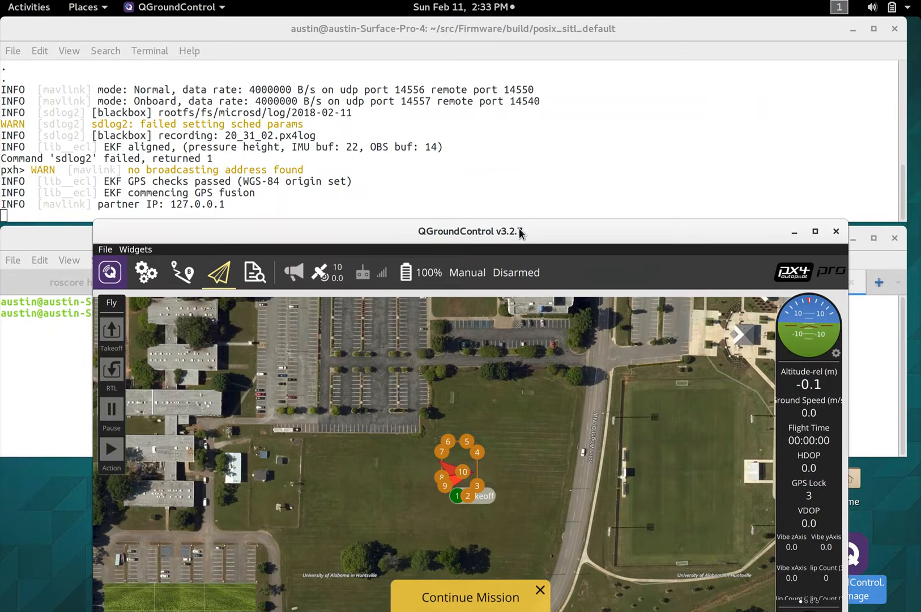
{"action": "left_click", "coordinate": [363, 162]}
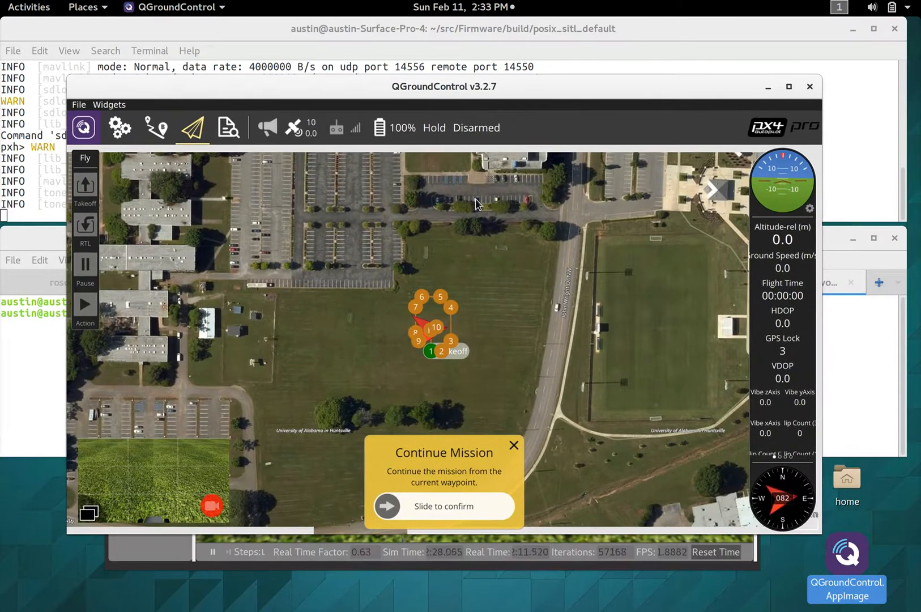
{"action": "mouse_move", "coordinate": [411, 324]}
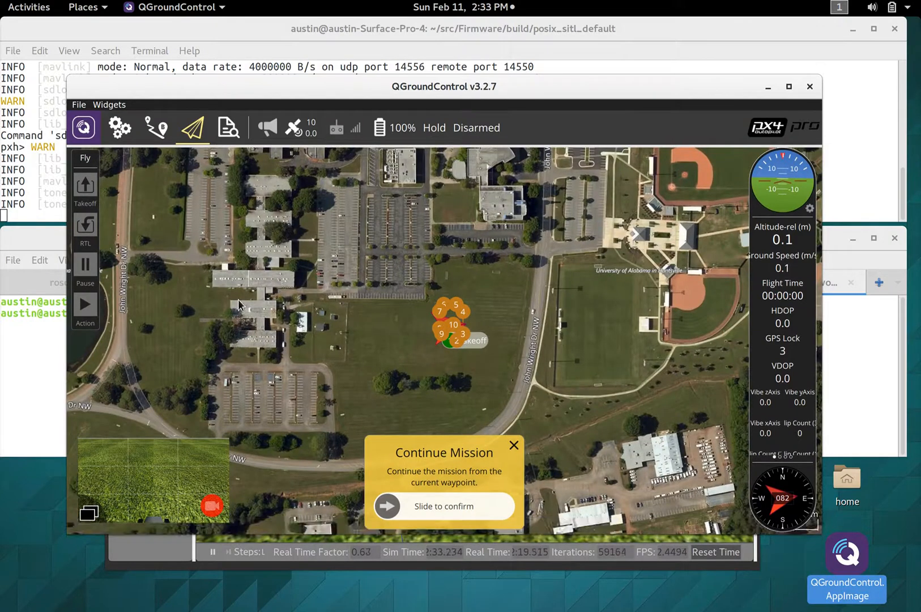
{"action": "mouse_move", "coordinate": [284, 336]}
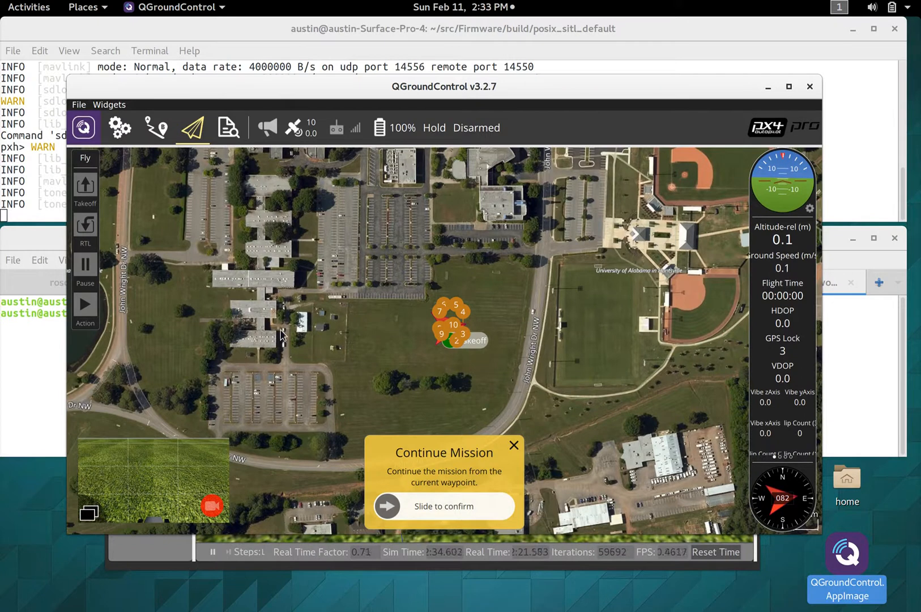
{"action": "mouse_move", "coordinate": [314, 171]}
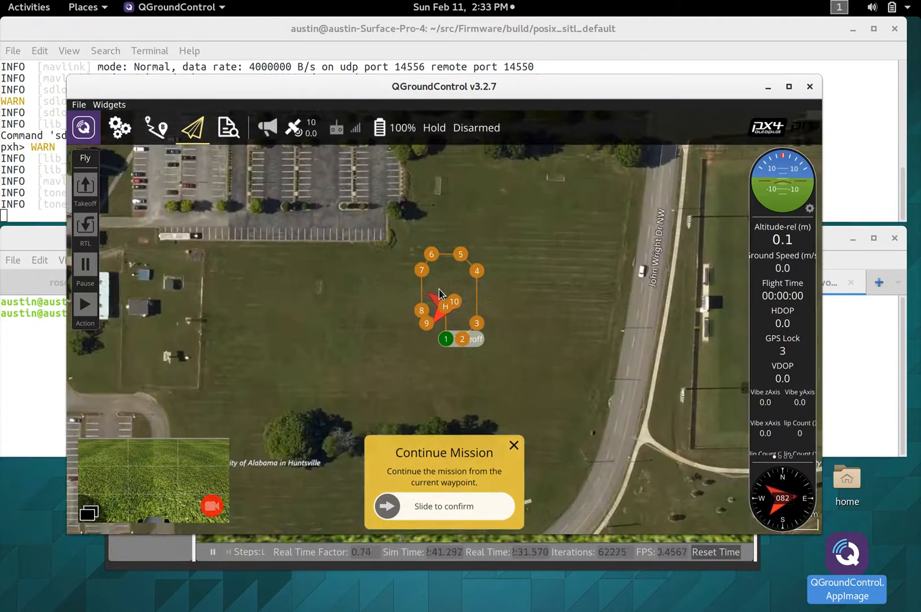
{"action": "mouse_move", "coordinate": [452, 327]}
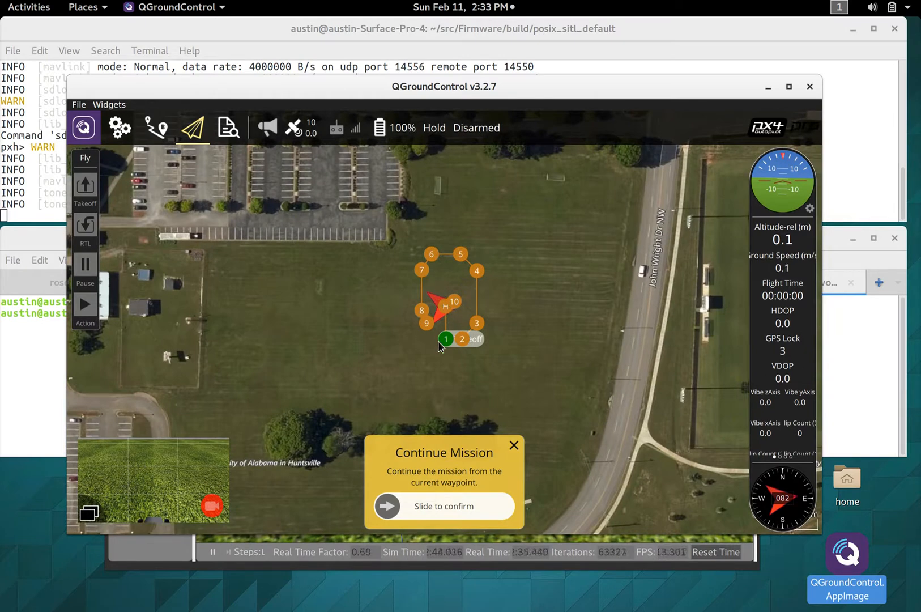
{"action": "left_click", "coordinate": [435, 128]}
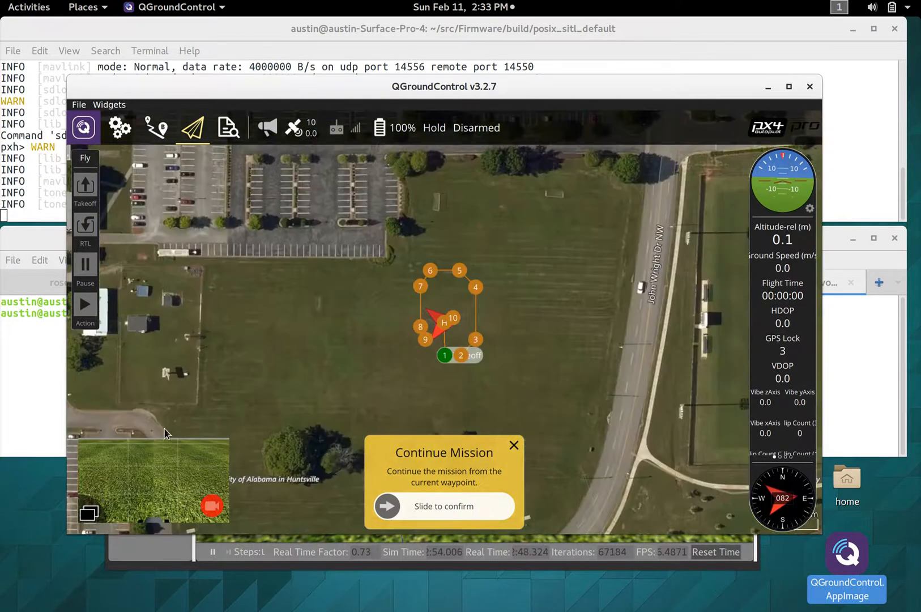
{"action": "mouse_move", "coordinate": [475, 233]}
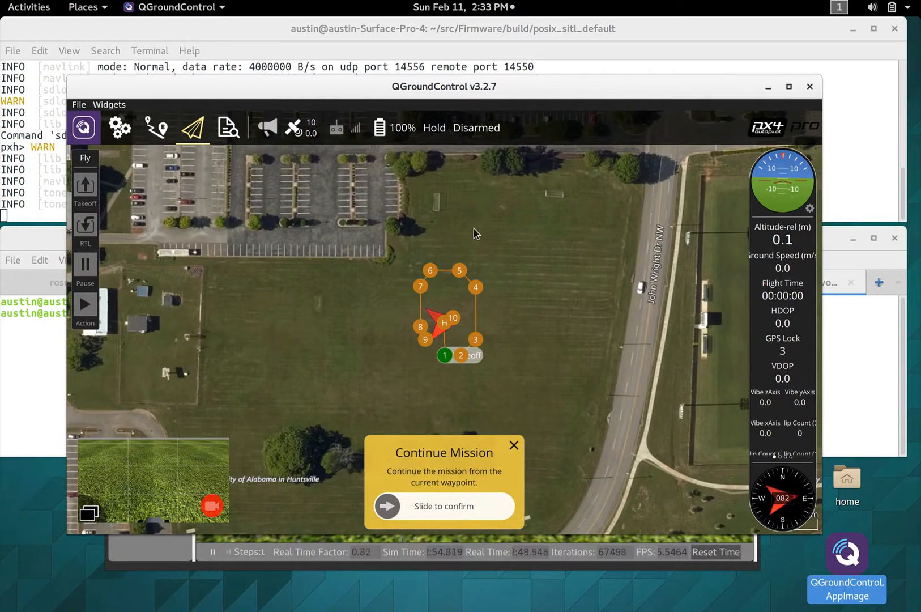
{"action": "mouse_move", "coordinate": [420, 343]}
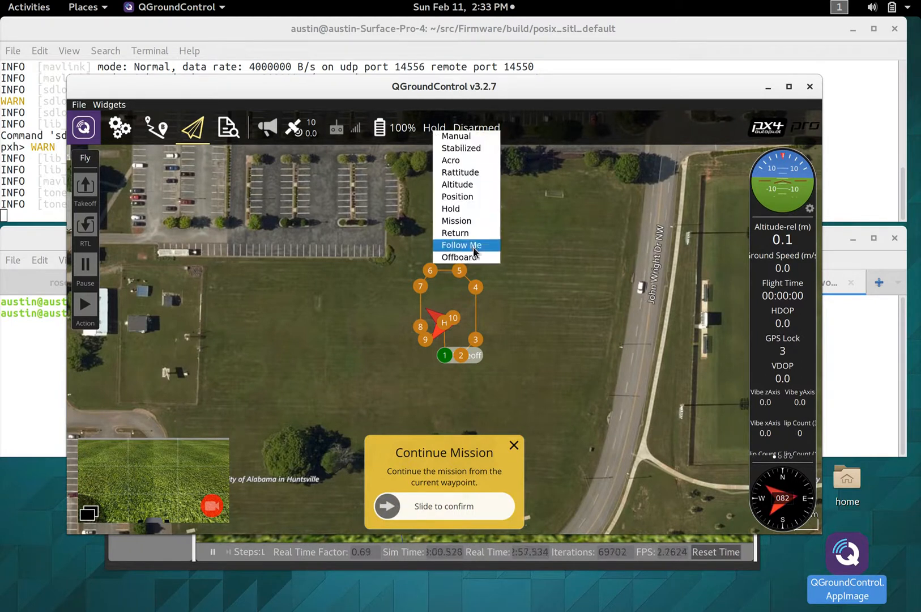
Switch the rover to Mission mode and set Gazebo's camera to follow the rover model.
{"action": "left_click", "coordinate": [456, 220]}
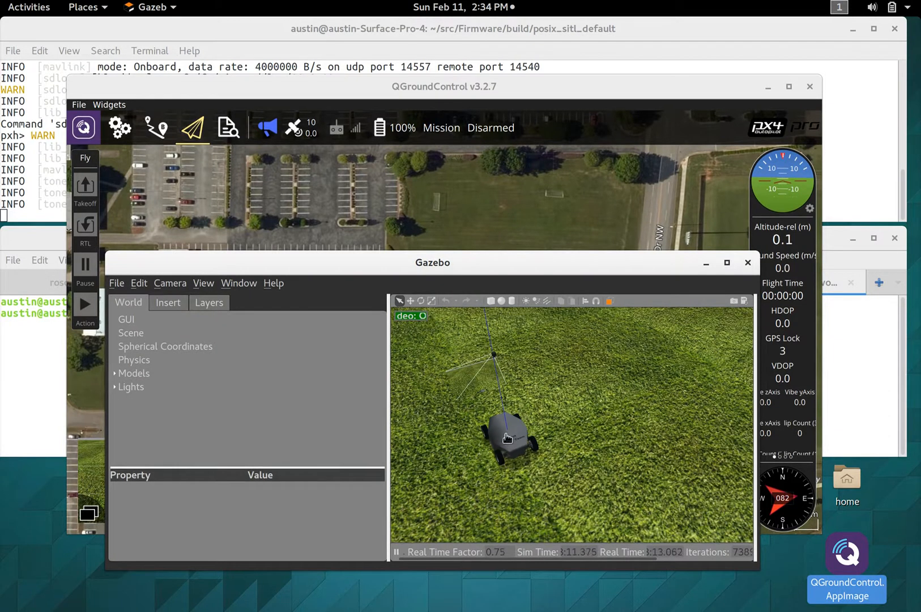
{"action": "right_click", "coordinate": [506, 435]}
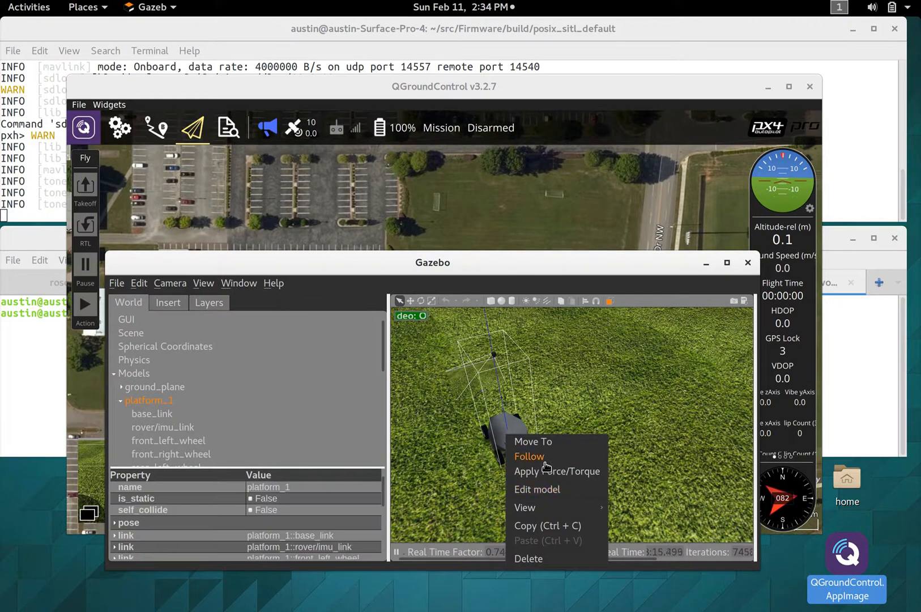
{"action": "left_click", "coordinate": [528, 457]}
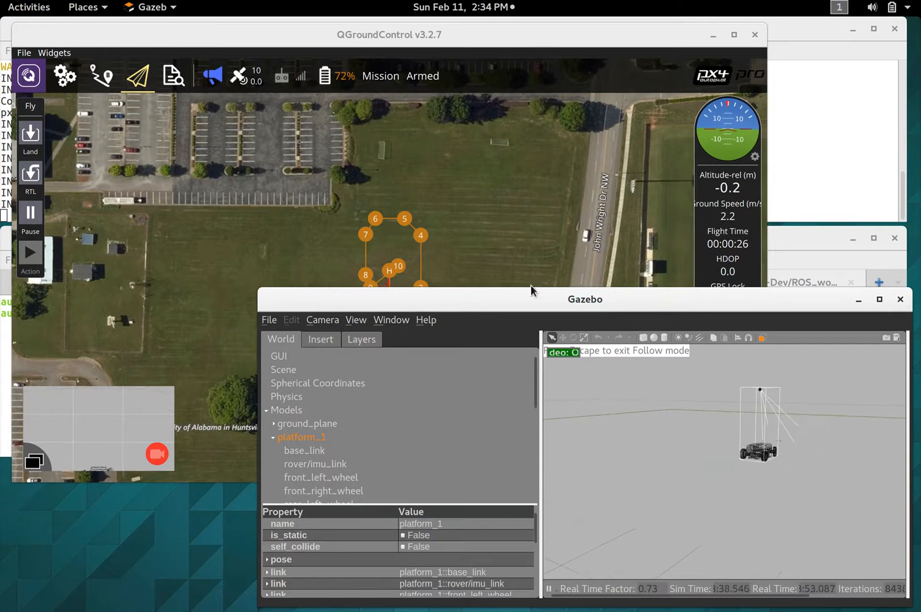
Bring the ROS_workspace terminal back to the front while the mission continues.
{"action": "left_click", "coordinate": [356, 320]}
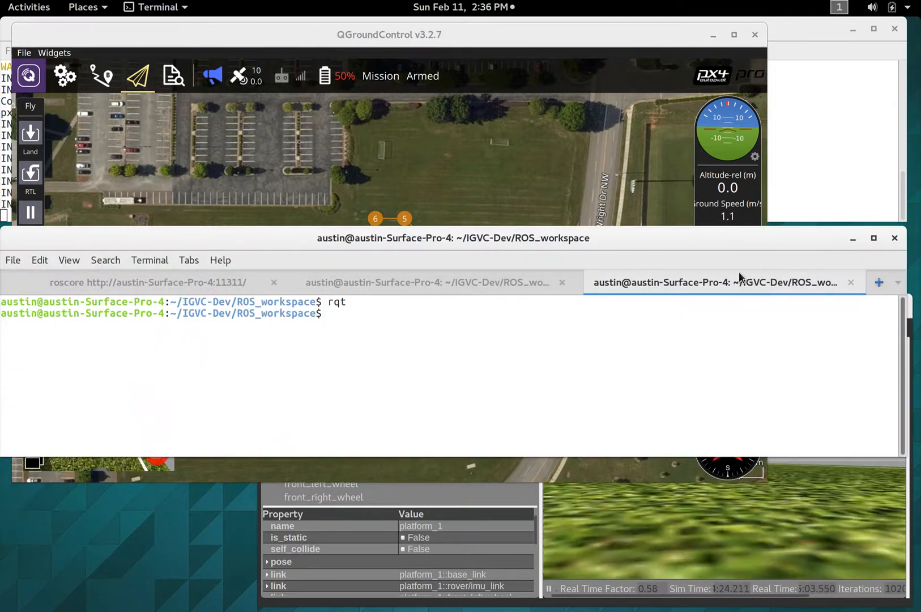
Relaunch rqt, add the Node Graph introspection plugin and zoom in on Gazebo's camera topics.
{"action": "type", "text": "rqt"}
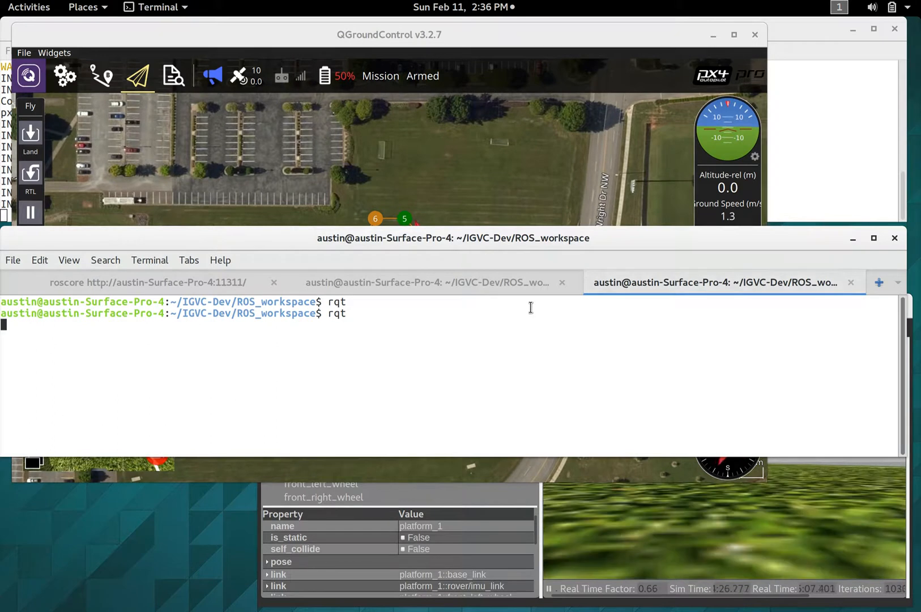
{"action": "mouse_move", "coordinate": [481, 326]}
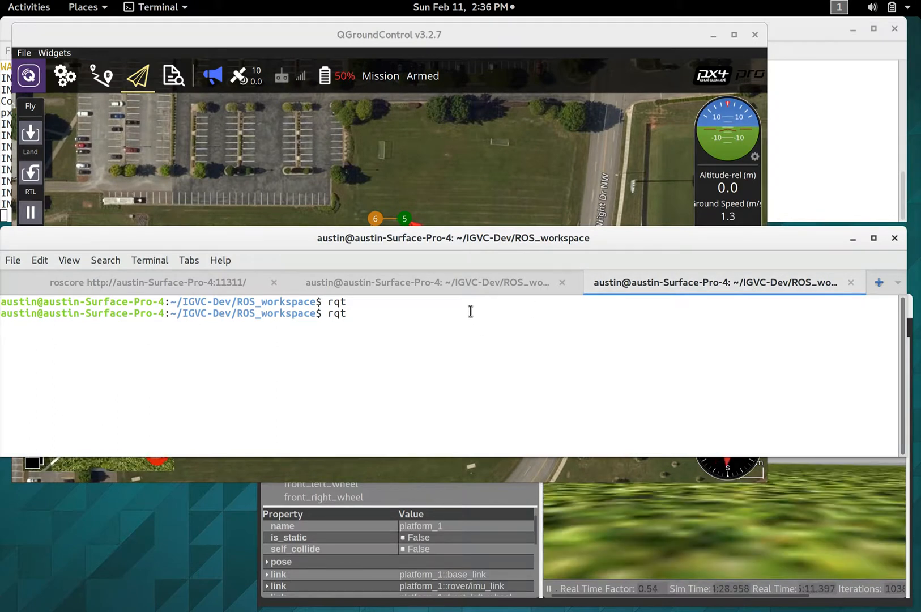
{"action": "key", "text": "Return"}
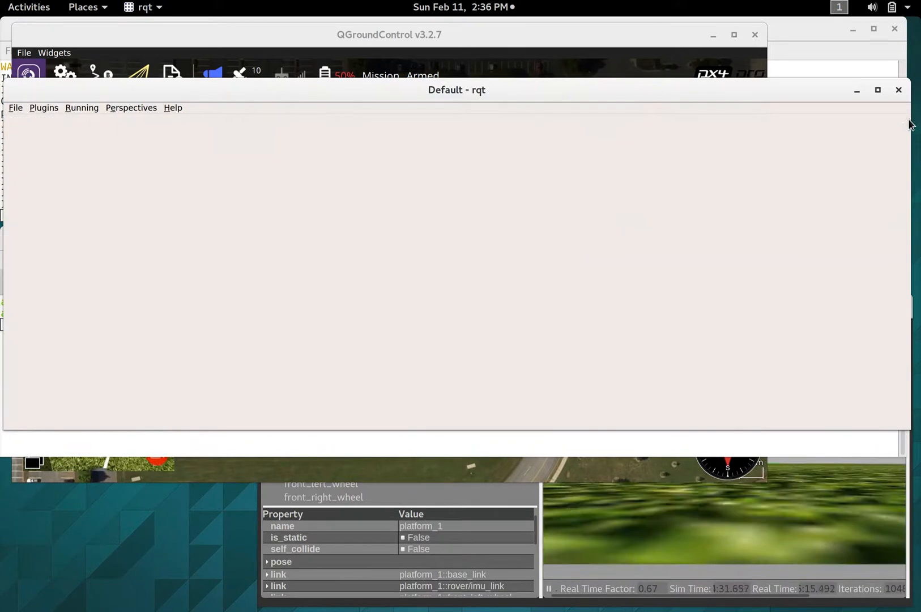
{"action": "left_click", "coordinate": [44, 108]}
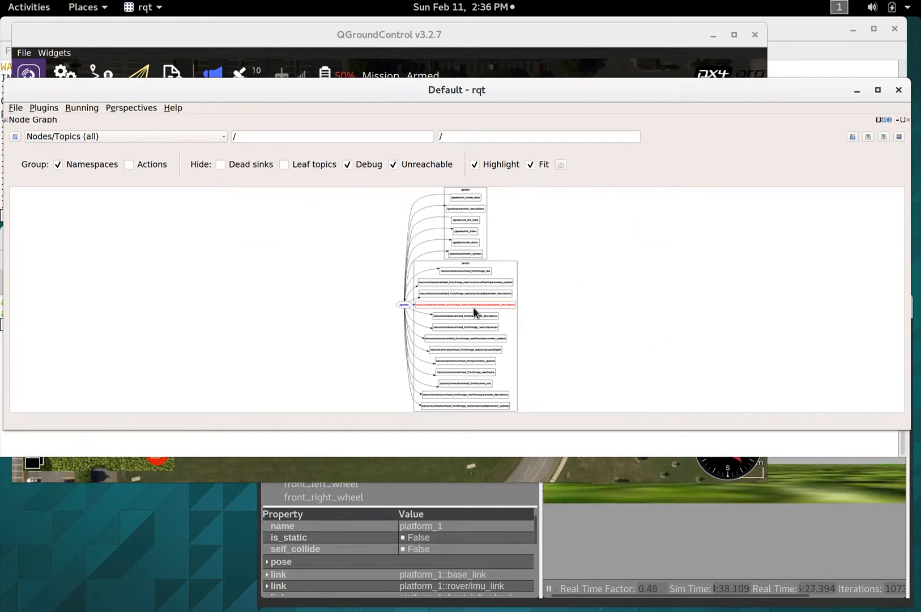
{"action": "mouse_move", "coordinate": [475, 305]}
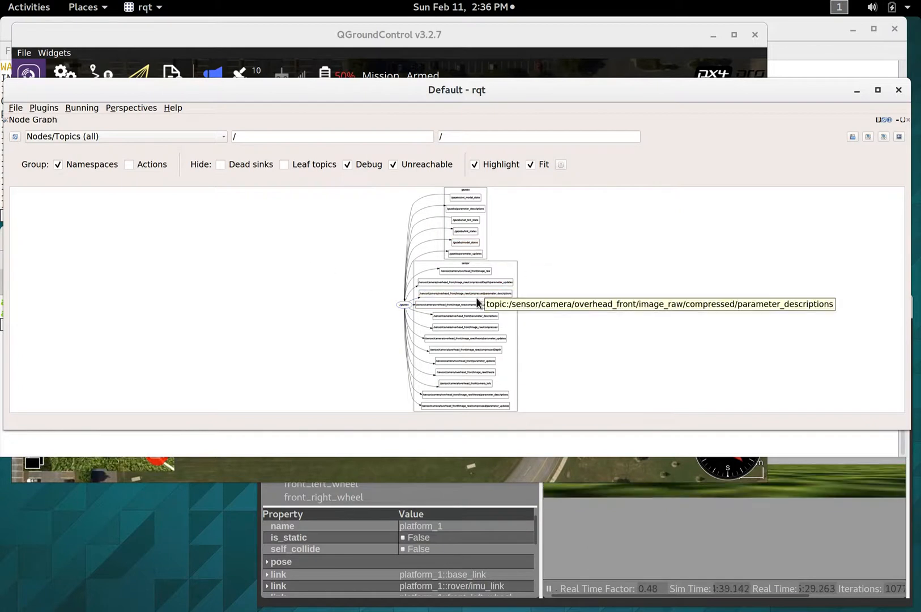
{"action": "mouse_move", "coordinate": [465, 254]}
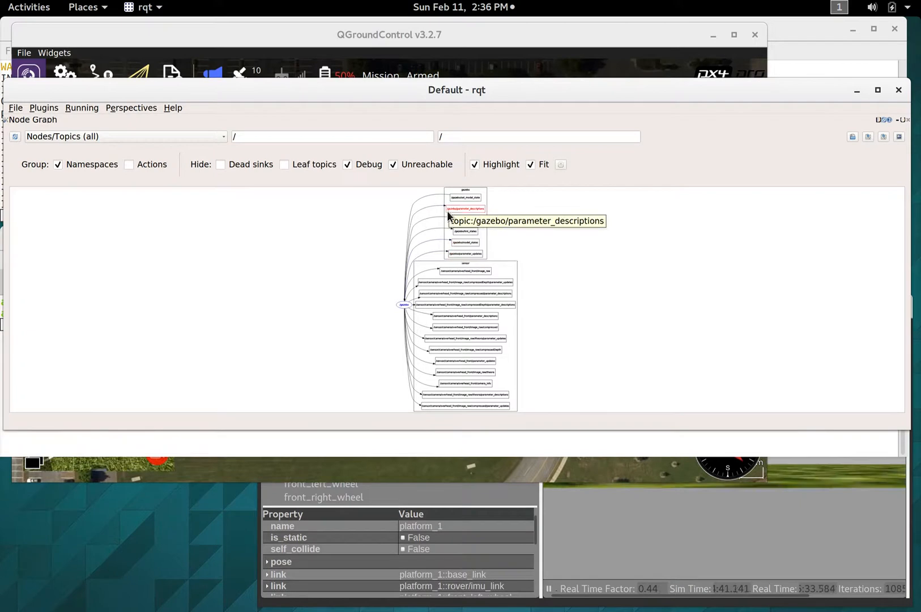
{"action": "mouse_move", "coordinate": [404, 304]}
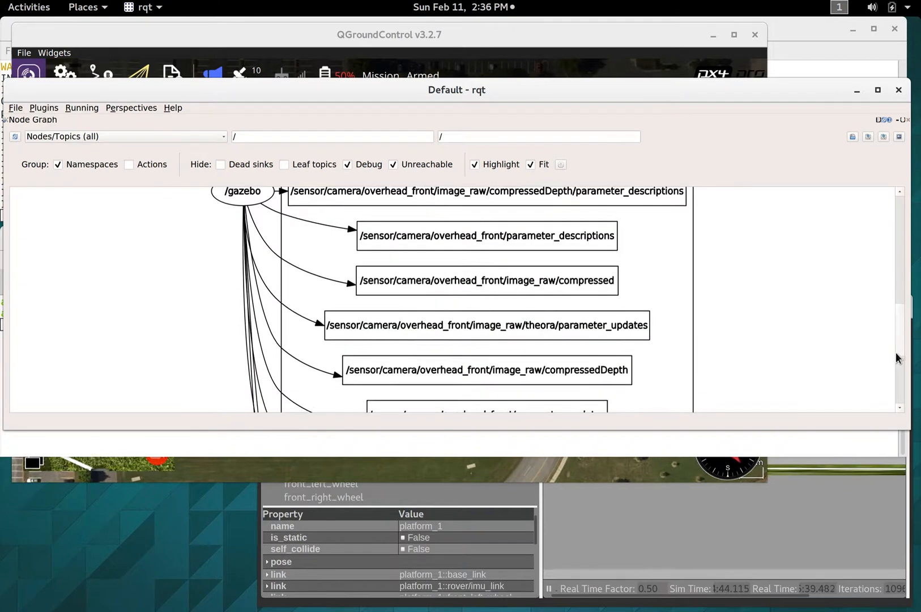
{"action": "scroll", "scroll_direction": "down", "scroll_amount": 3}
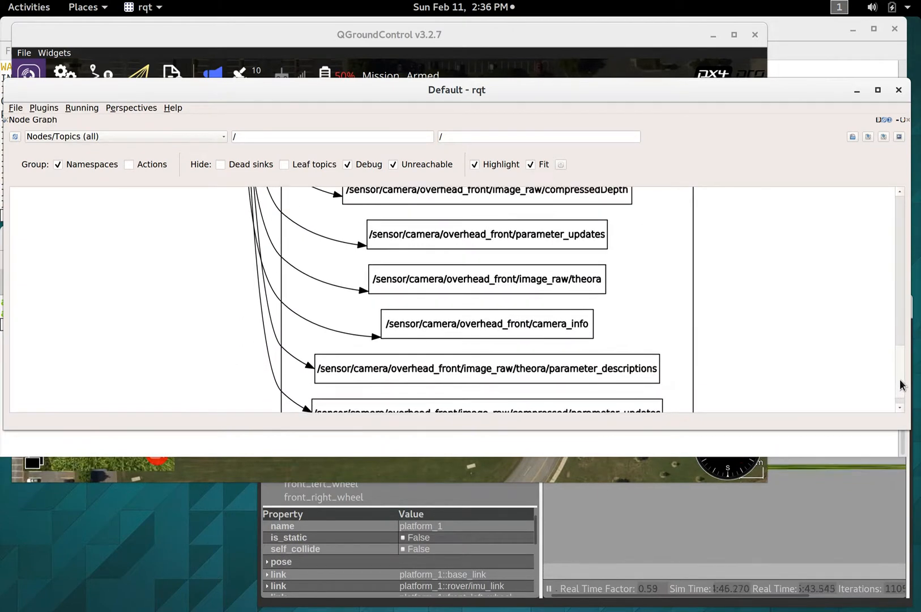
{"action": "scroll", "scroll_direction": "down", "scroll_amount": 3}
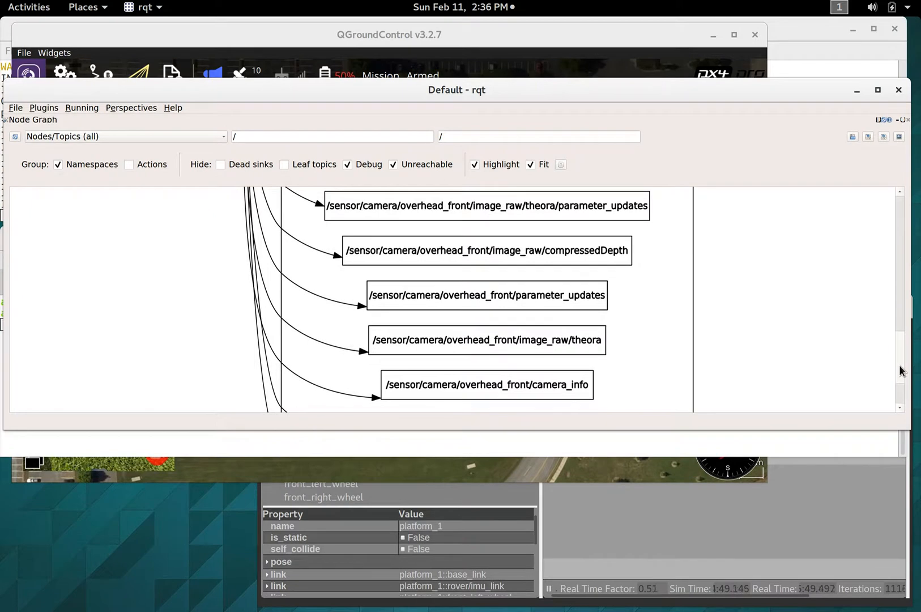
{"action": "scroll", "scroll_direction": "down", "scroll_amount": 3}
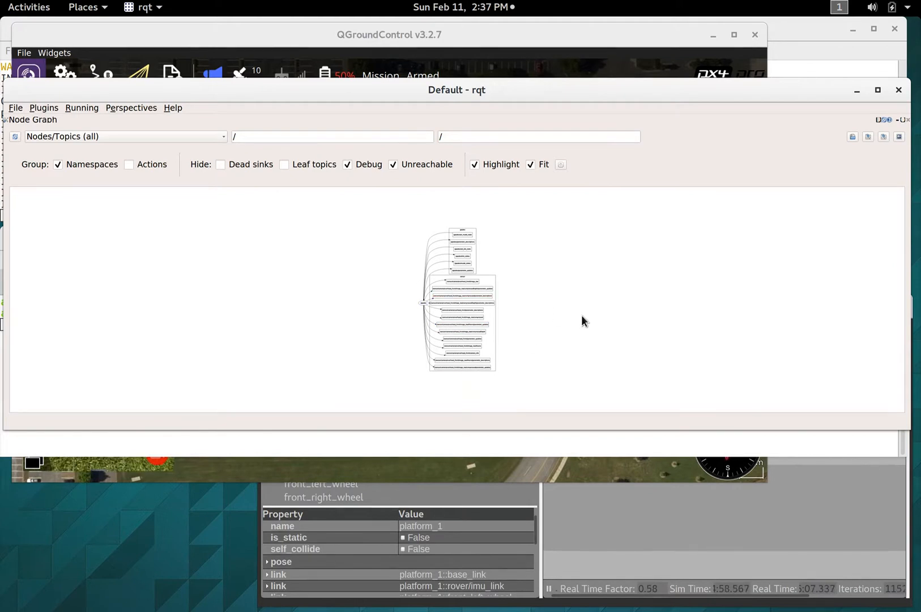
{"action": "mouse_move", "coordinate": [464, 335]}
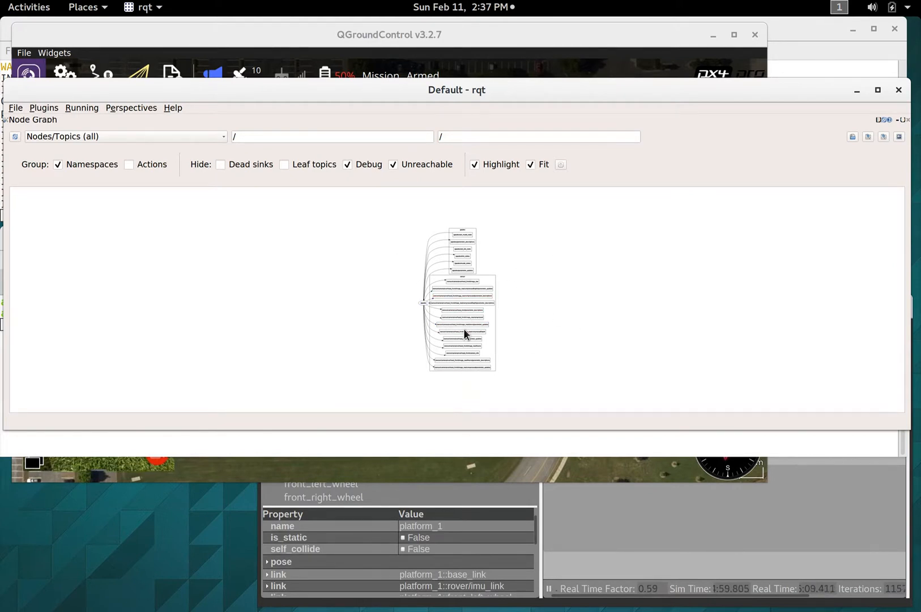
Hide leaf topics to leave only the /gazebo node, then quit rqt.
{"action": "left_click", "coordinate": [283, 165]}
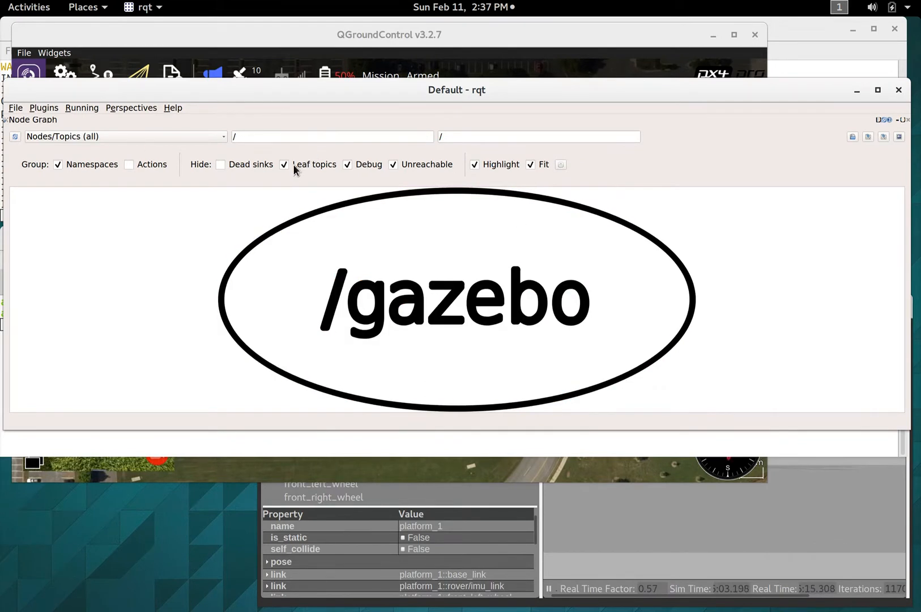
{"action": "mouse_move", "coordinate": [296, 169]}
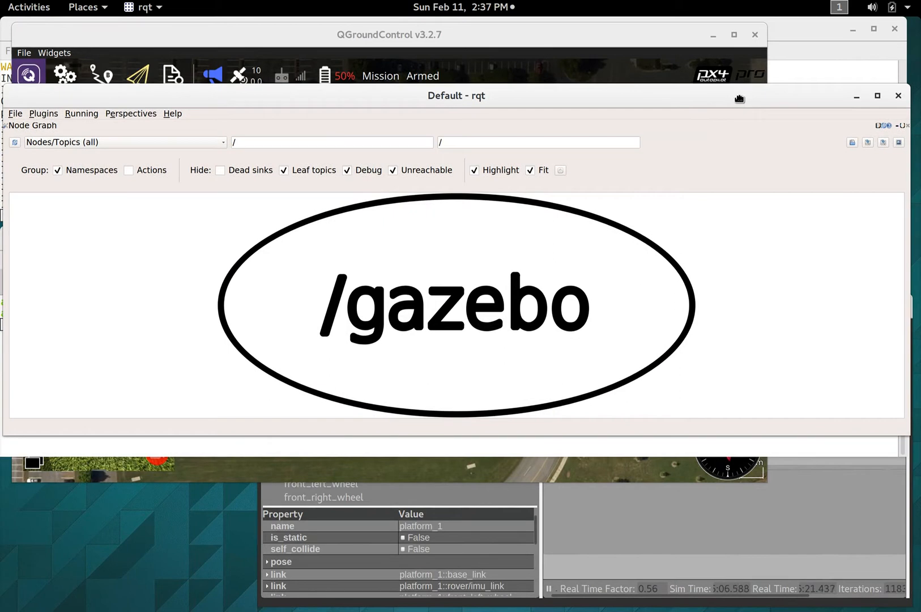
{"action": "mouse_move", "coordinate": [541, 115]}
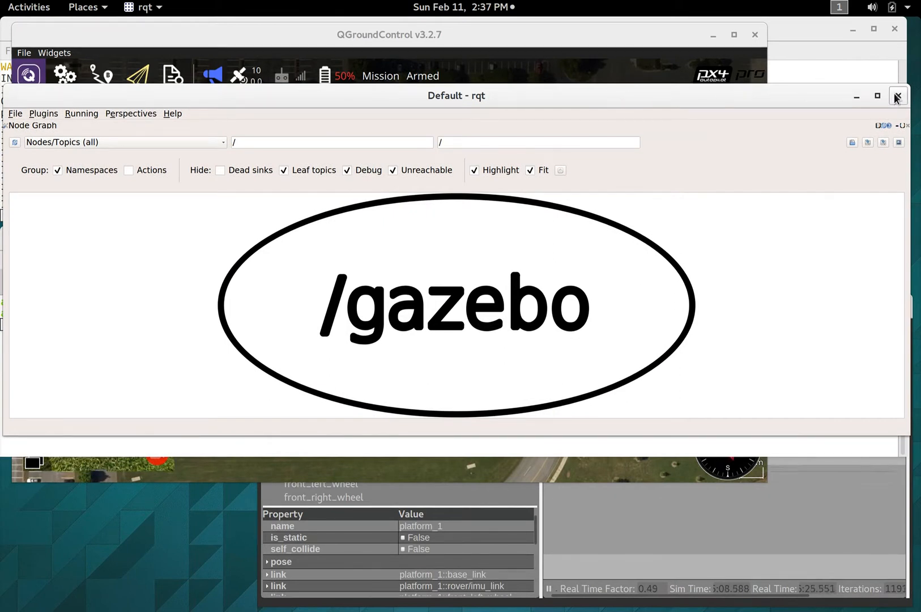
{"action": "left_click", "coordinate": [897, 96]}
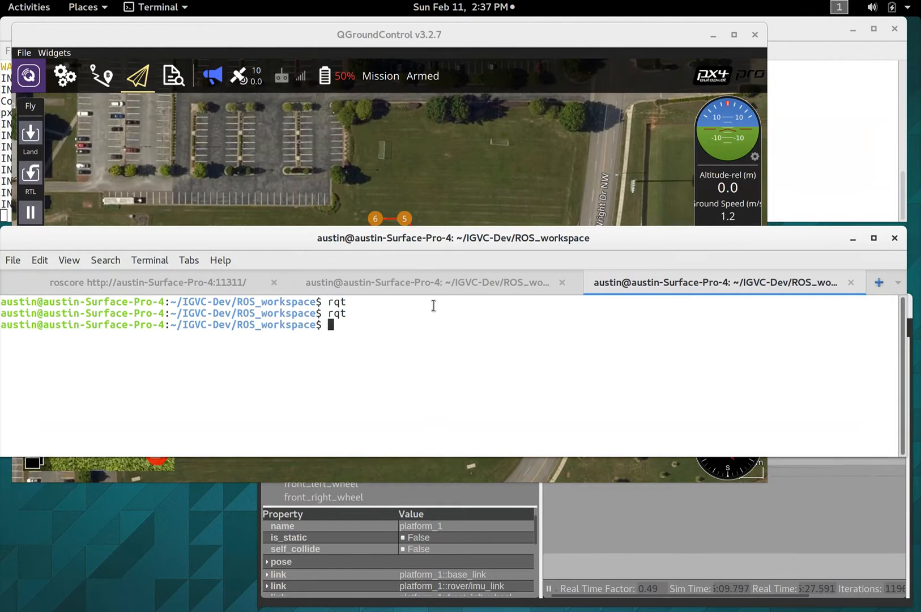